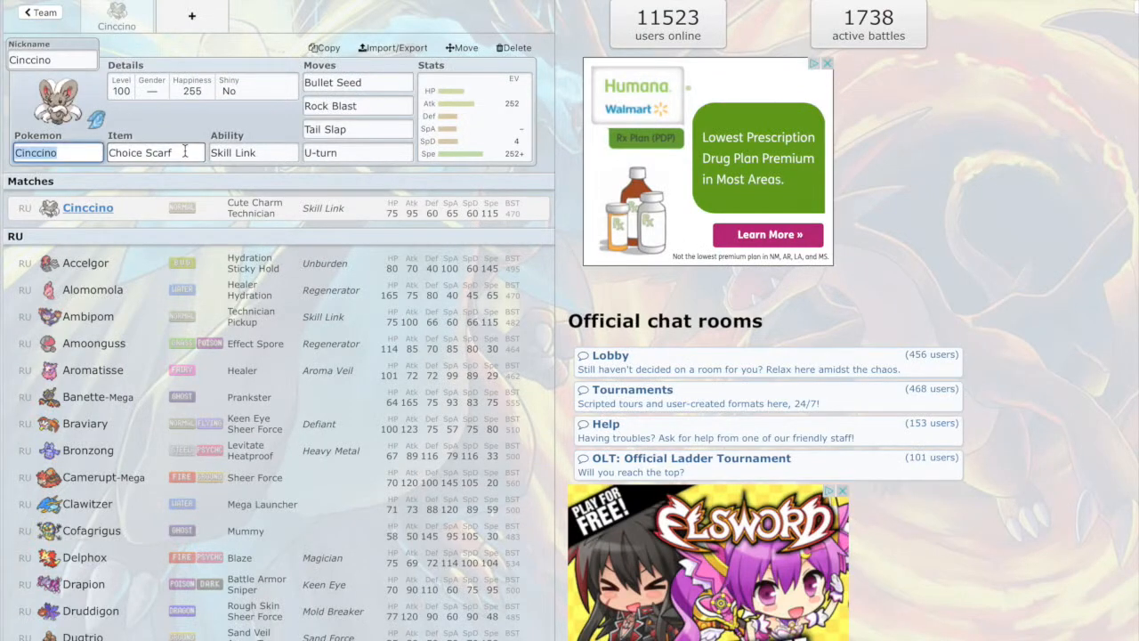
Step: Show Cinccino's held-item choices, where Choice Scarf is selected
click(157, 153)
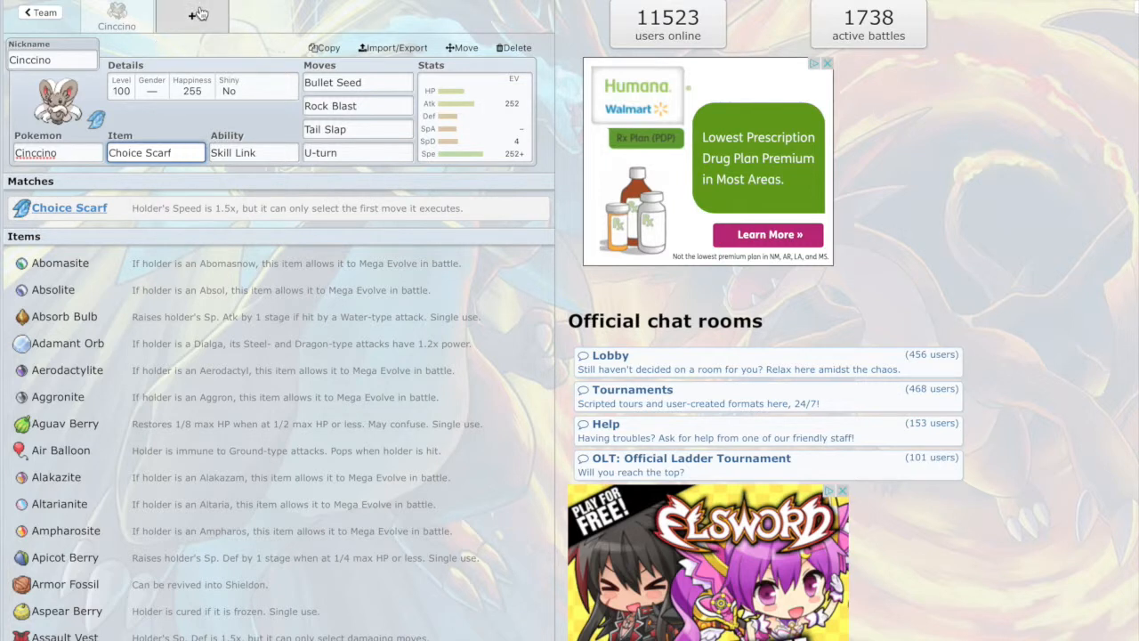
mouse_move(199, 14)
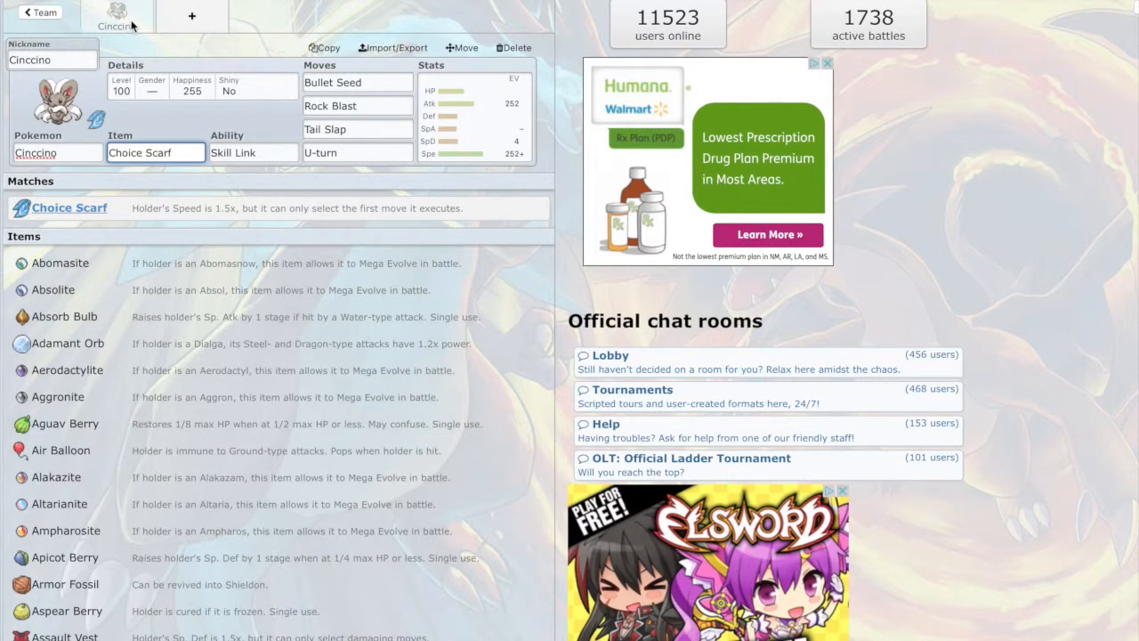
mouse_move(75, 144)
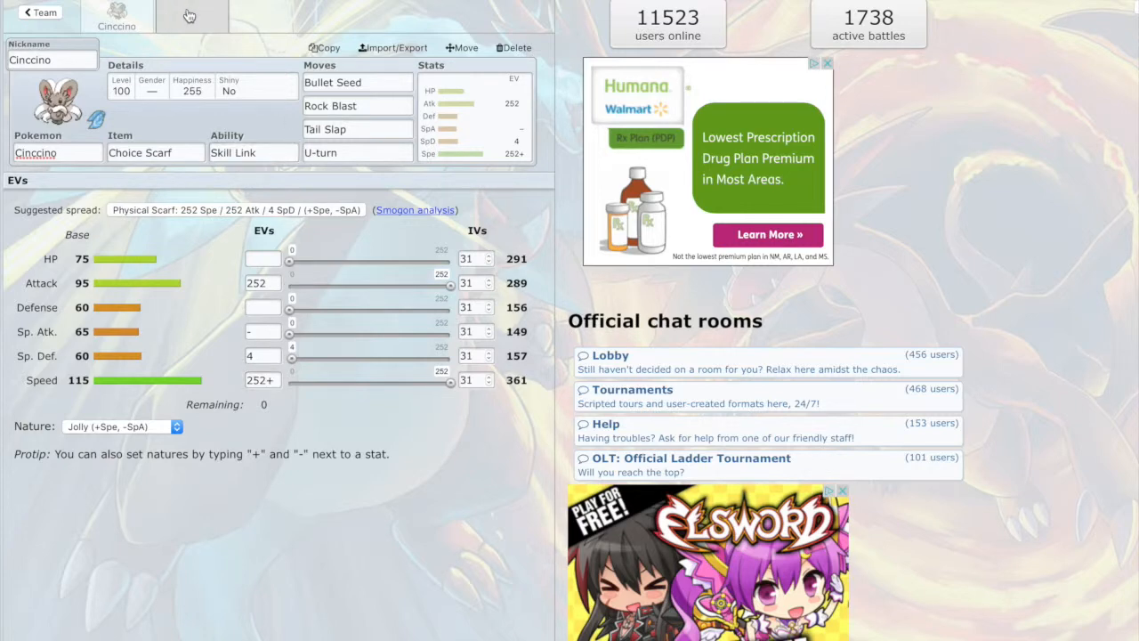
Step: Add a second team slot and browse down and back up the RU Pokémon list
click(189, 14)
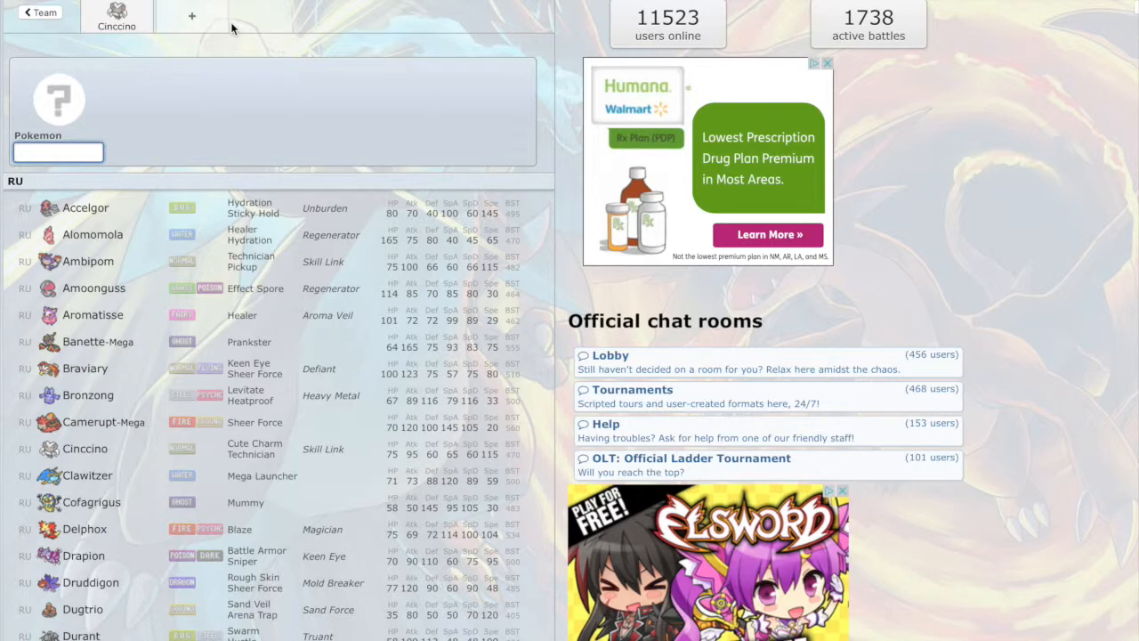
mouse_move(324, 368)
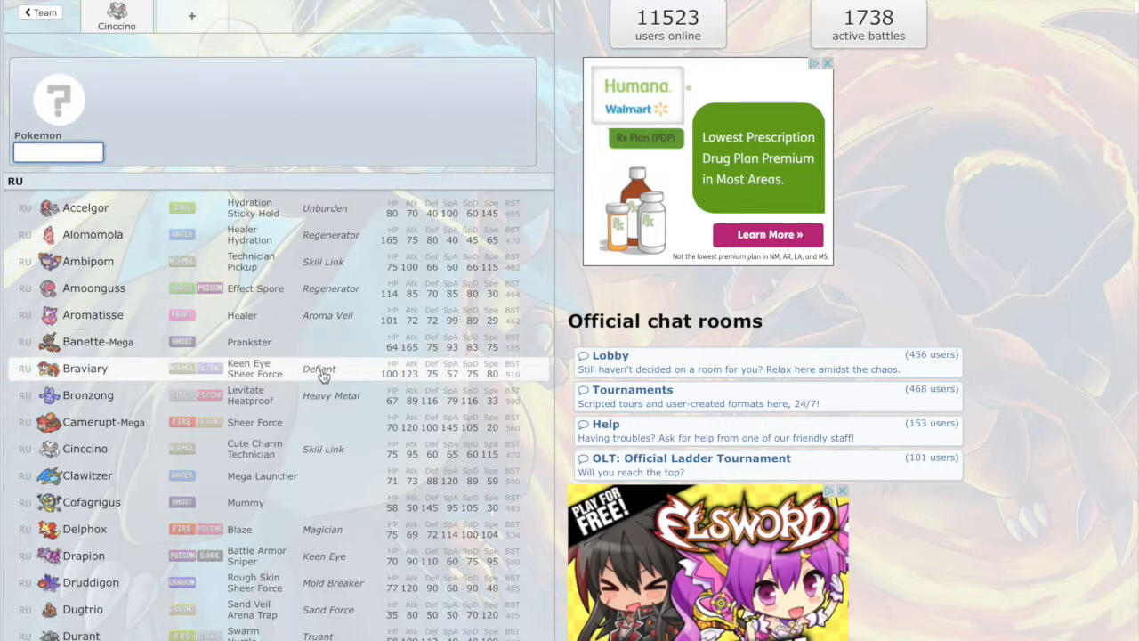
scroll(down, 3)
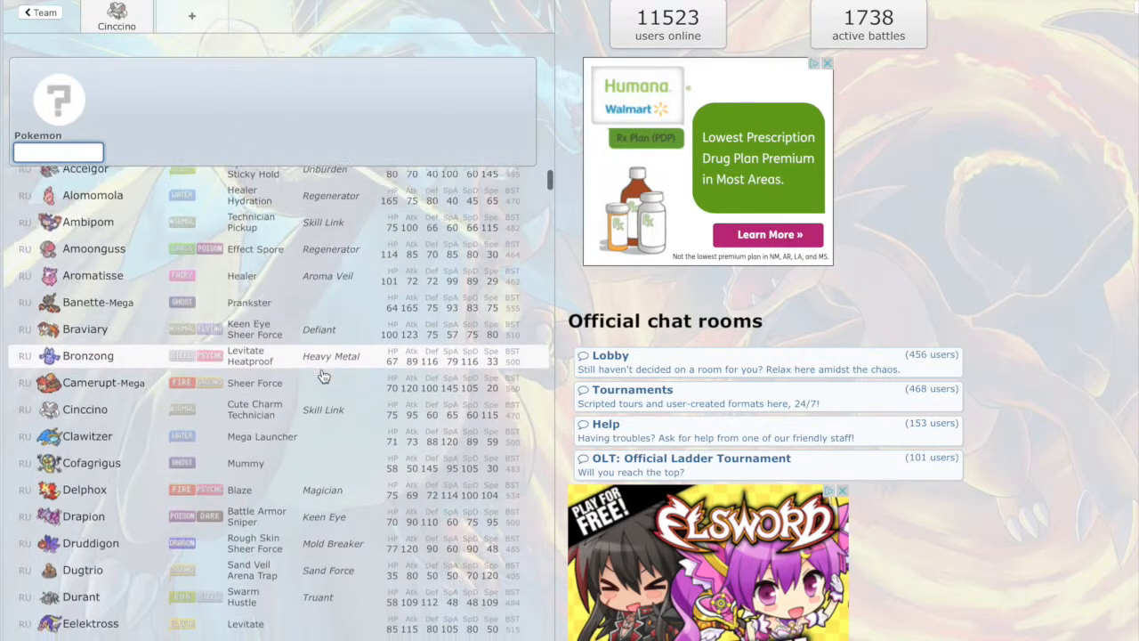
scroll(down, 3)
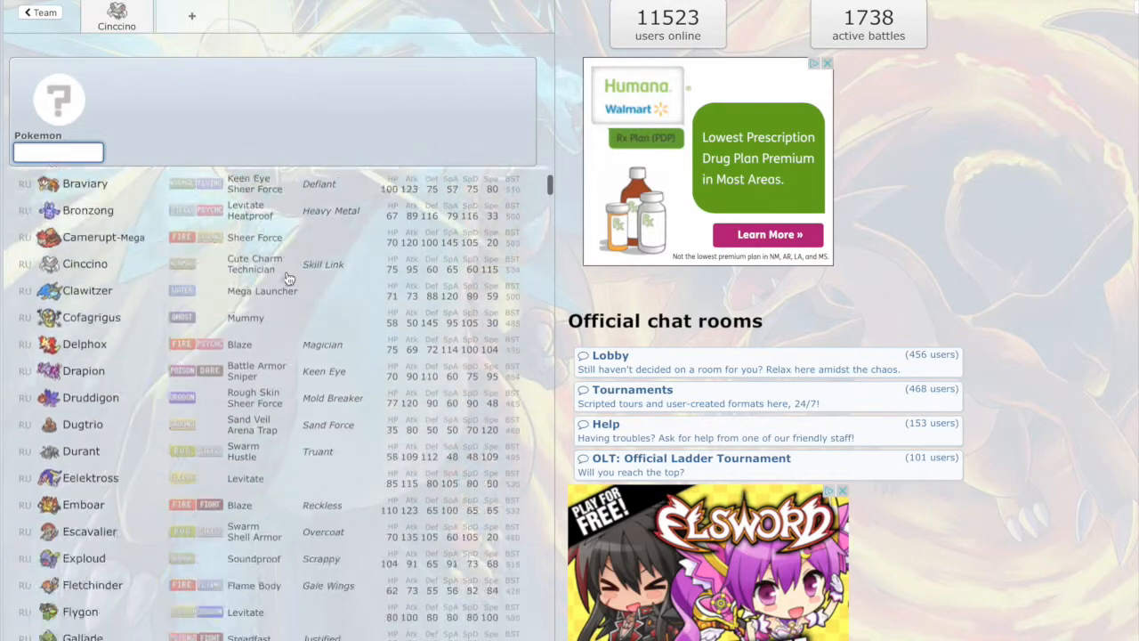
scroll(down, 3)
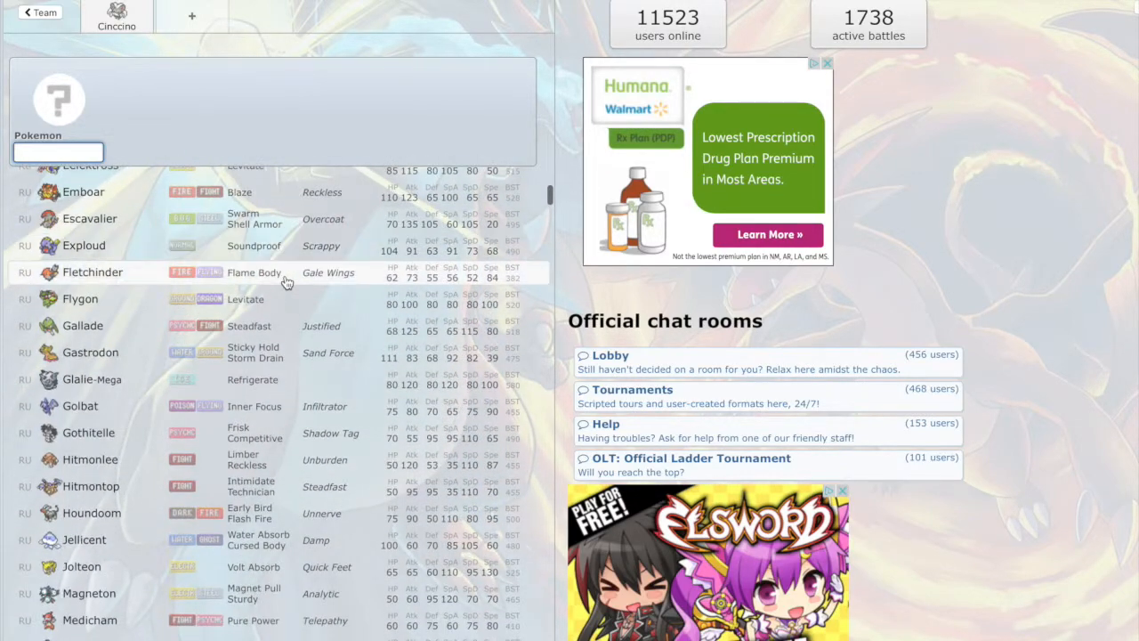
scroll(down, 3)
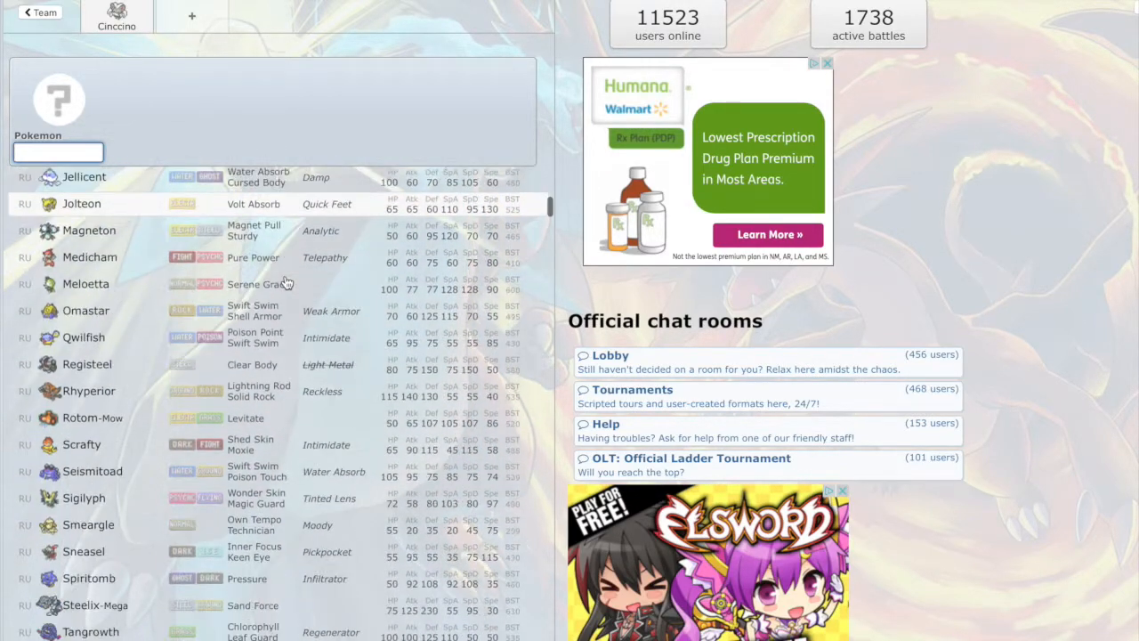
scroll(down, 3)
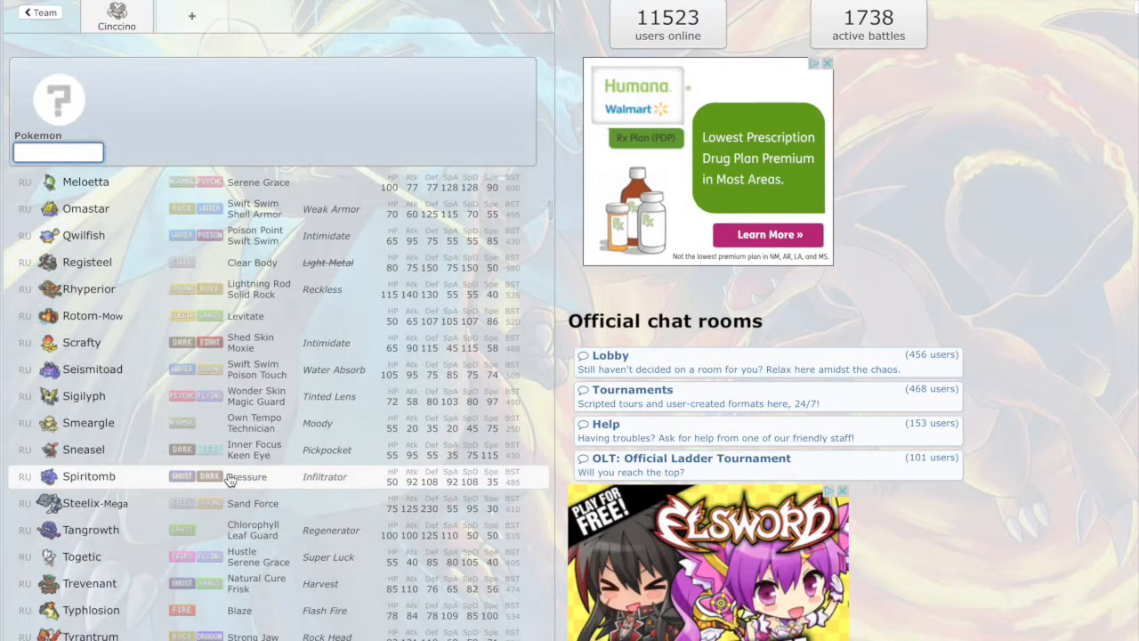
scroll(down, 3)
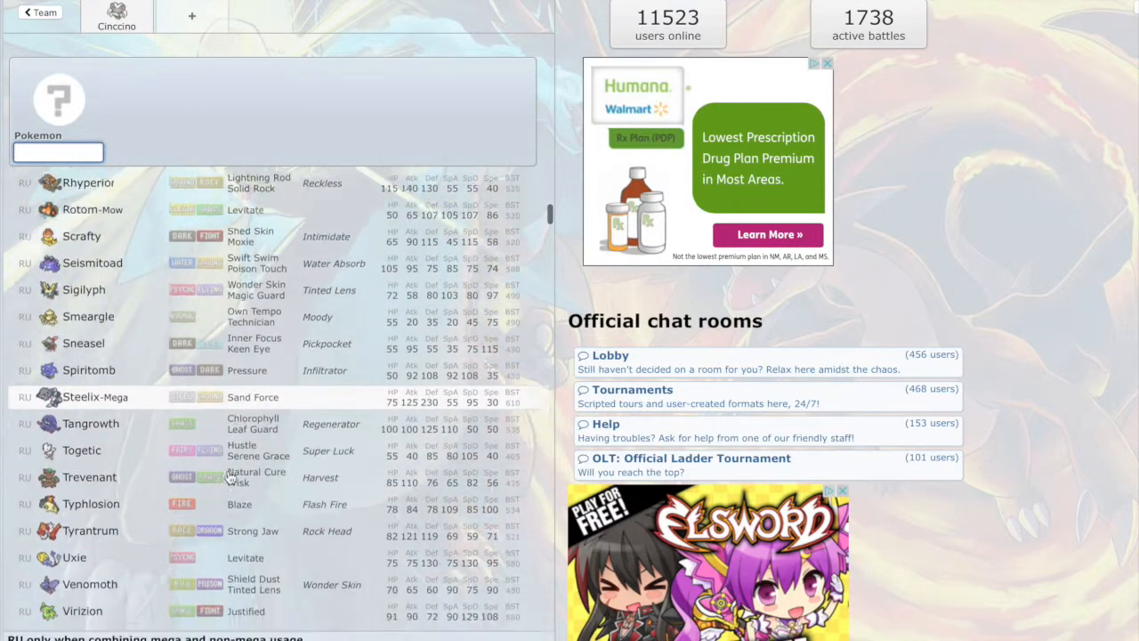
scroll(down, 3)
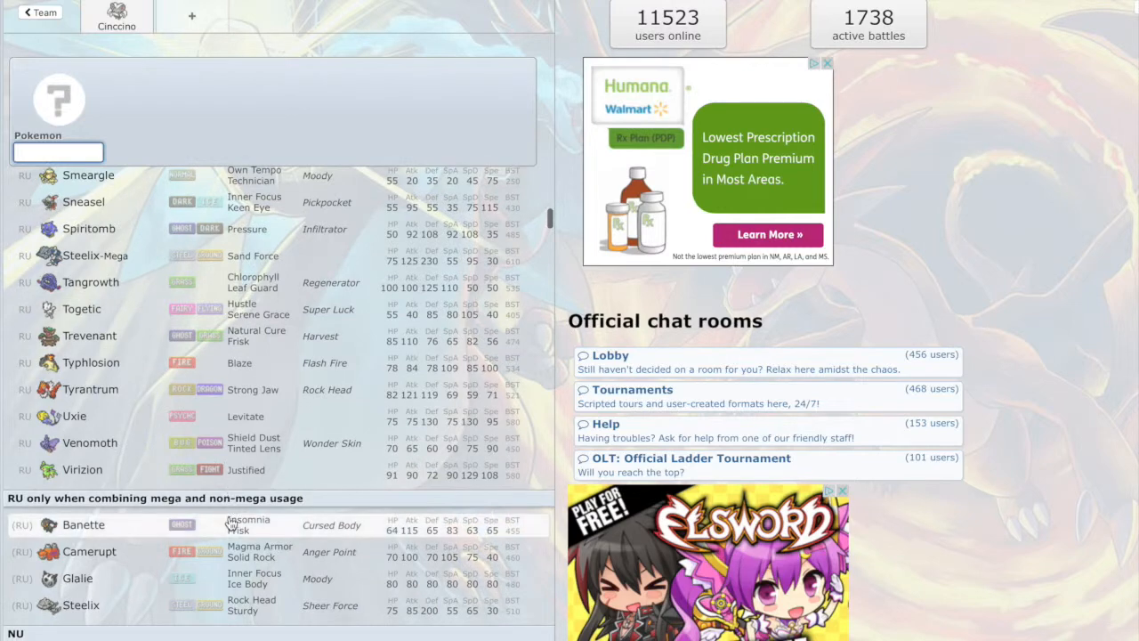
scroll(down, 3)
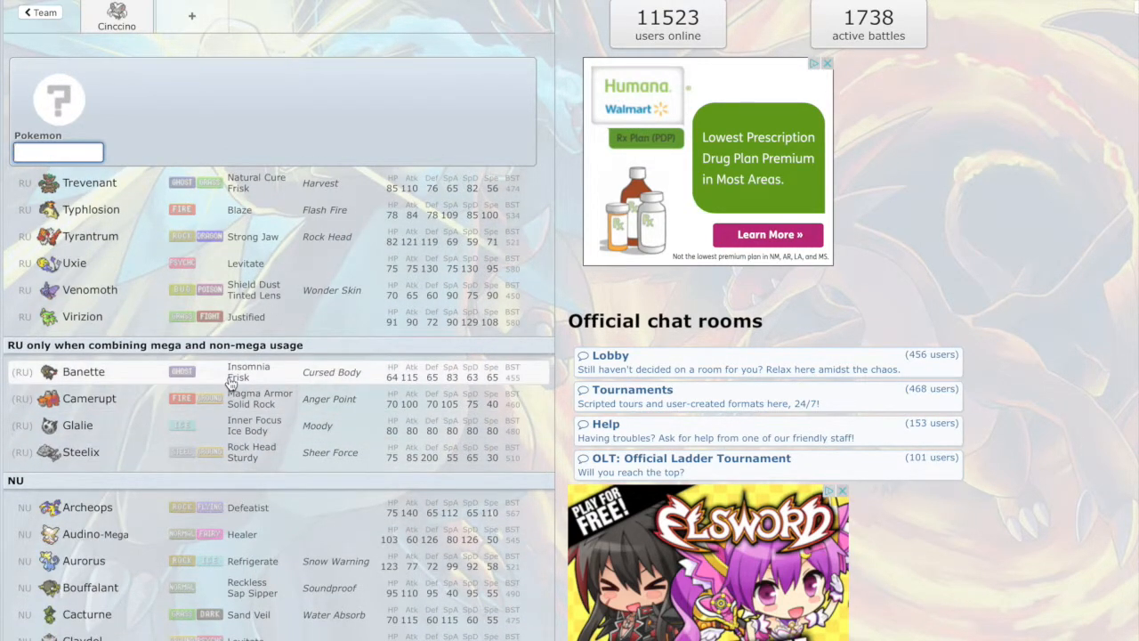
scroll(up, 3)
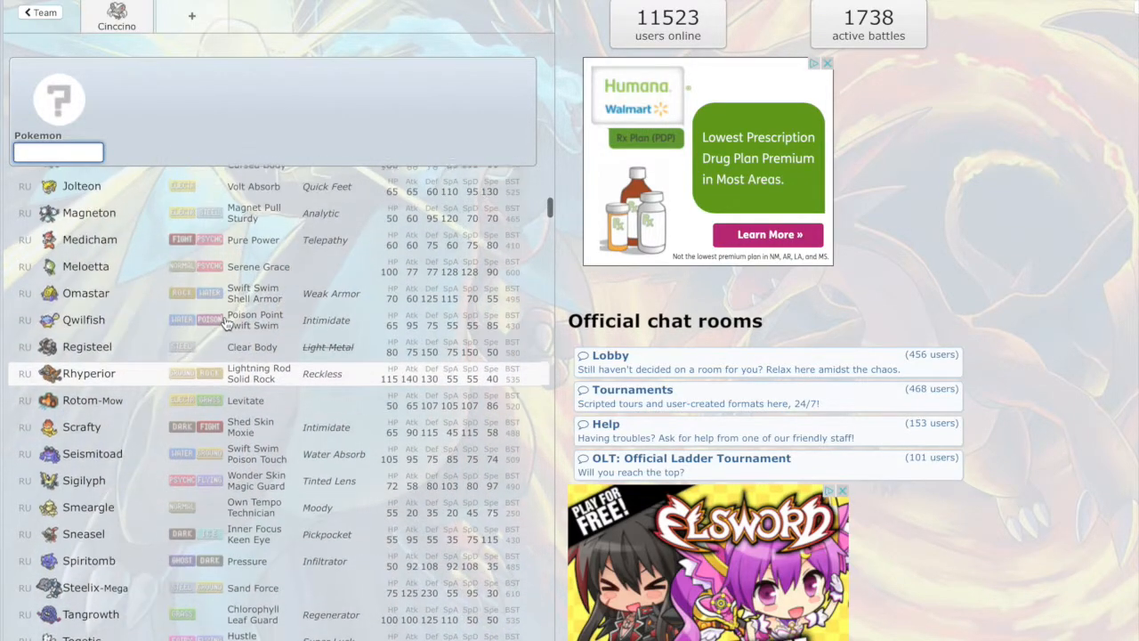
scroll(up, 3)
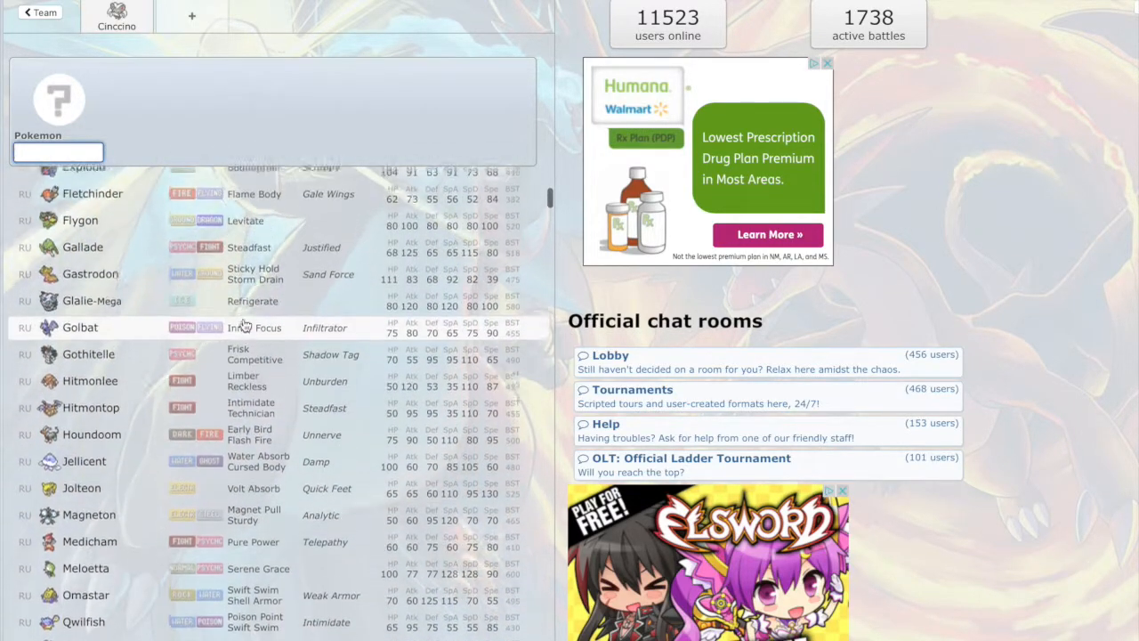
scroll(up, 3)
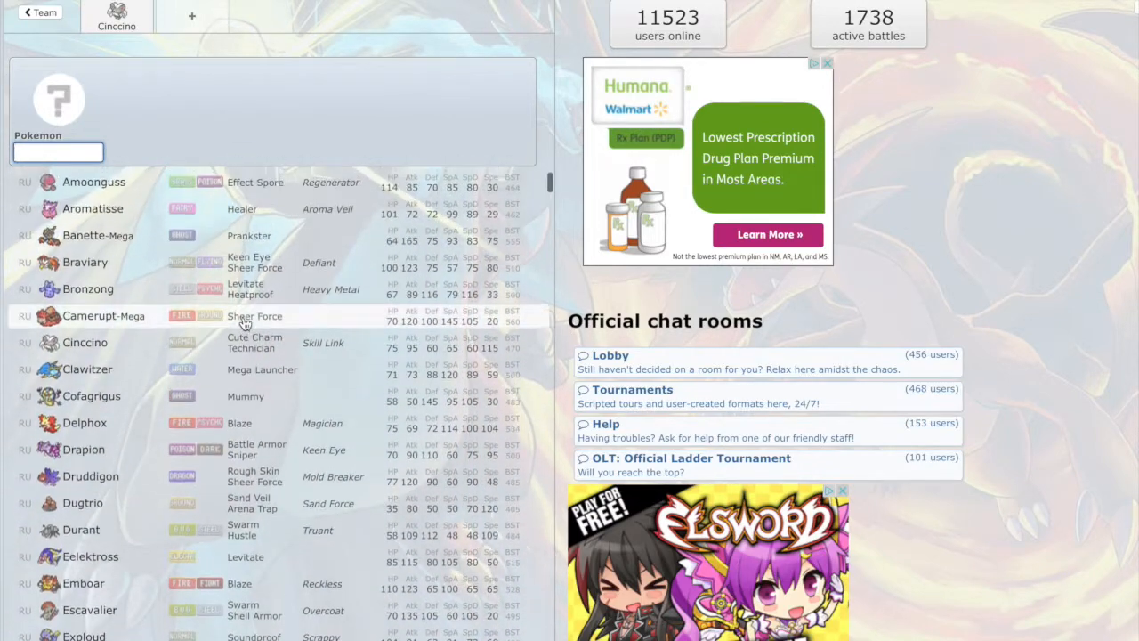
scroll(up, 3)
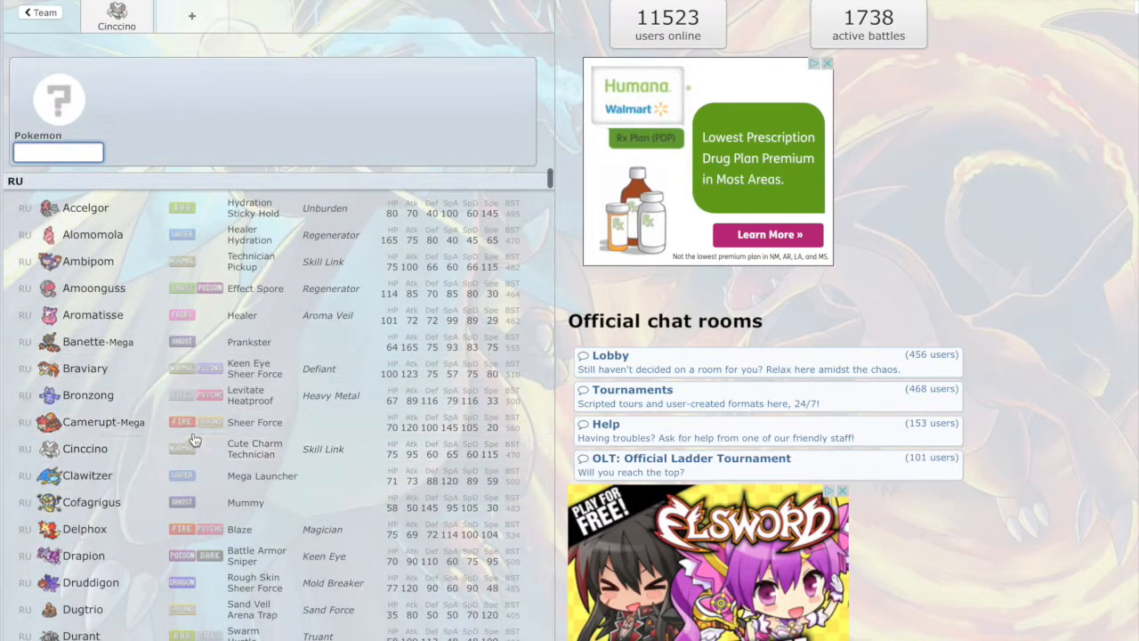
mouse_move(188, 502)
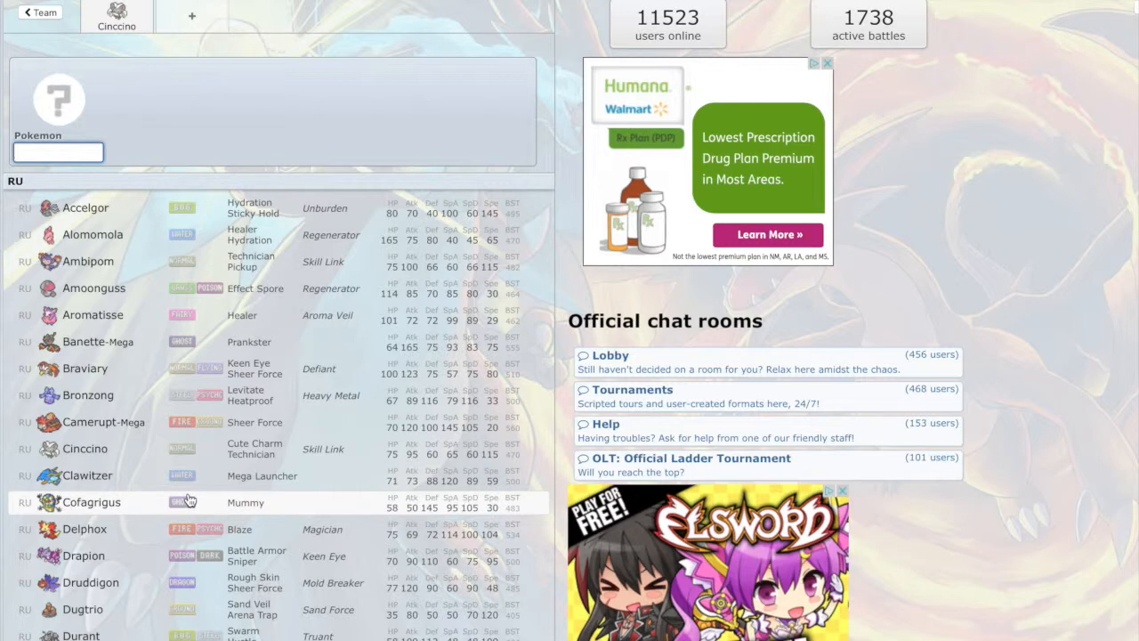
mouse_move(187, 422)
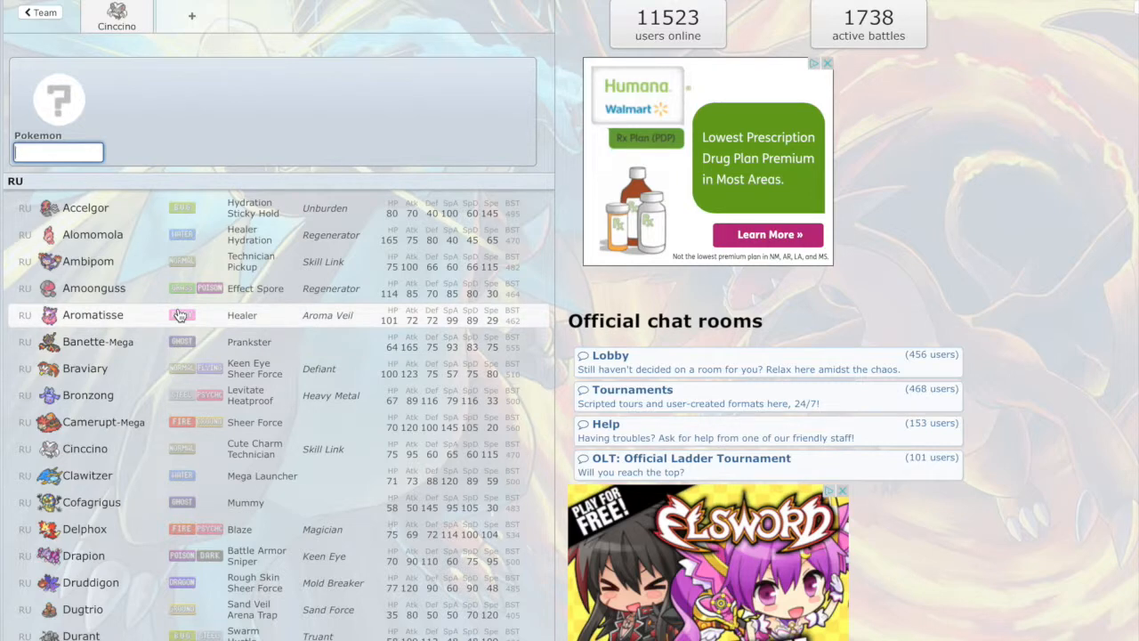
Step: Filter the species list with 'mega' to reach Camerupt-Mega among the Mega forms
text(mega)
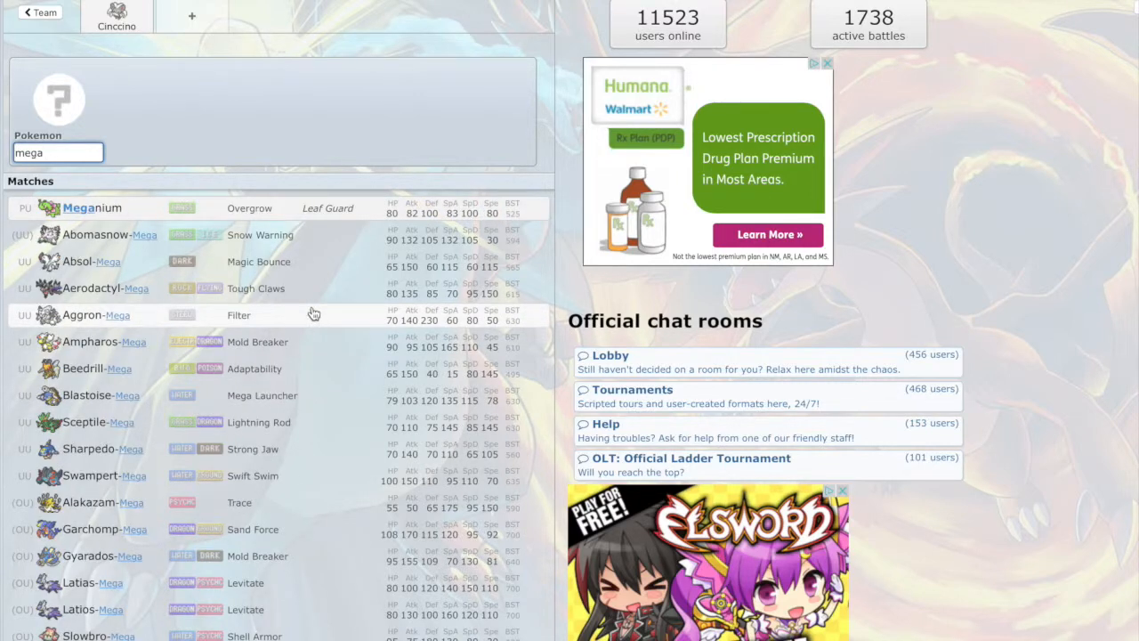
scroll(down, 3)
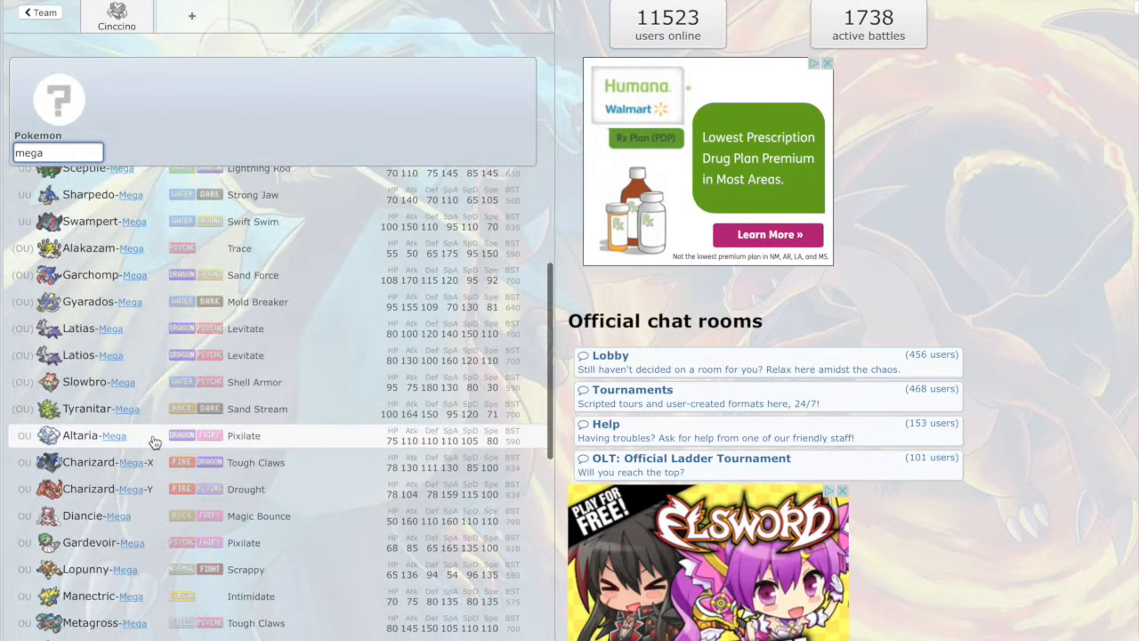
scroll(down, 3)
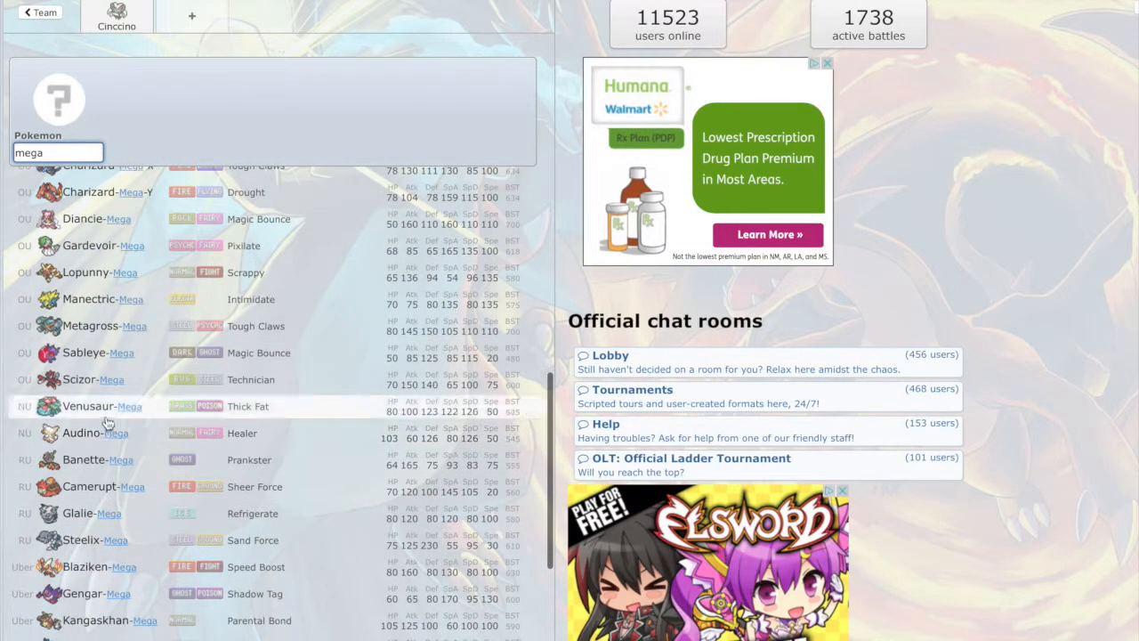
mouse_move(142, 516)
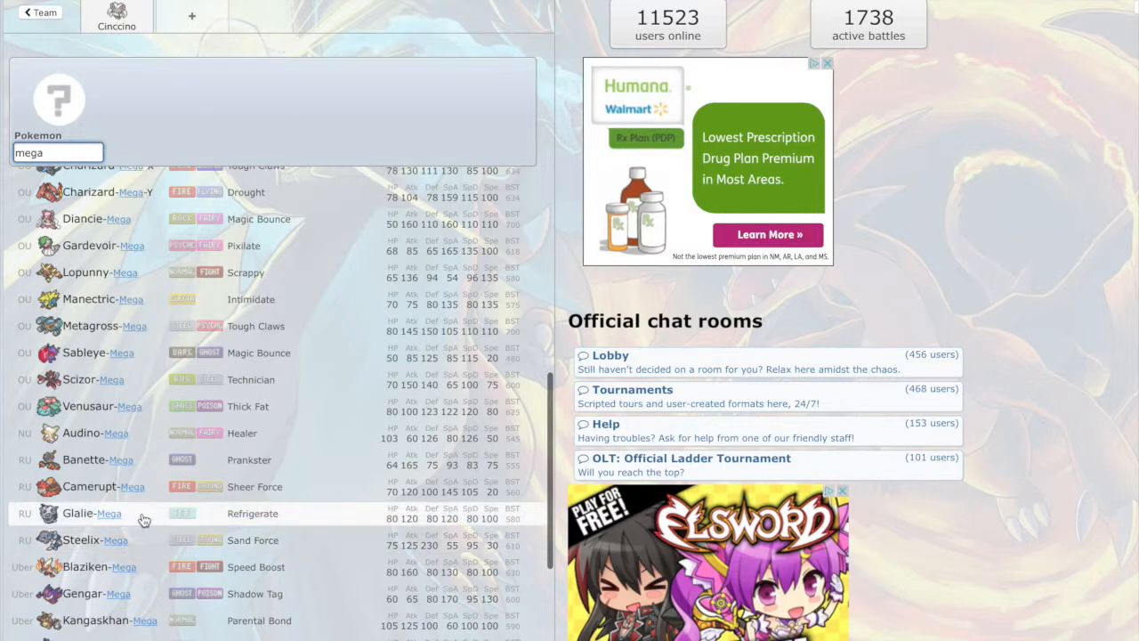
mouse_move(155, 433)
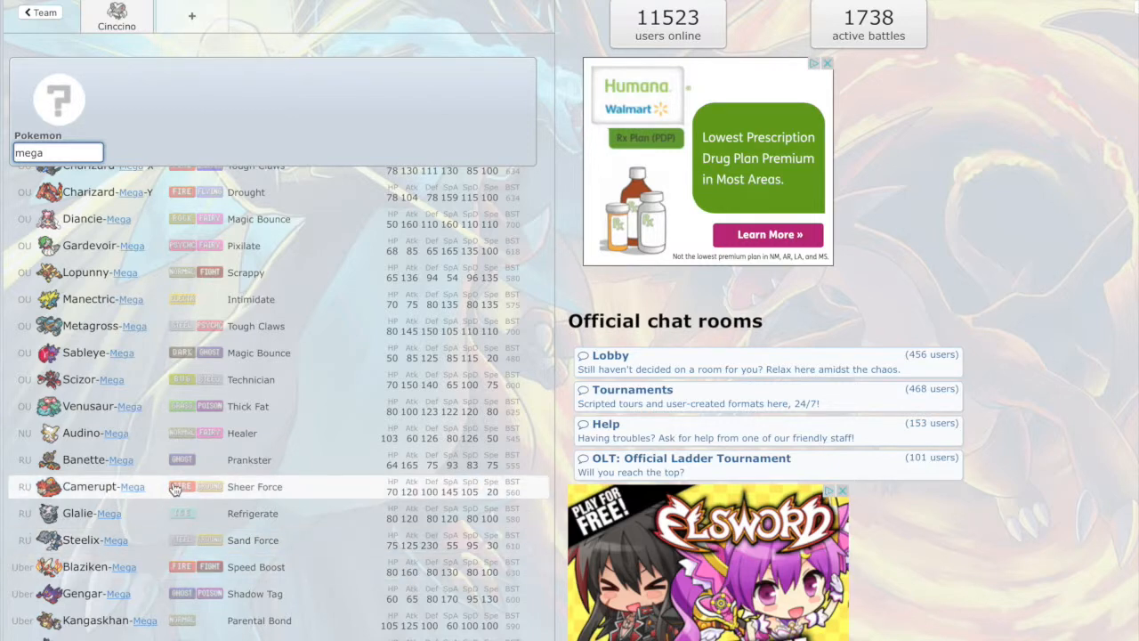
Step: Make Camerupt-Mega the second Pokémon and give it Will-O-Wisp, moving on toward Stealth Rock
click(89, 487)
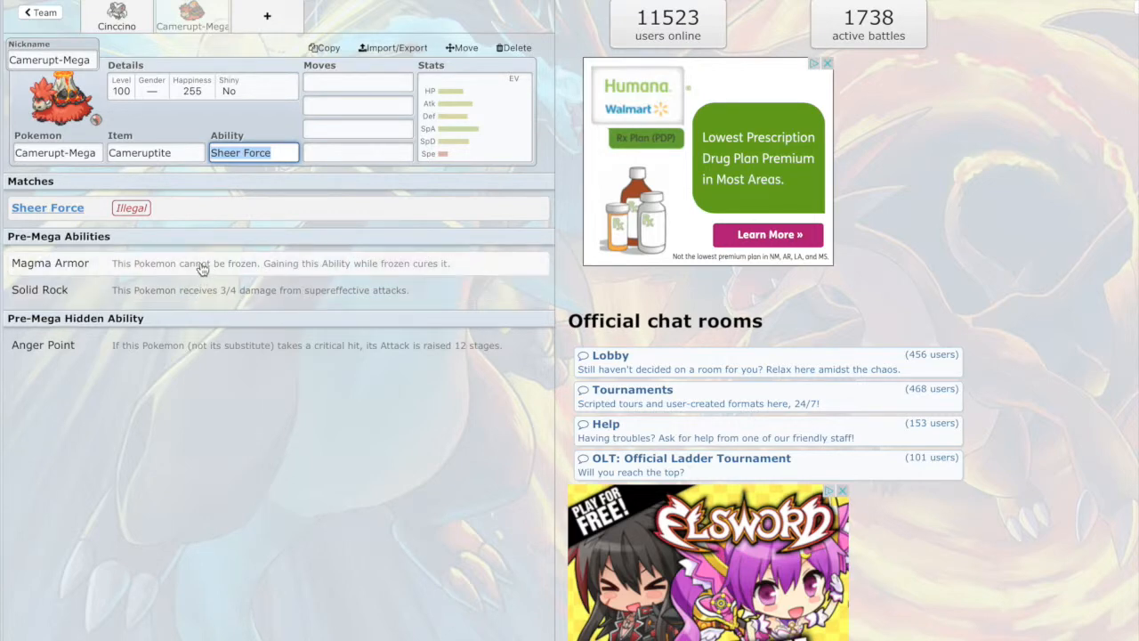
mouse_move(203, 278)
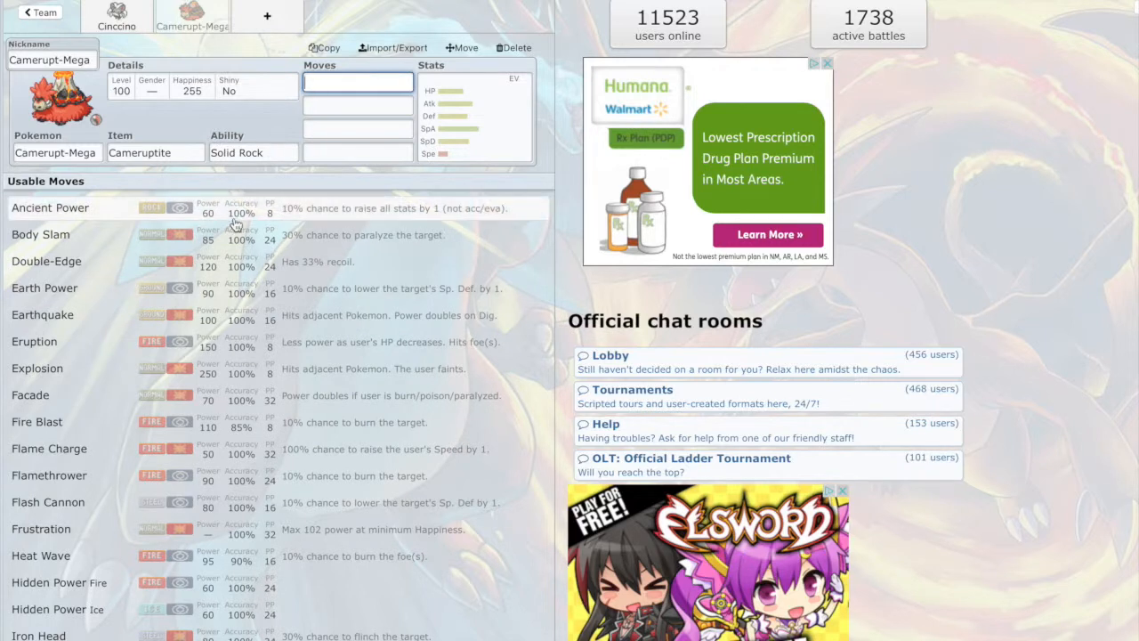
mouse_move(267, 253)
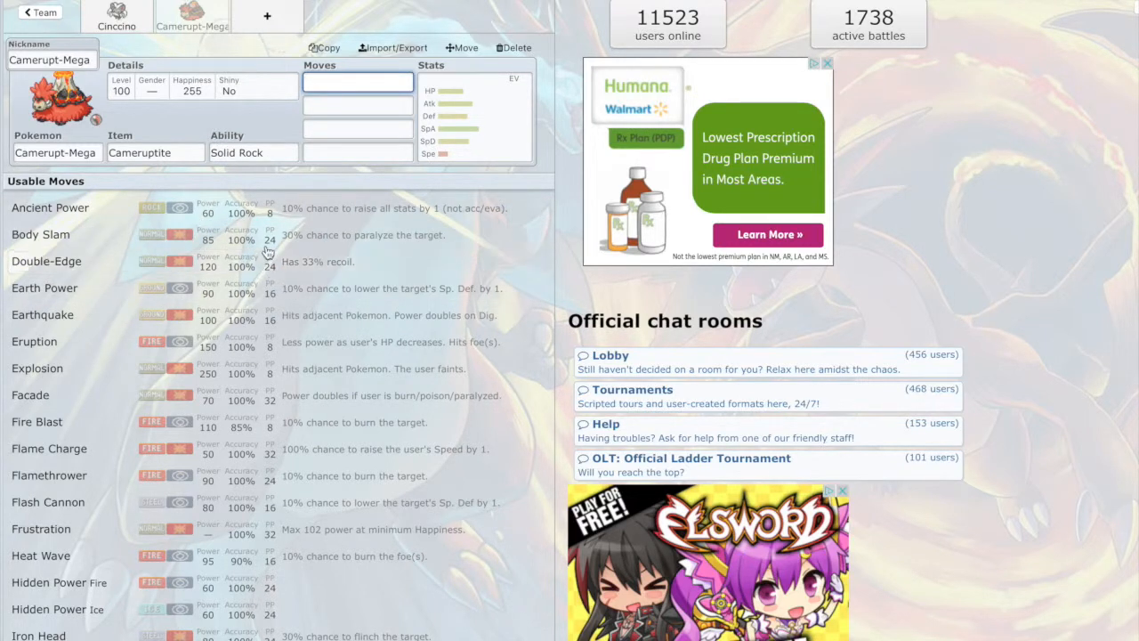
mouse_move(138, 235)
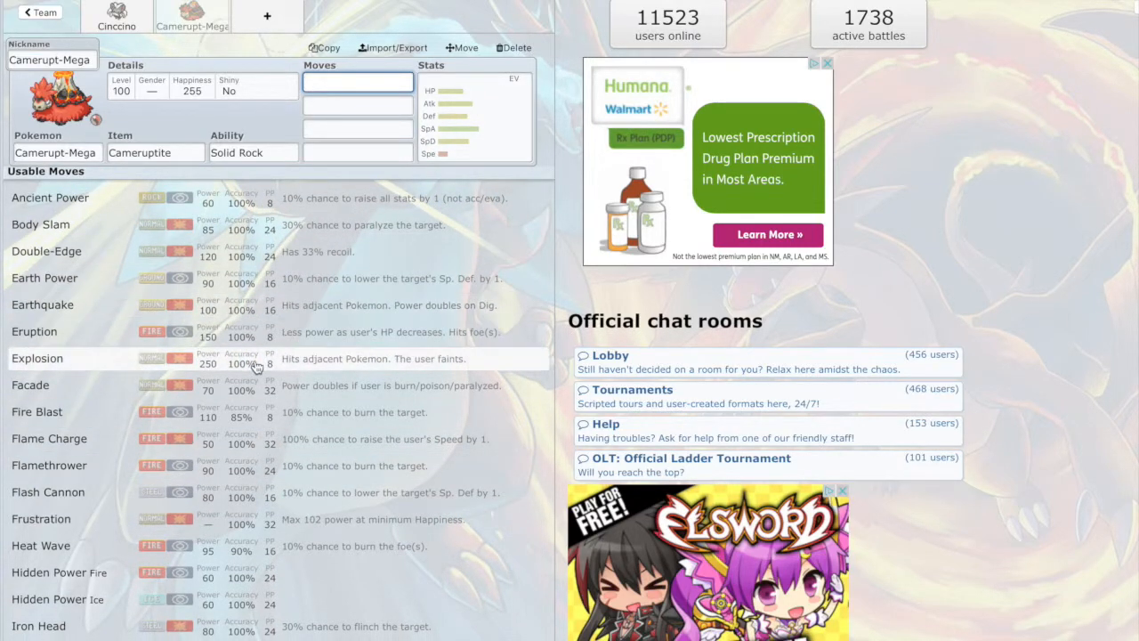
scroll(down, 3)
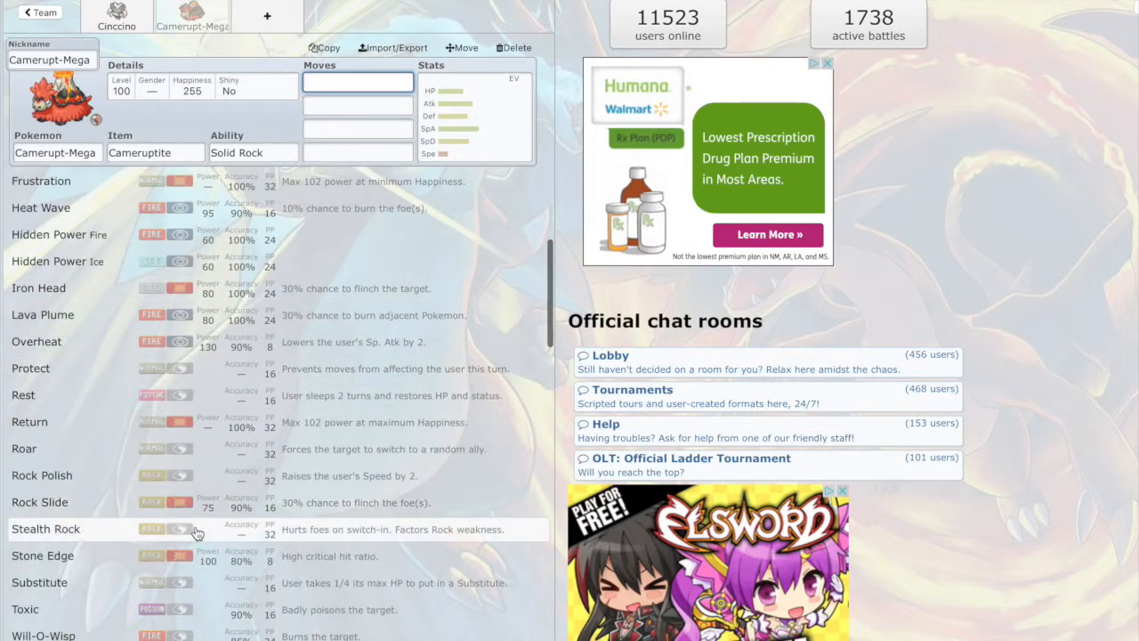
mouse_move(210, 632)
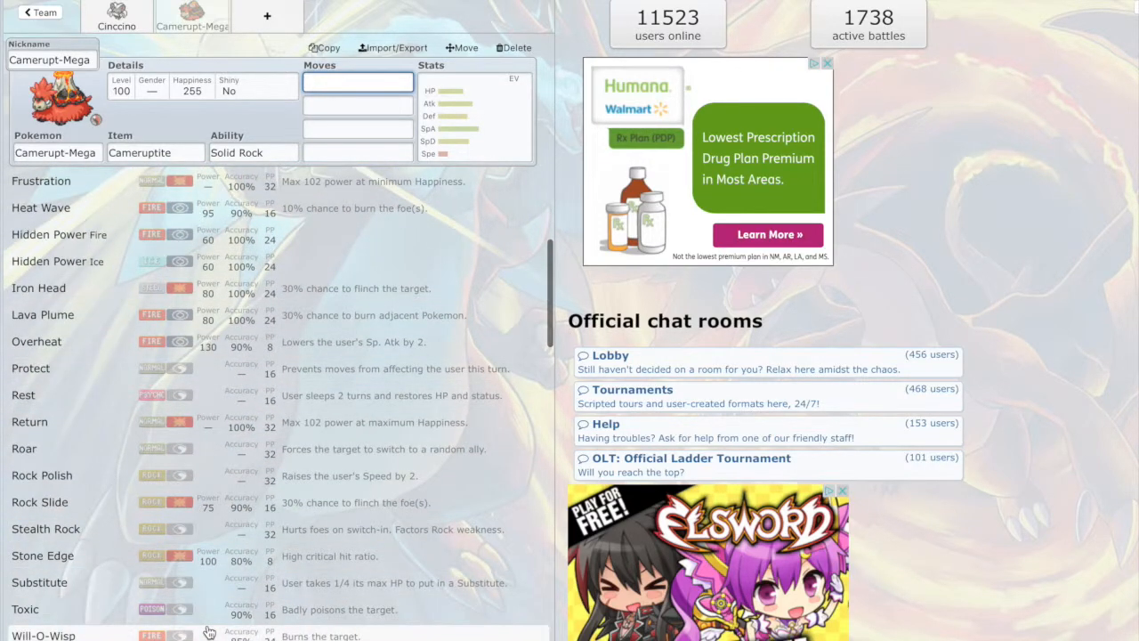
click(44, 634)
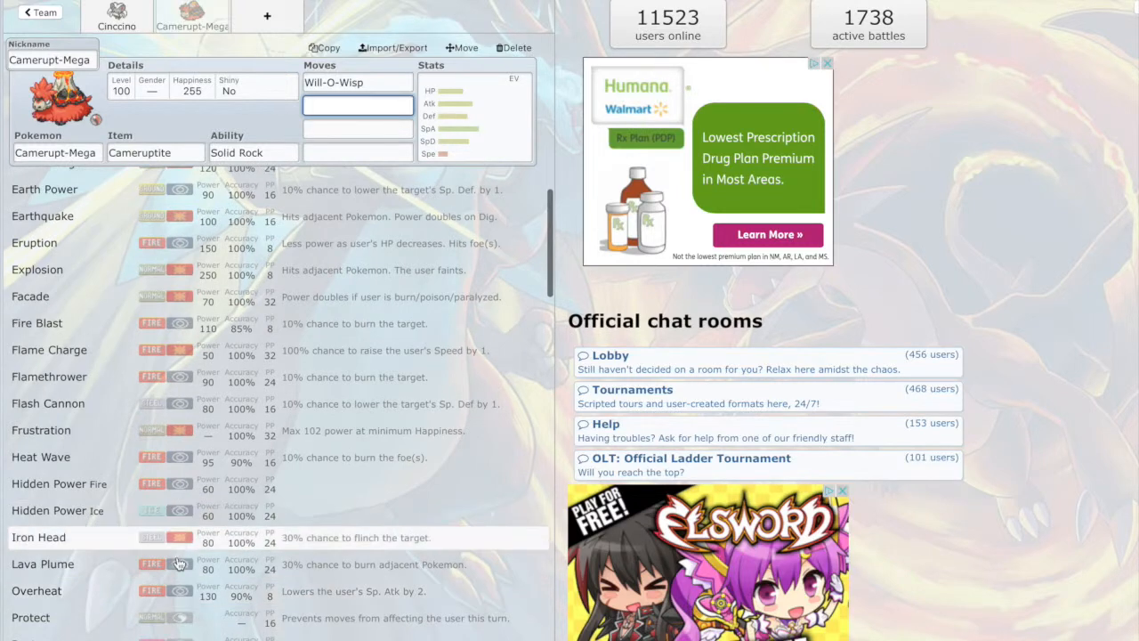
scroll(down, 3)
text(Stealth Rock)
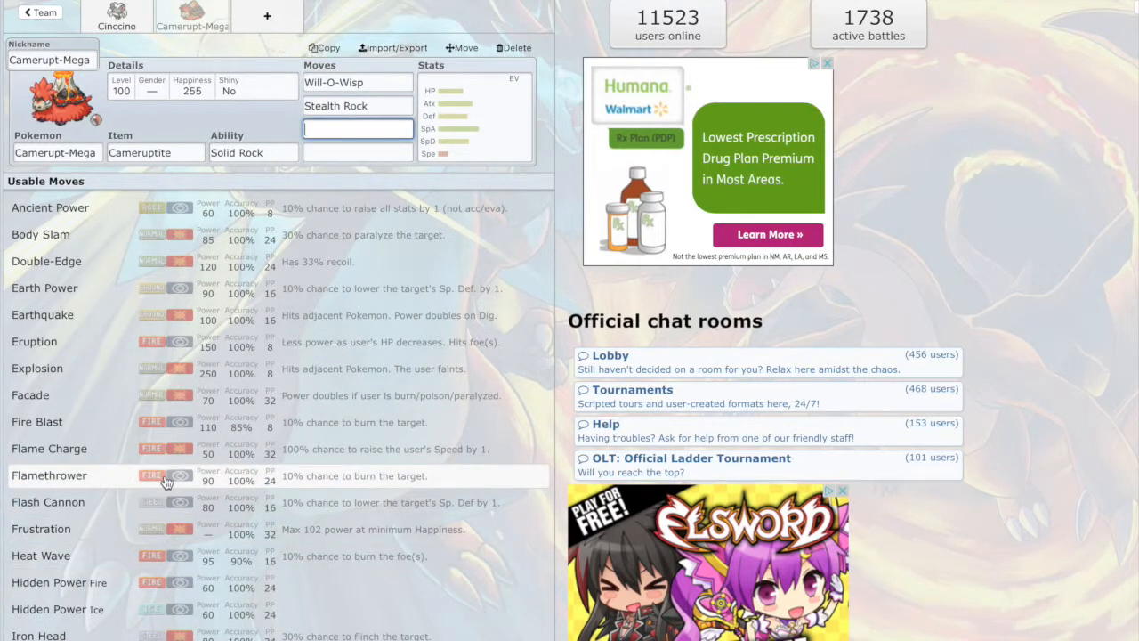
Step: Add Flamethrower and Earth Power to Mega Camerupt, then start a third team slot
click(50, 475)
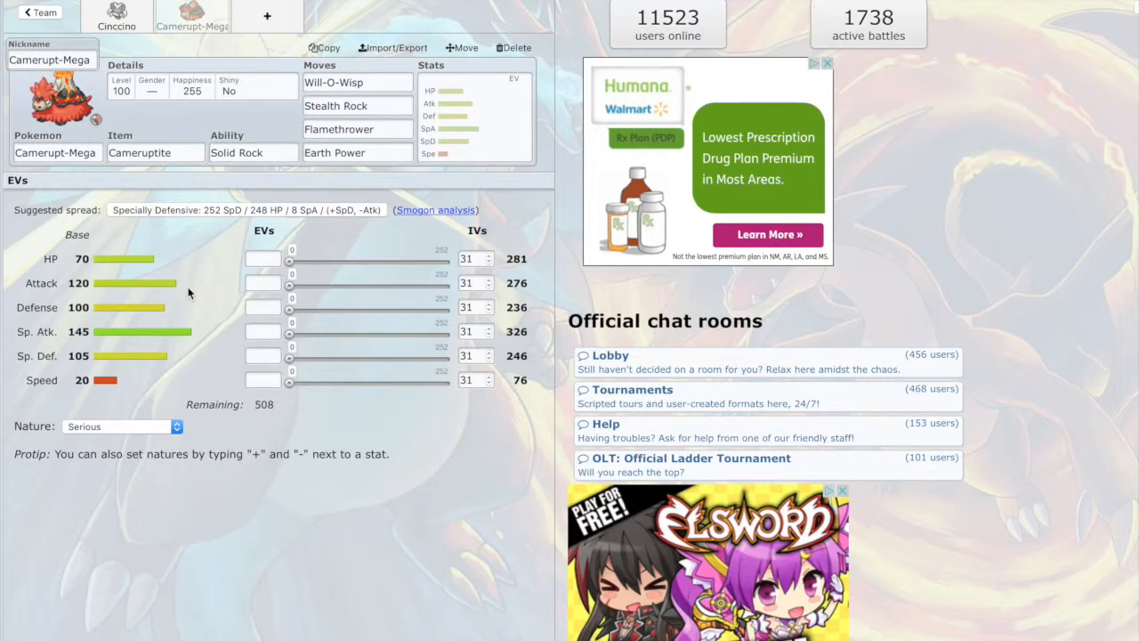
click(356, 128)
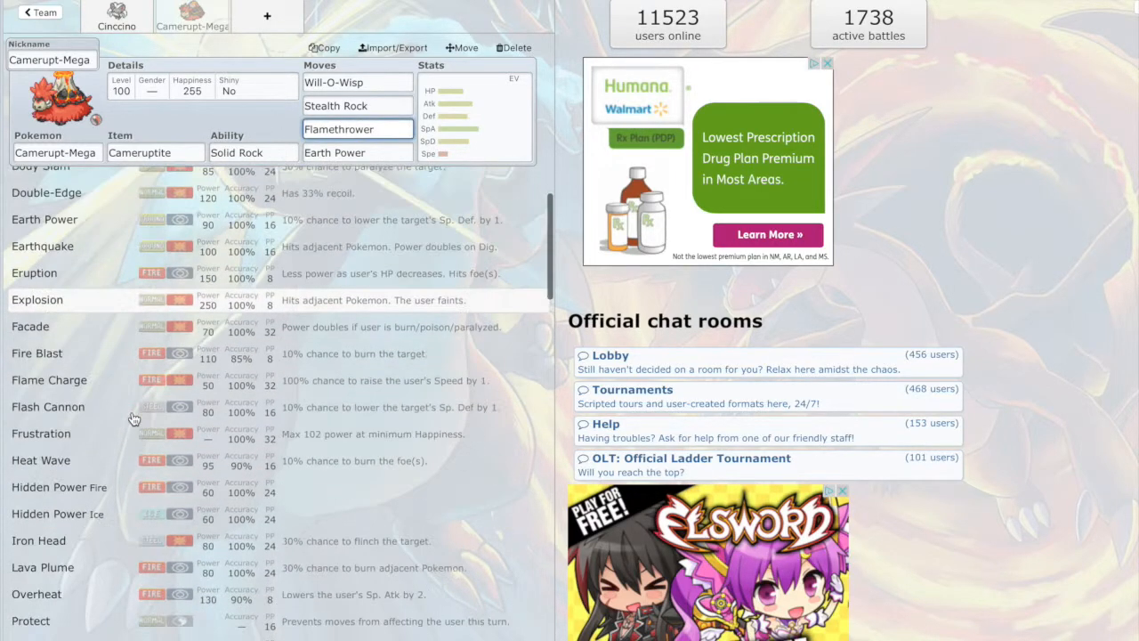
scroll(down, 3)
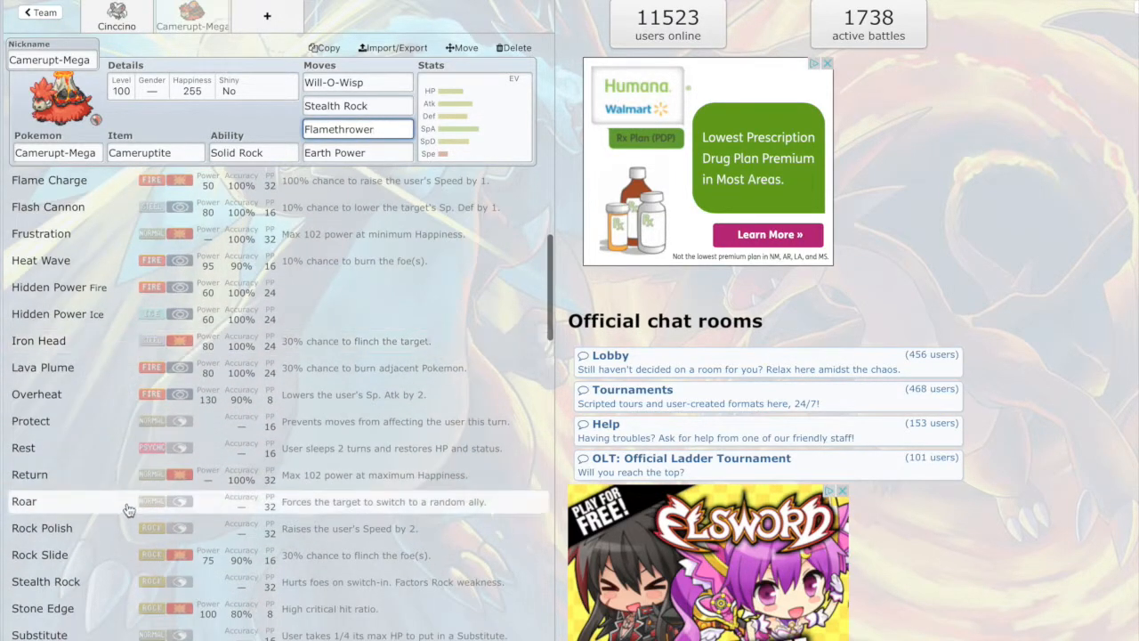
scroll(down, 3)
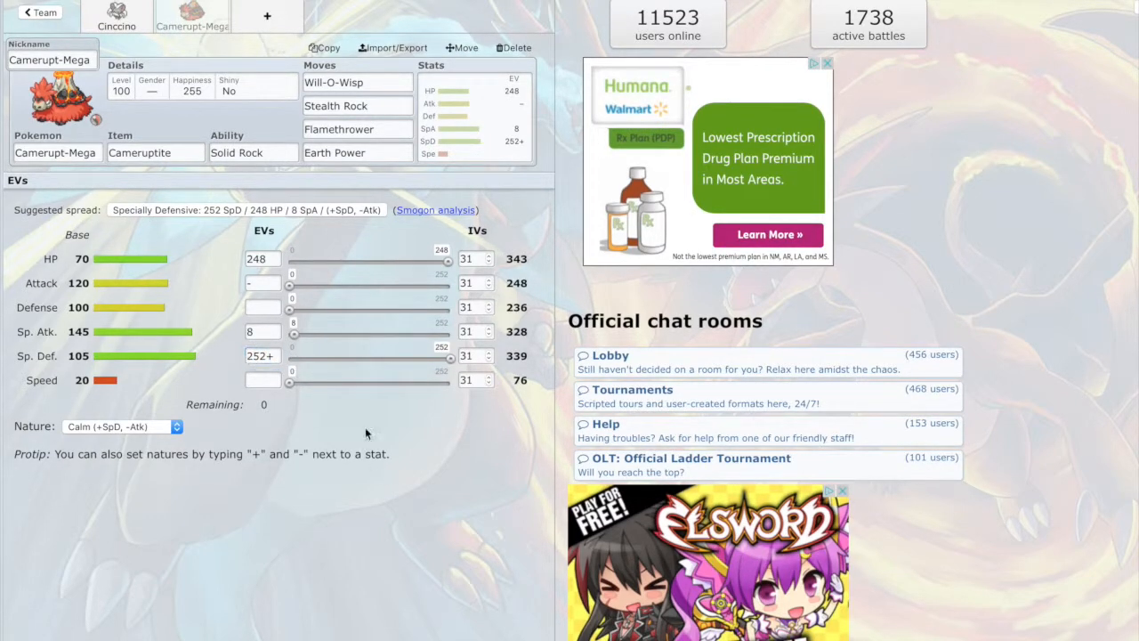
click(267, 16)
text(c)
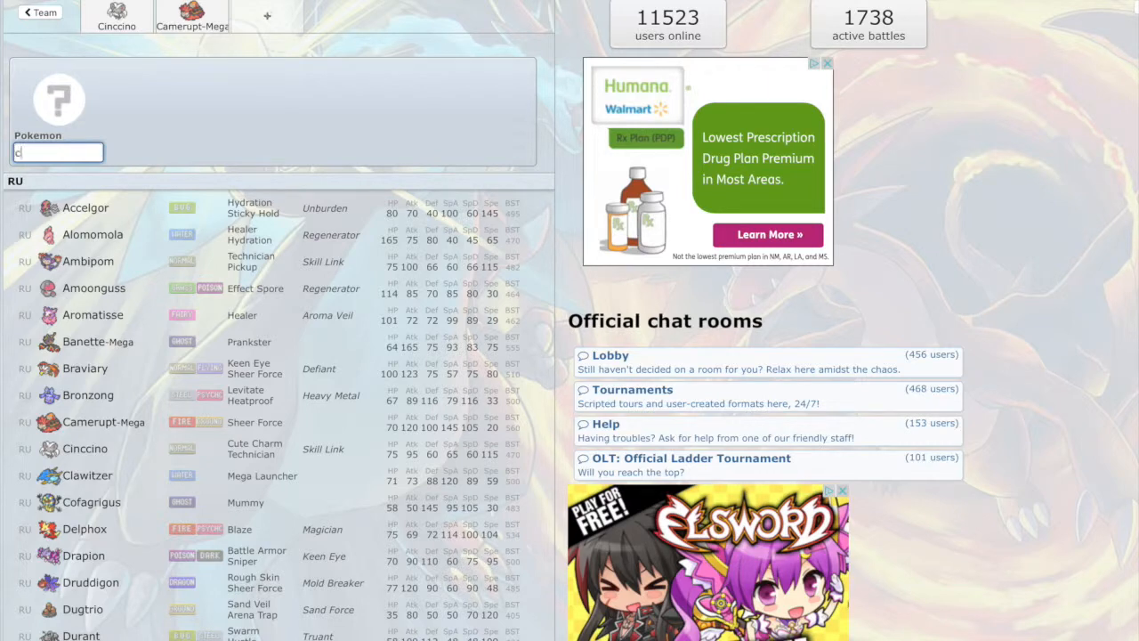
Step: Search 'cof' and pick Cofagrigus with Leftovers and the Mummy ability
text(of)
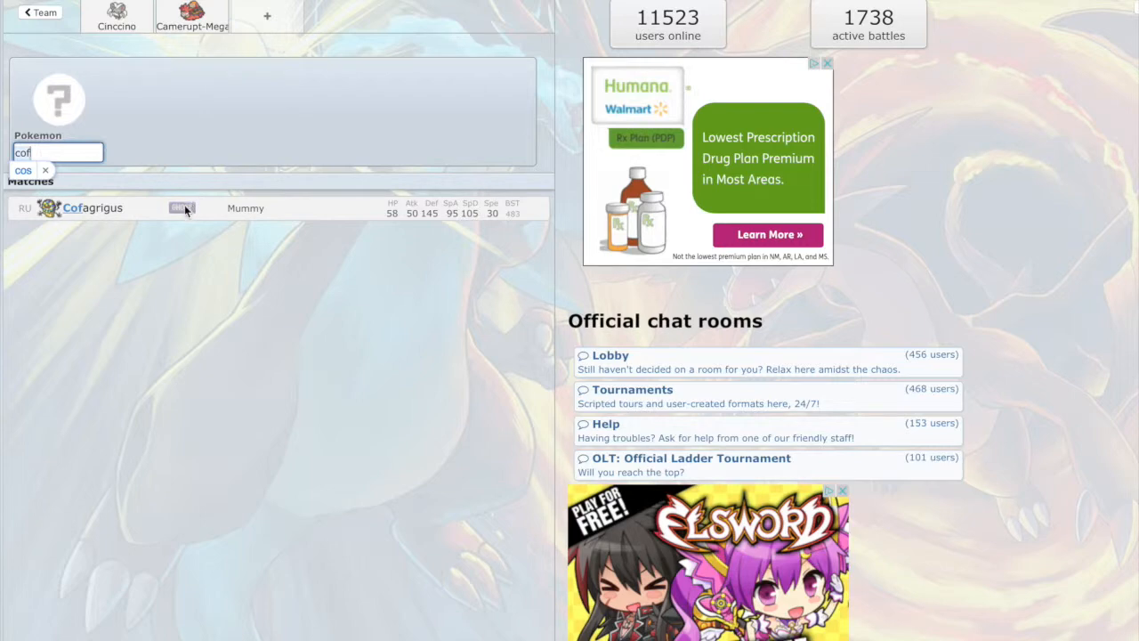
text(cos)
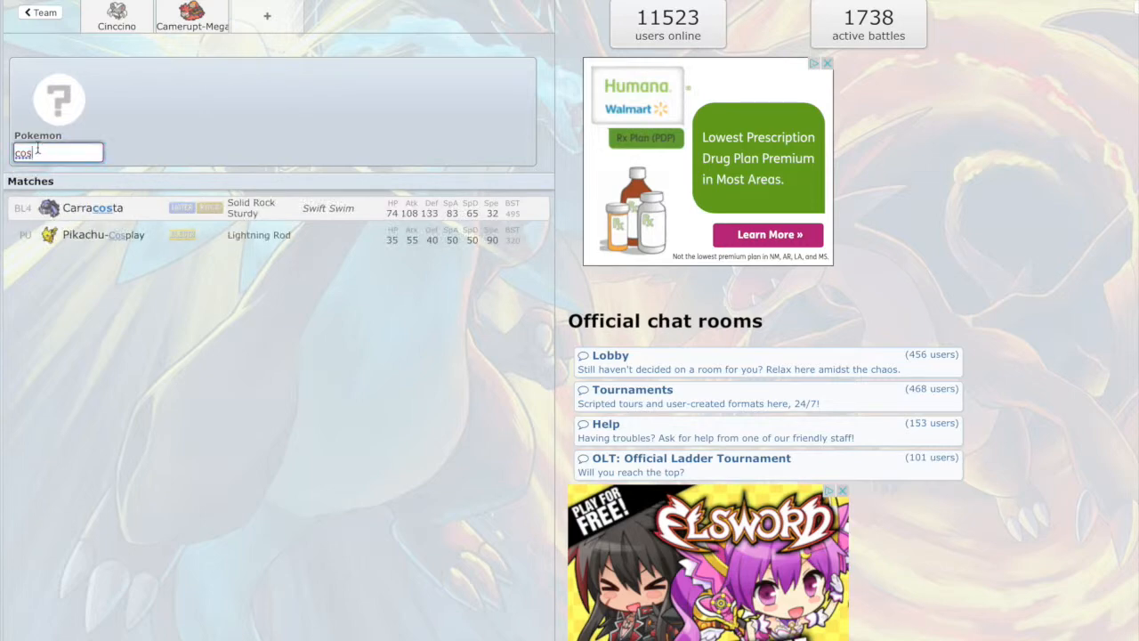
text(cof)
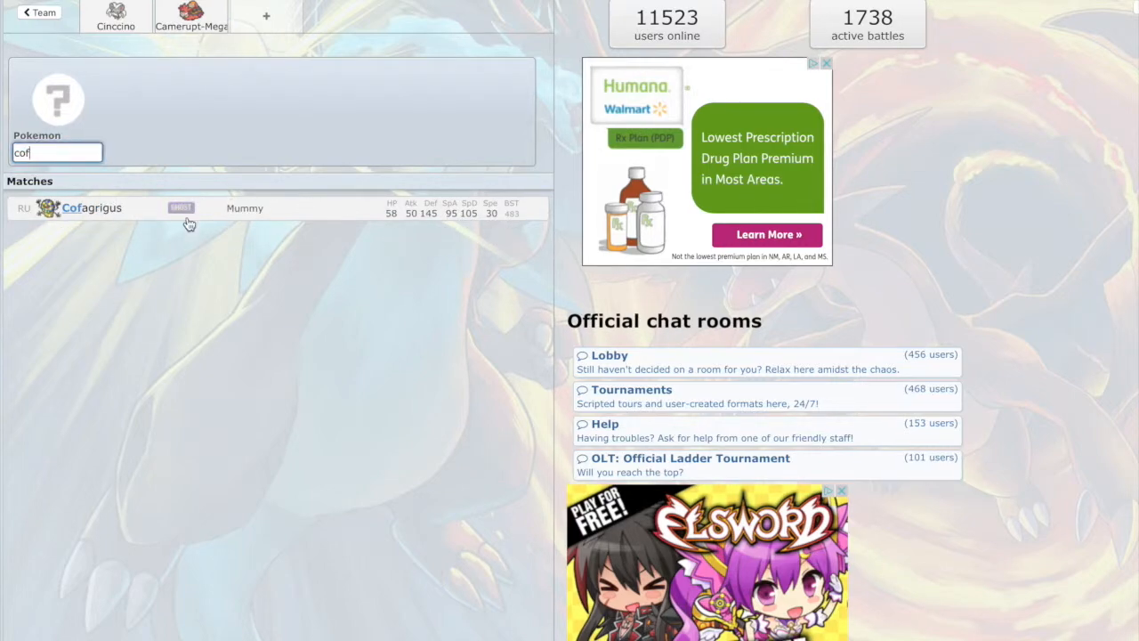
click(93, 206)
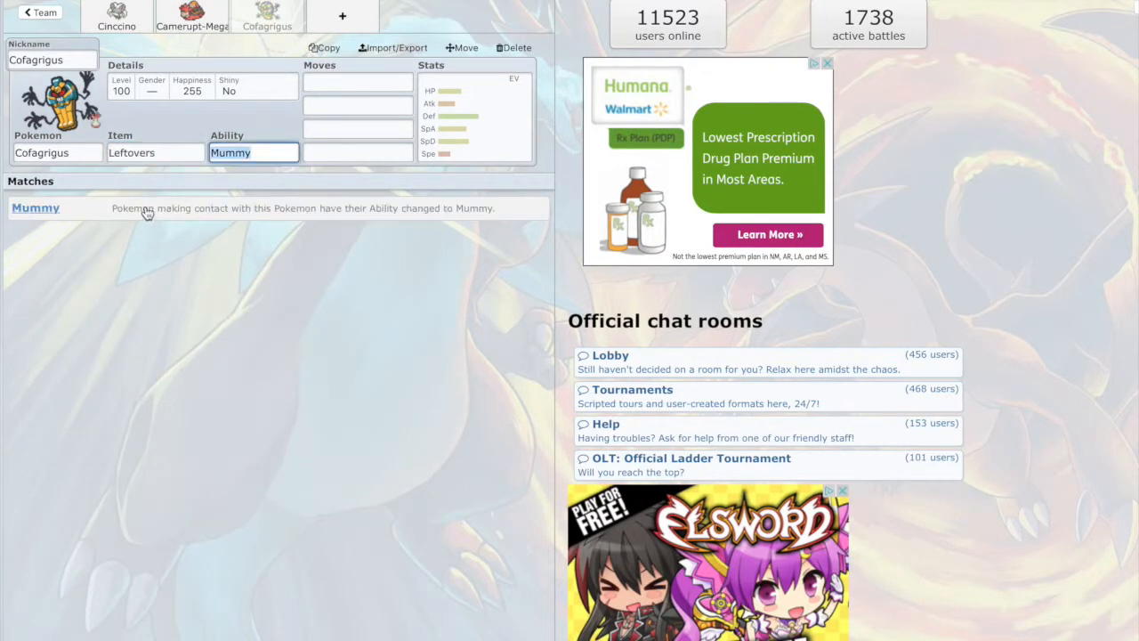
click(356, 82)
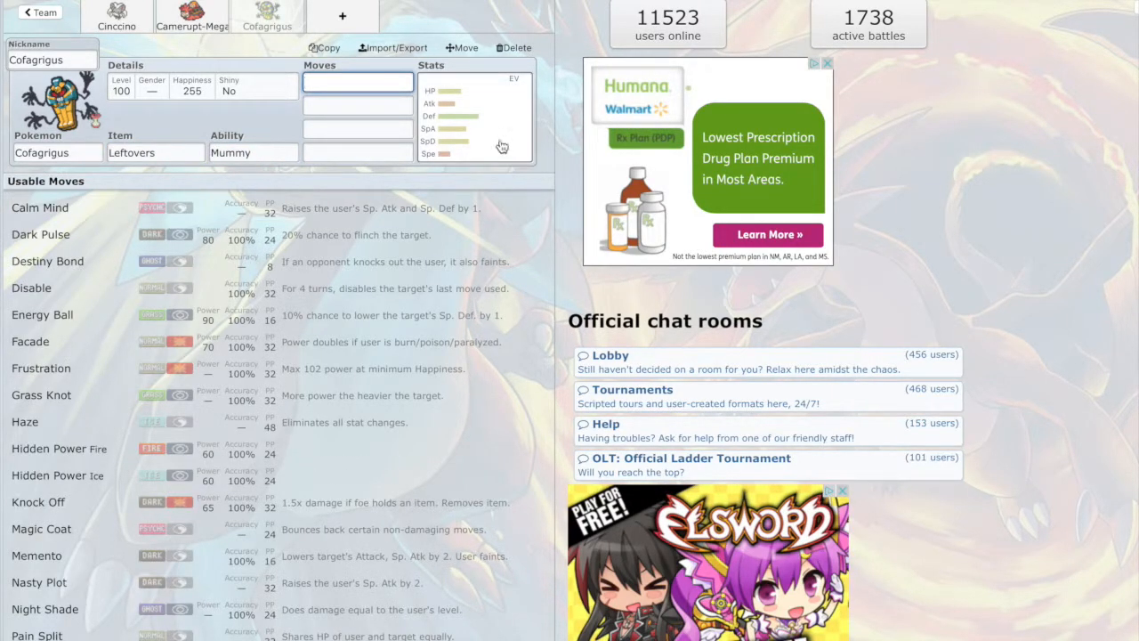
mouse_move(186, 262)
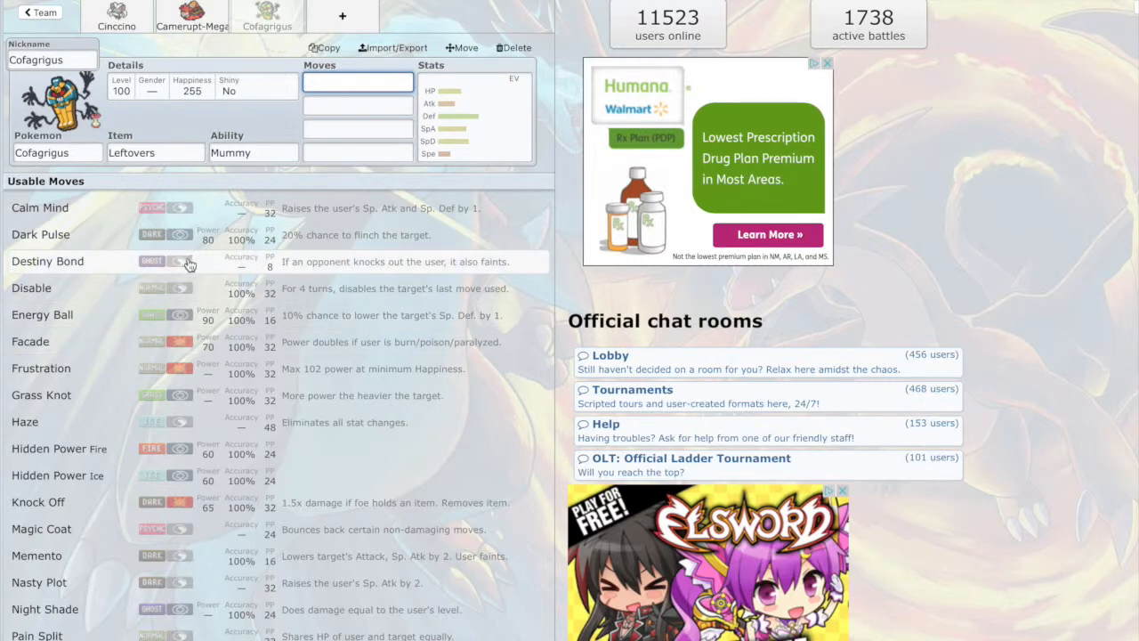
Step: Give Cofagrigus Toxic and Shadow Ball as its first two moves
scroll(down, 3)
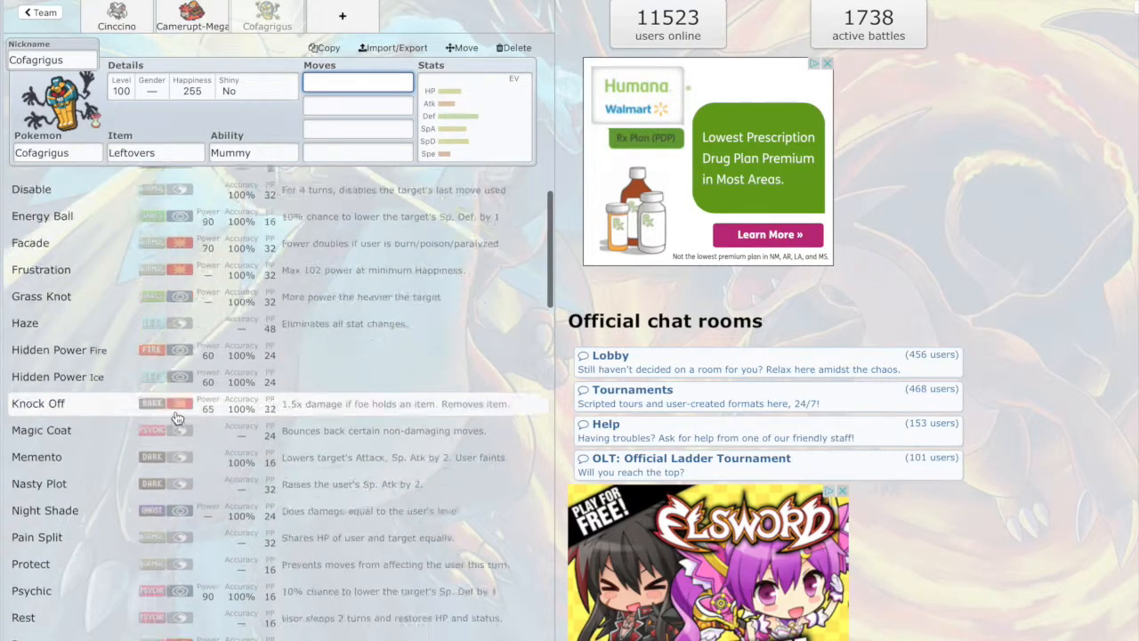
scroll(down, 3)
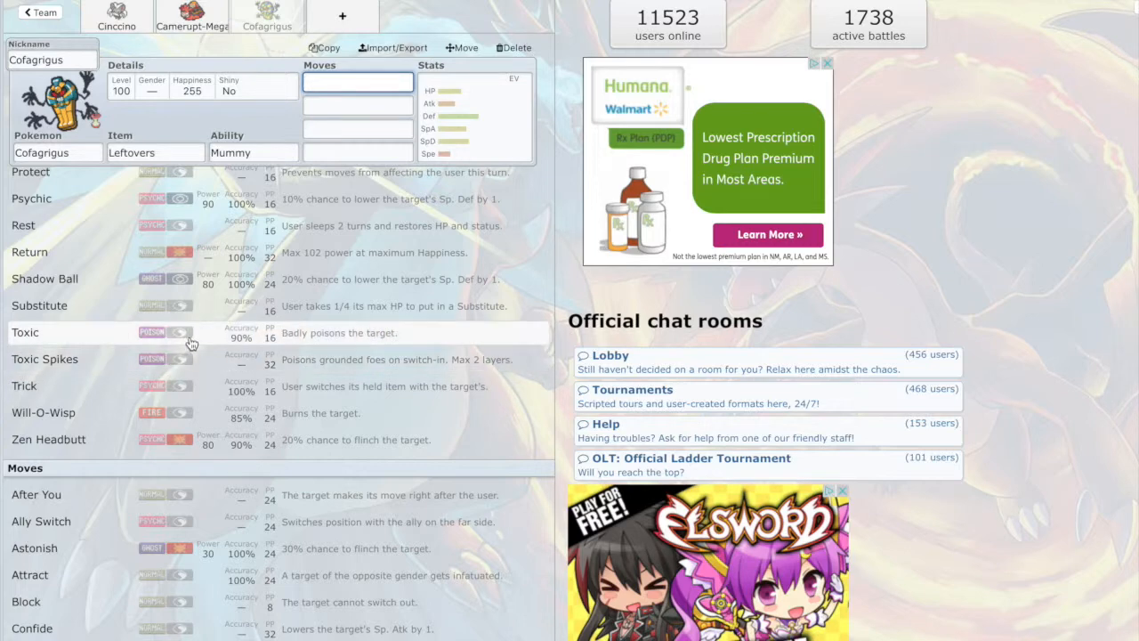
scroll(up, 3)
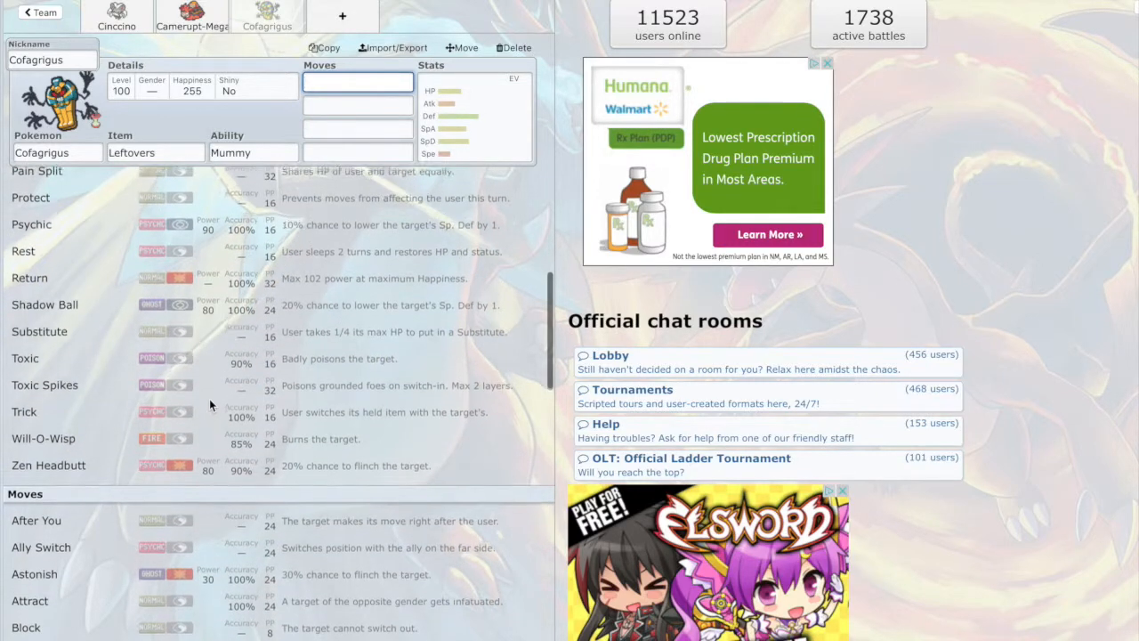
click(25, 357)
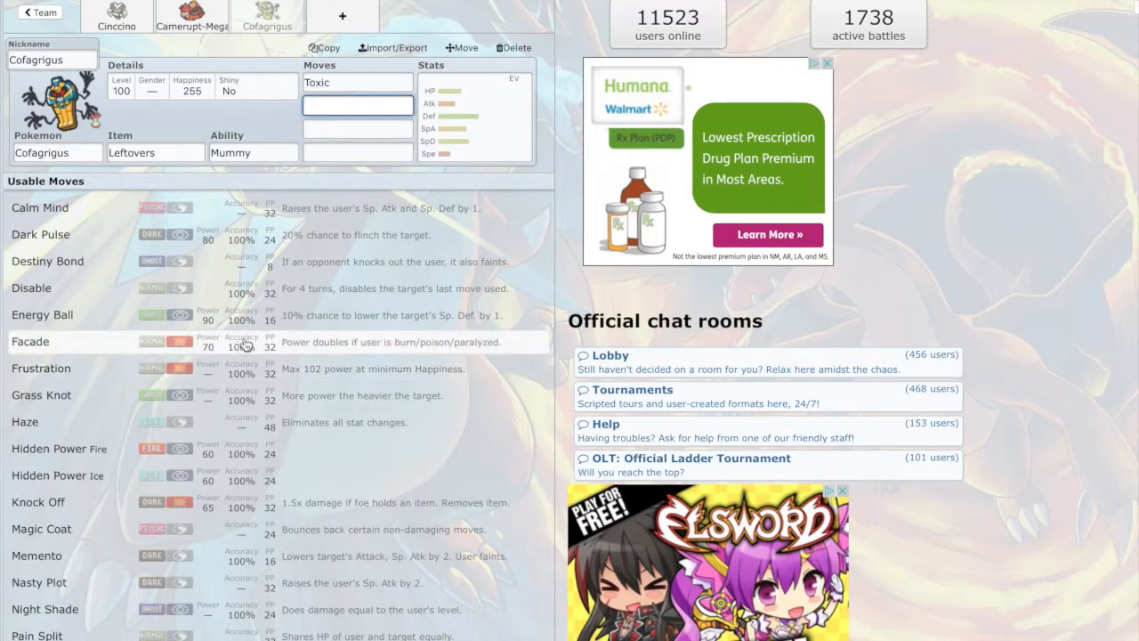
scroll(down, 3)
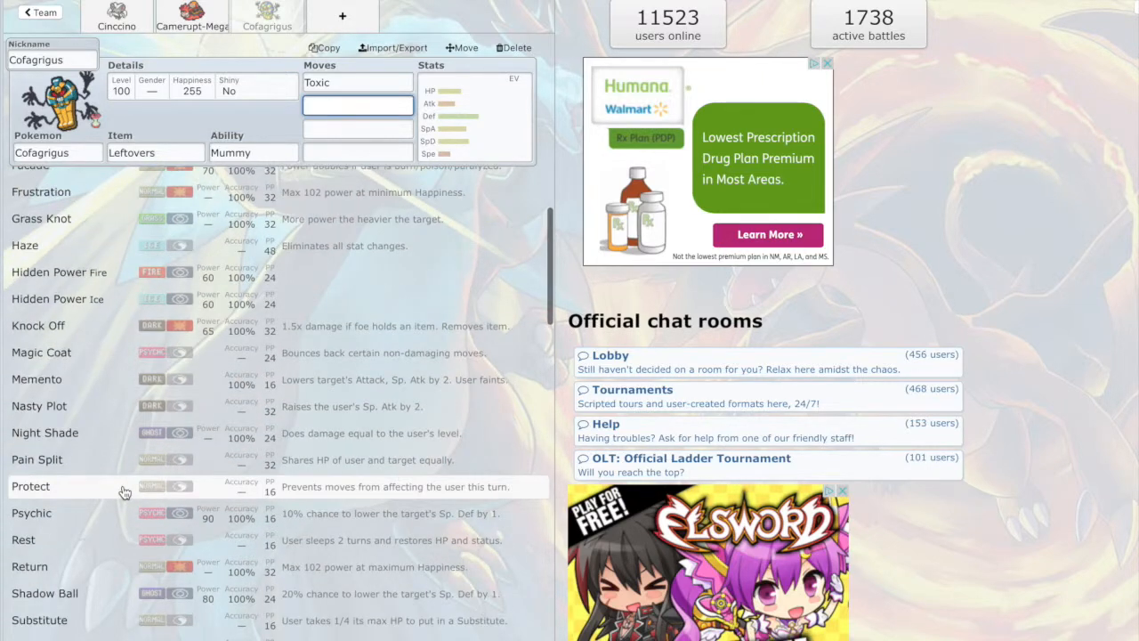
scroll(down, 3)
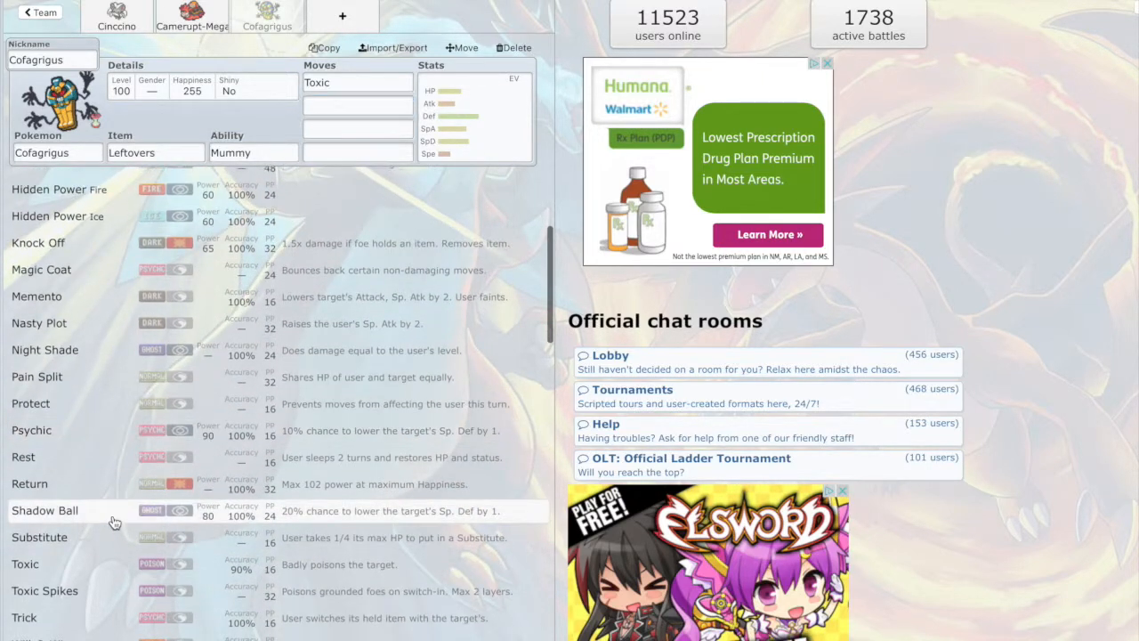
click(45, 509)
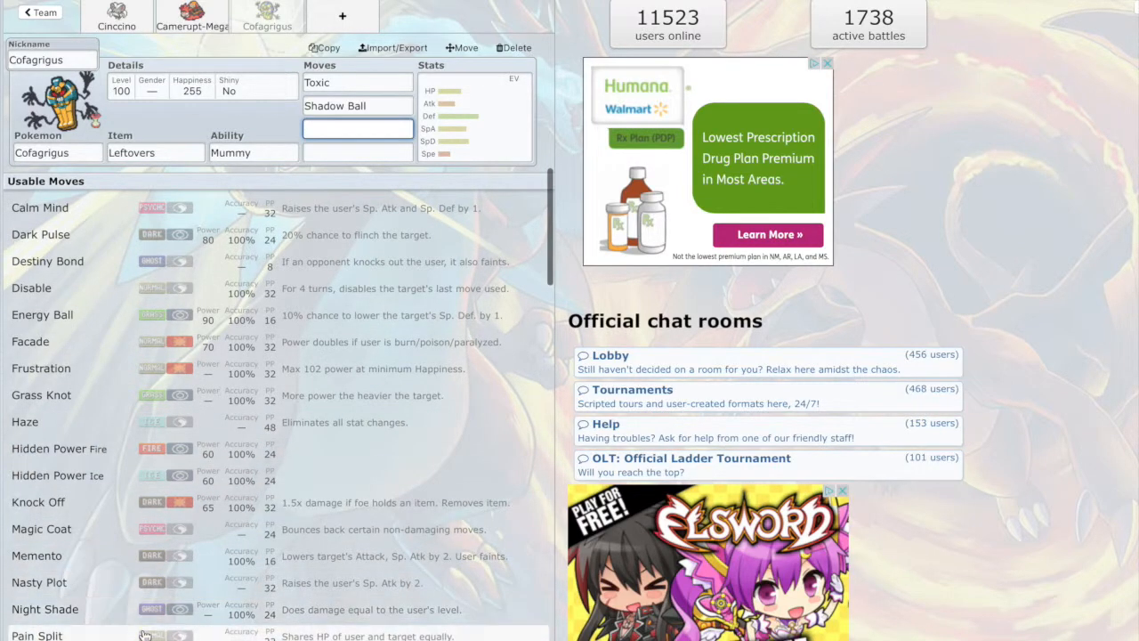
Step: Add Destiny Bond as Cofagrigus's third move
scroll(down, 3)
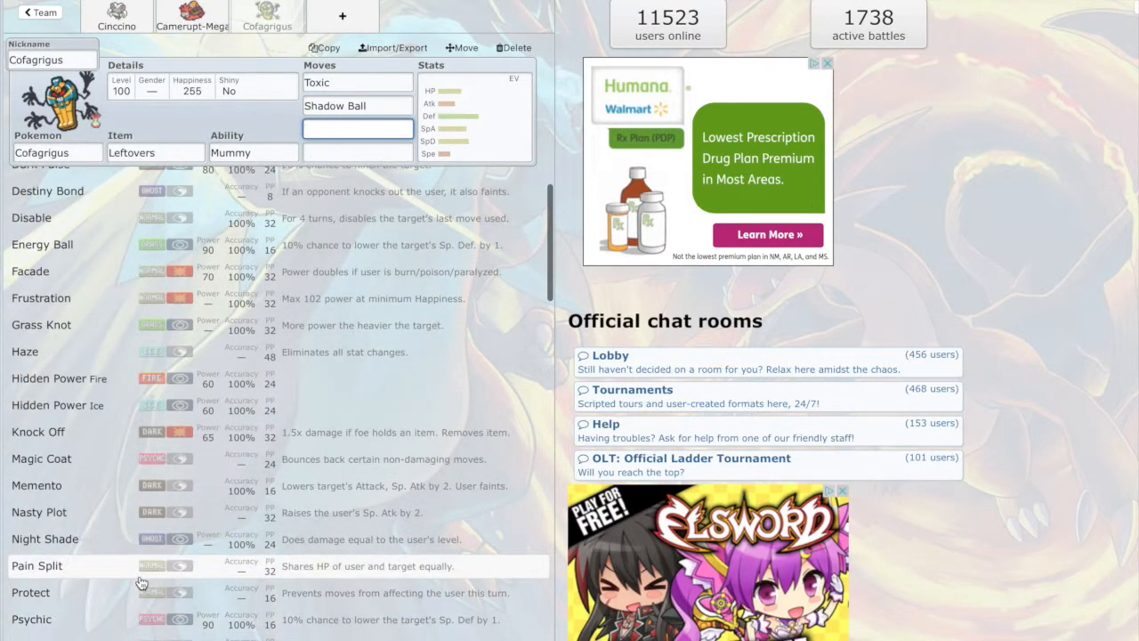
scroll(down, 3)
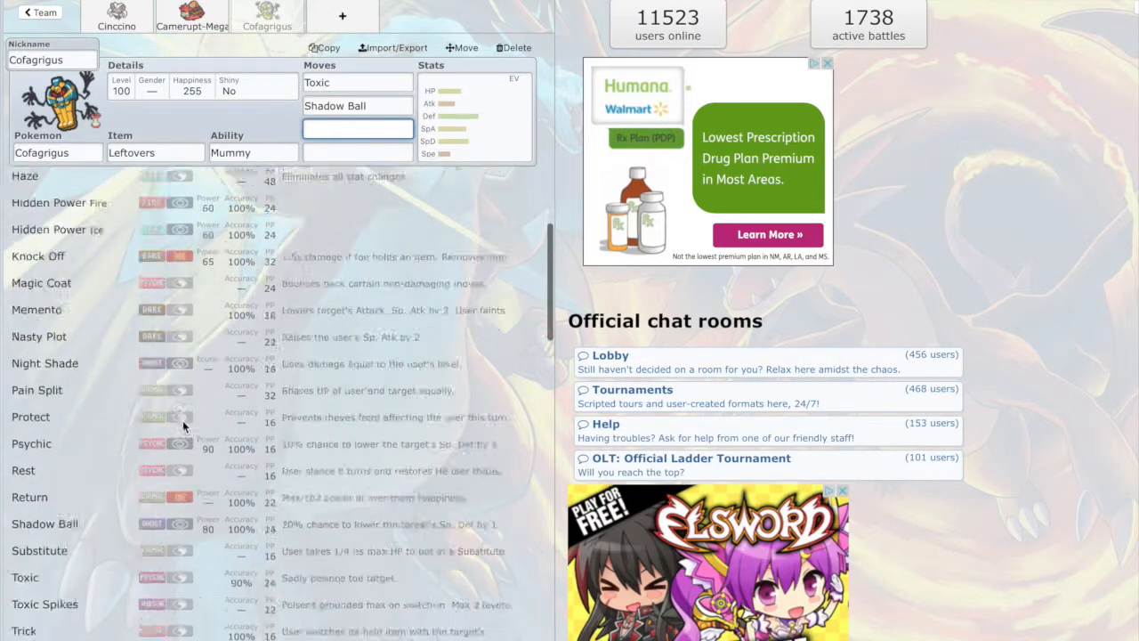
scroll(down, 3)
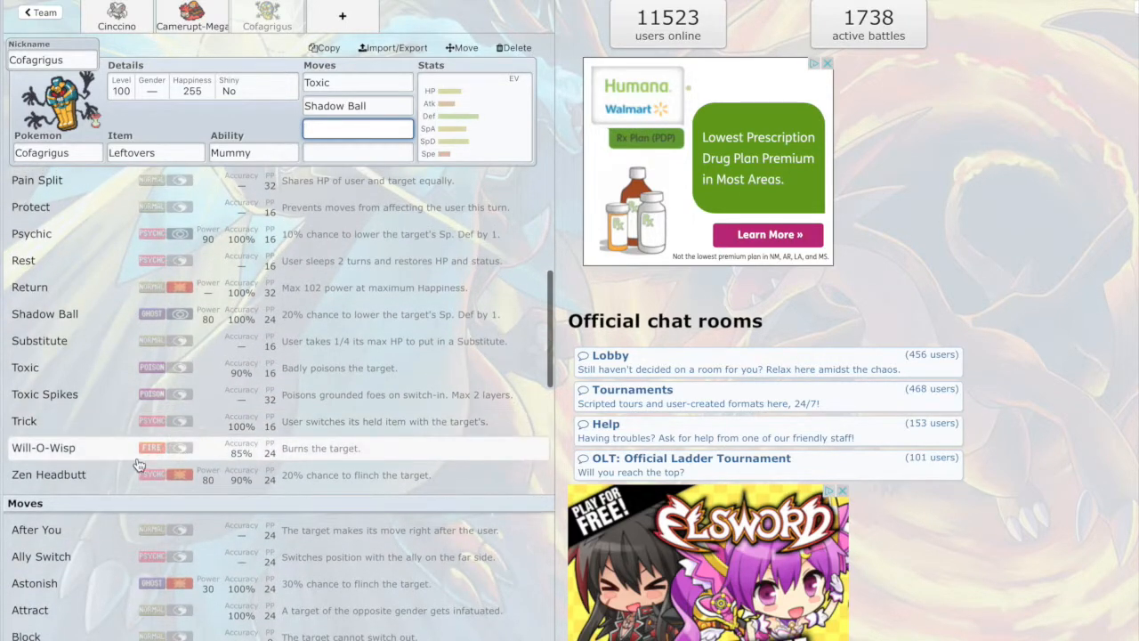
mouse_move(157, 396)
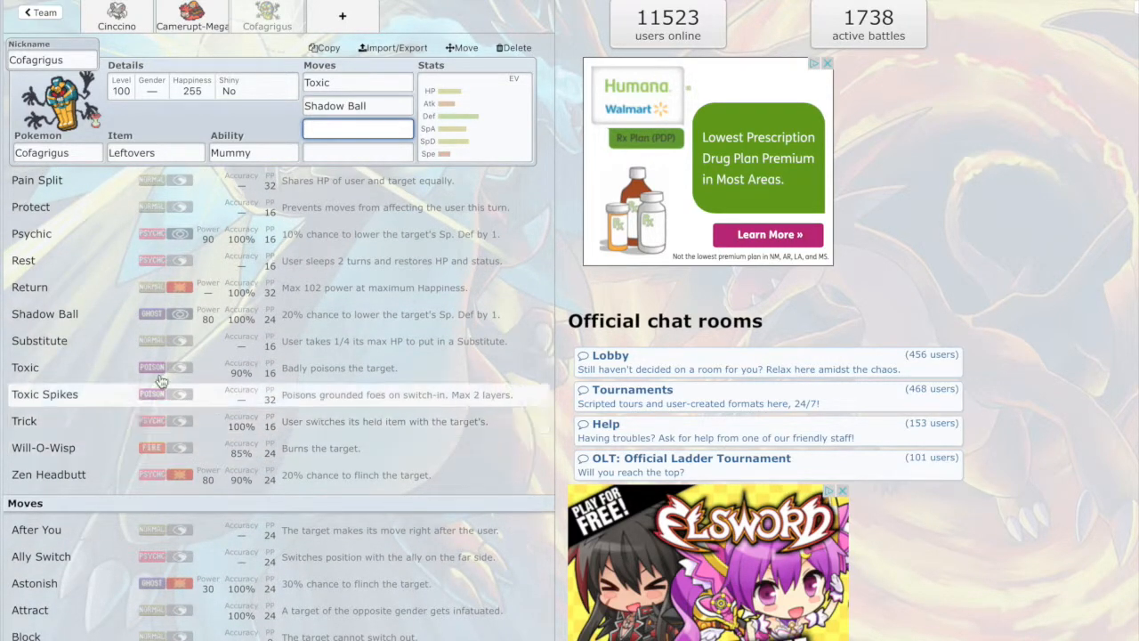
mouse_move(253, 238)
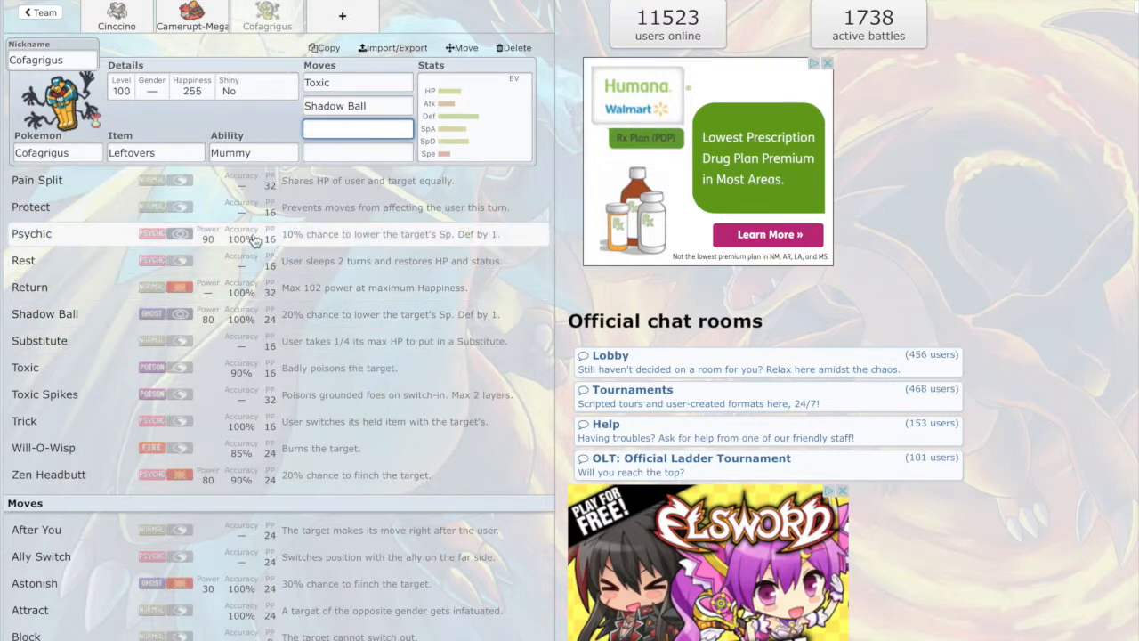
scroll(up, 3)
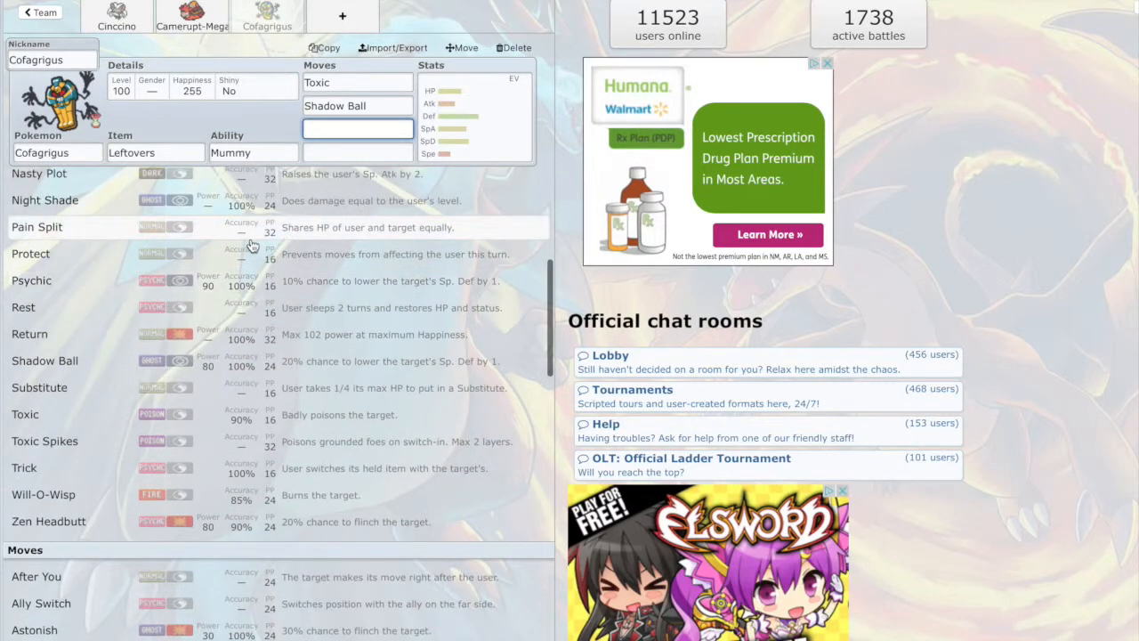
scroll(up, 3)
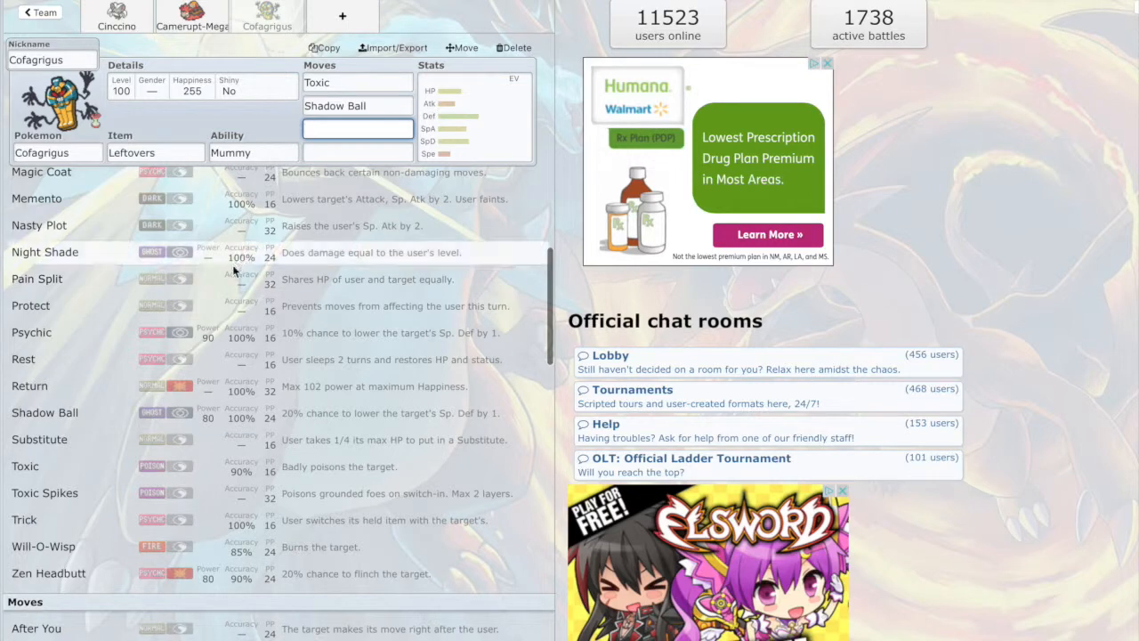
scroll(up, 3)
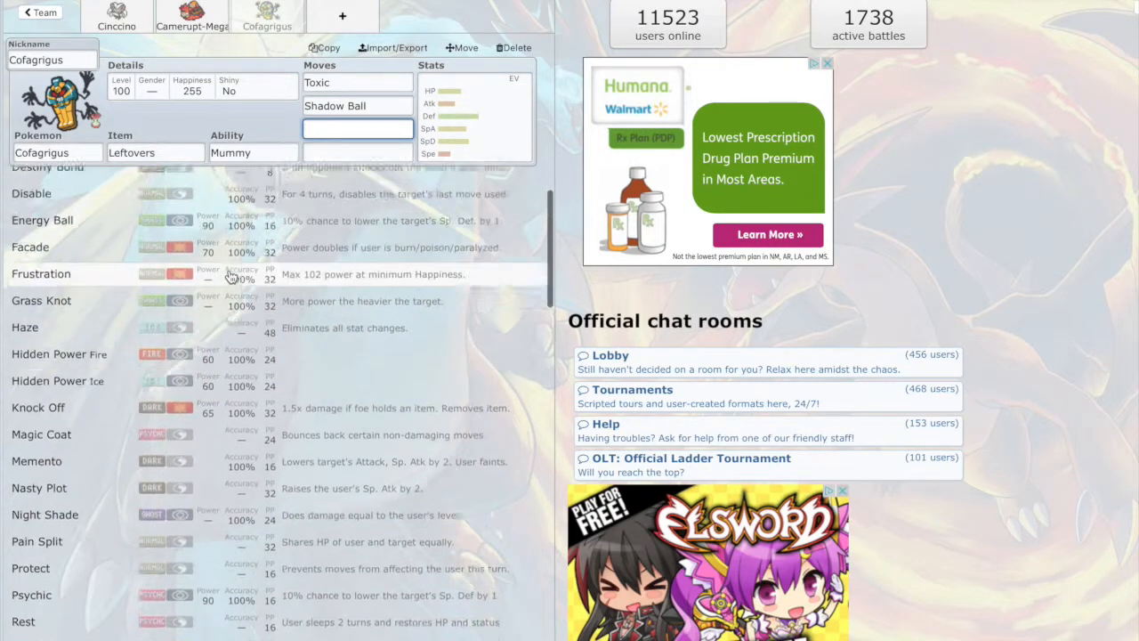
scroll(up, 3)
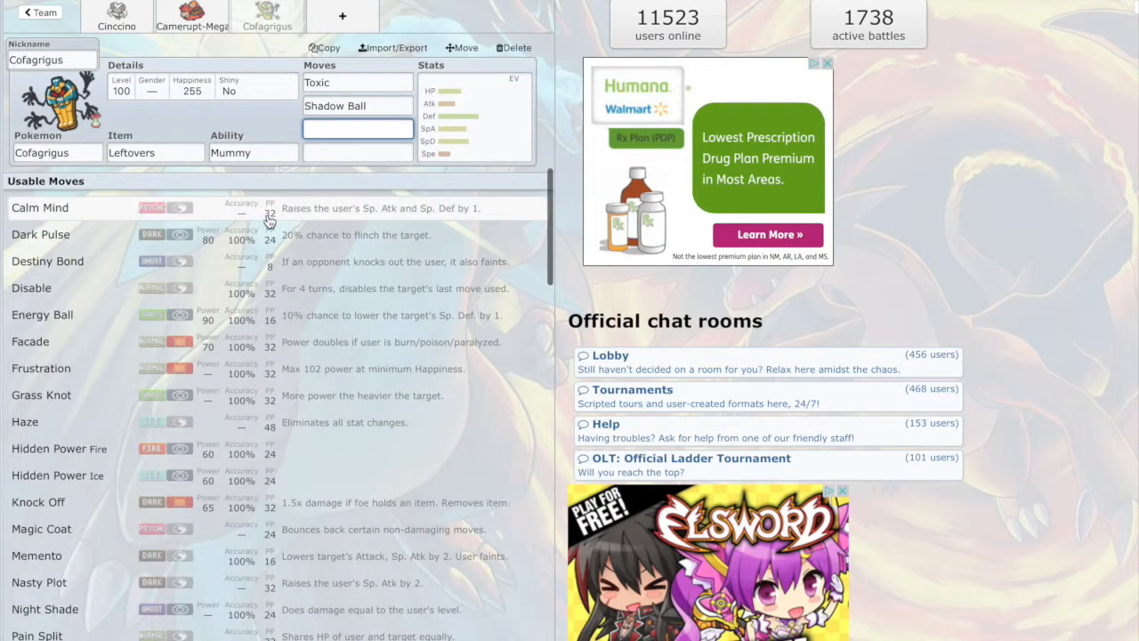
mouse_move(258, 267)
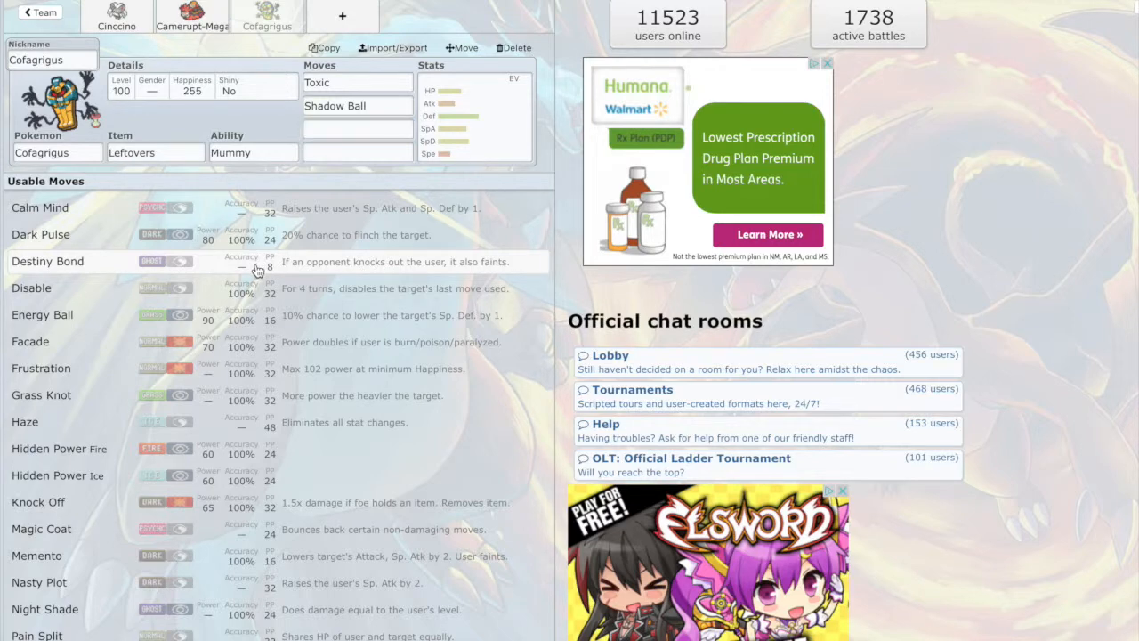
click(46, 260)
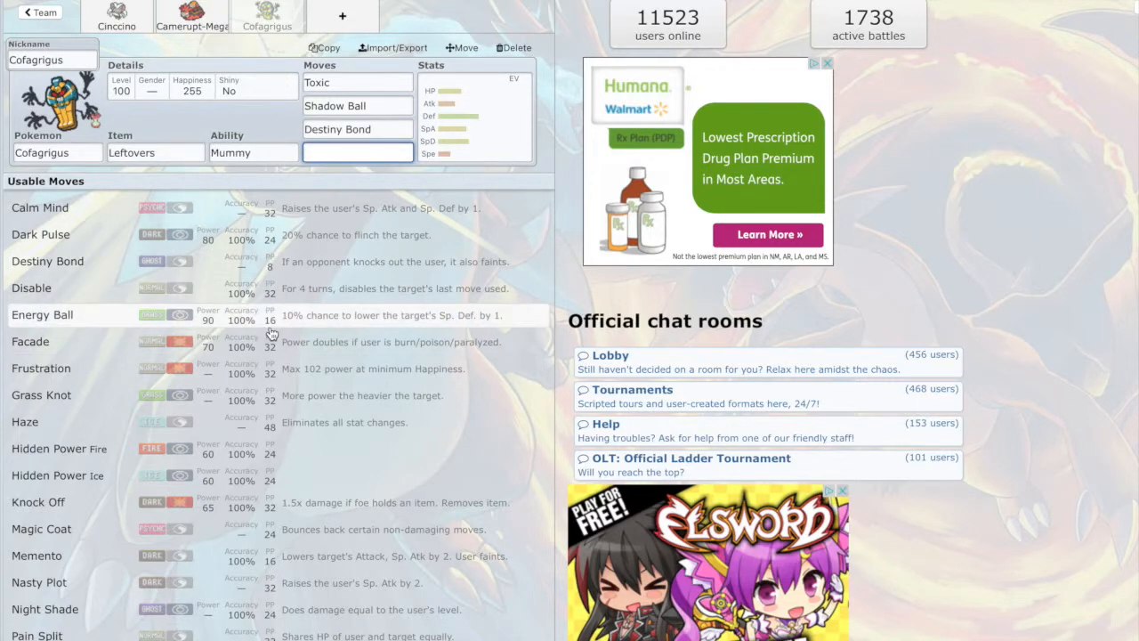
mouse_move(252, 267)
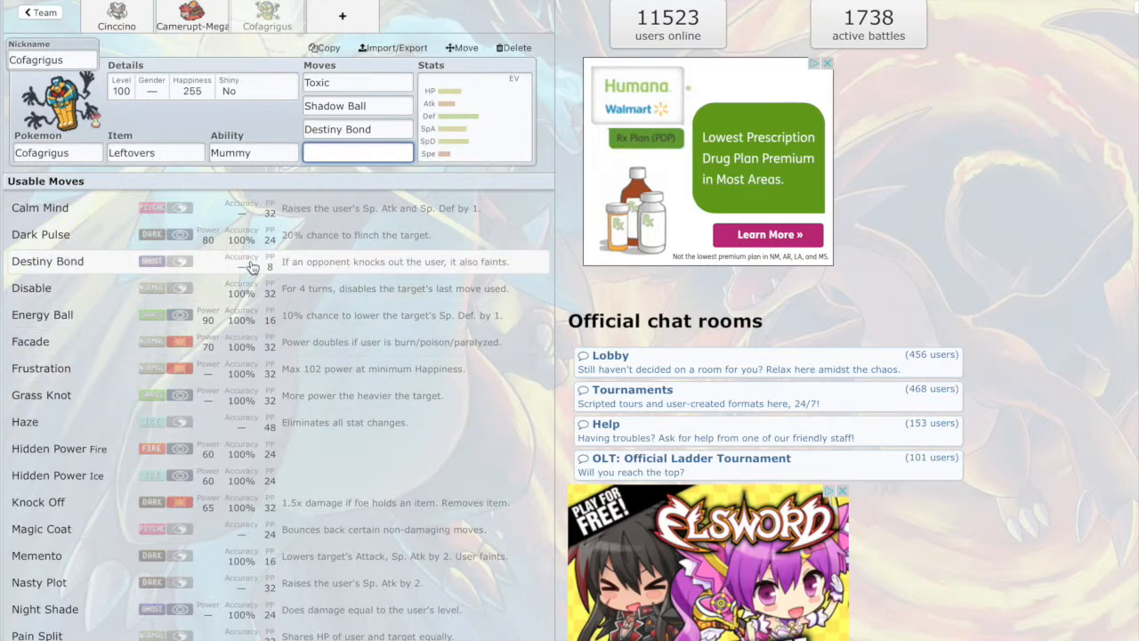
Step: Scroll Cofagrigus's move list and Stats panel for Night Shade and the Bold 252 HP/252 Def spread
scroll(down, 3)
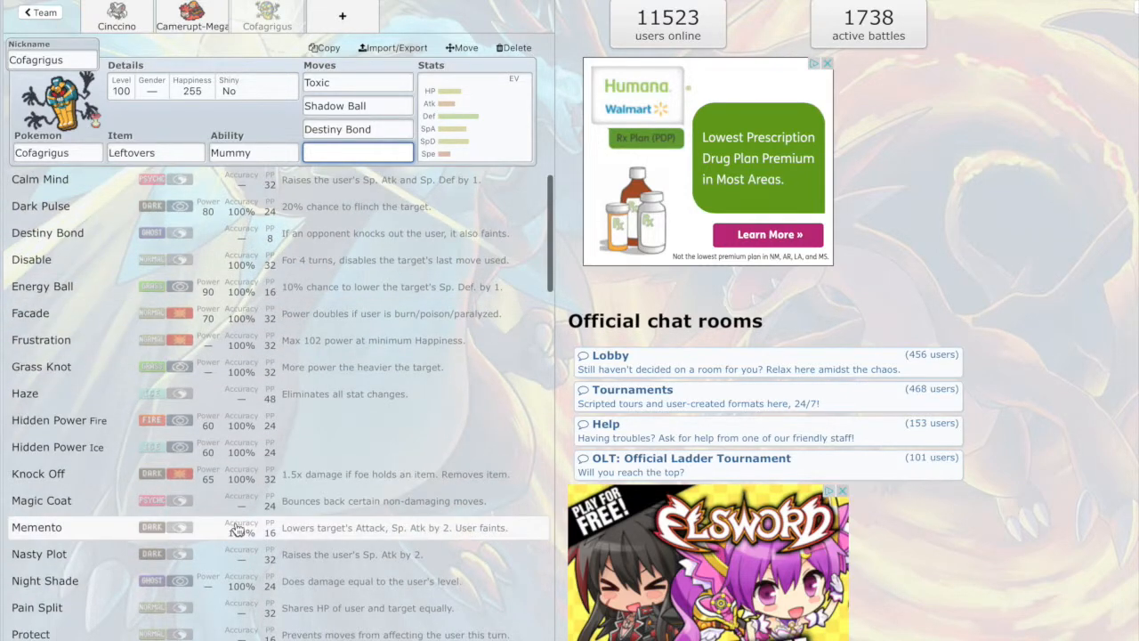
scroll(down, 3)
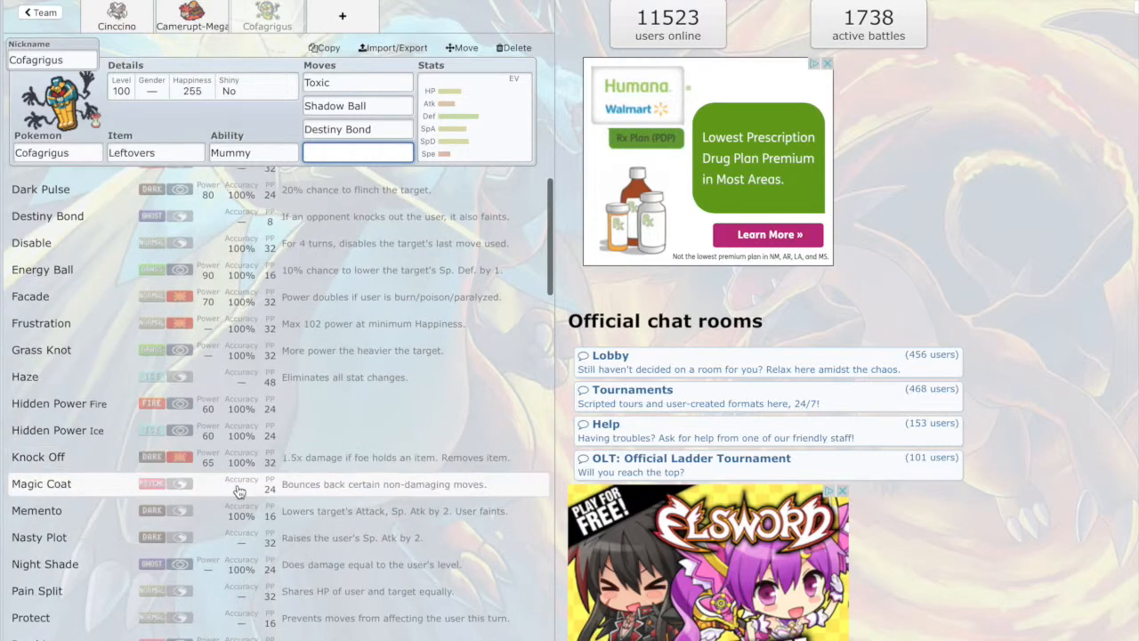
scroll(down, 3)
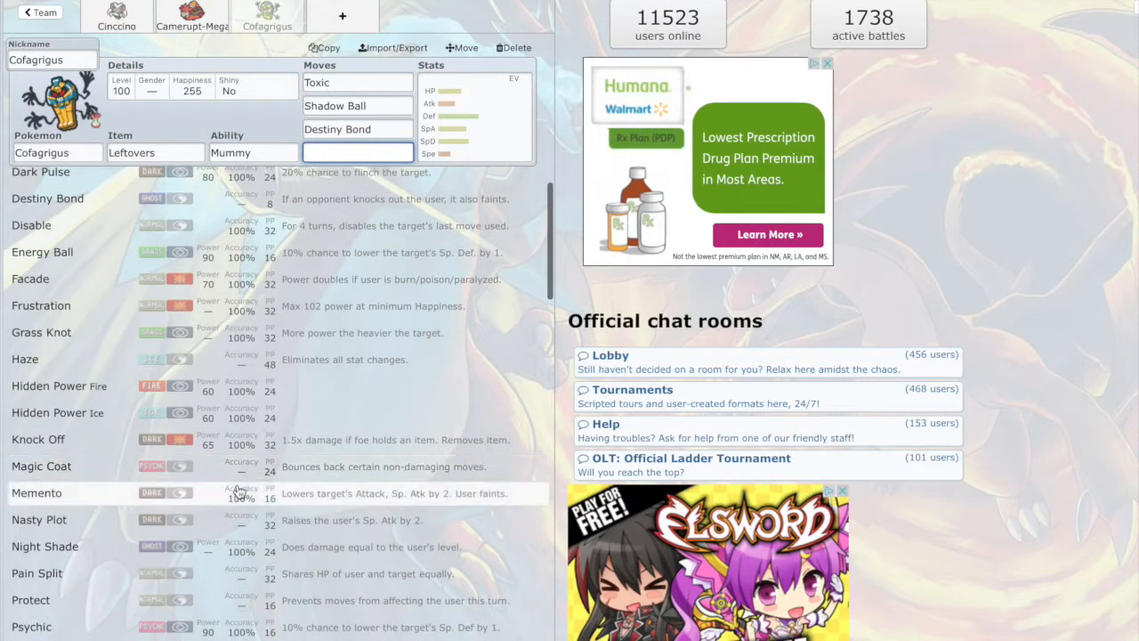
scroll(down, 3)
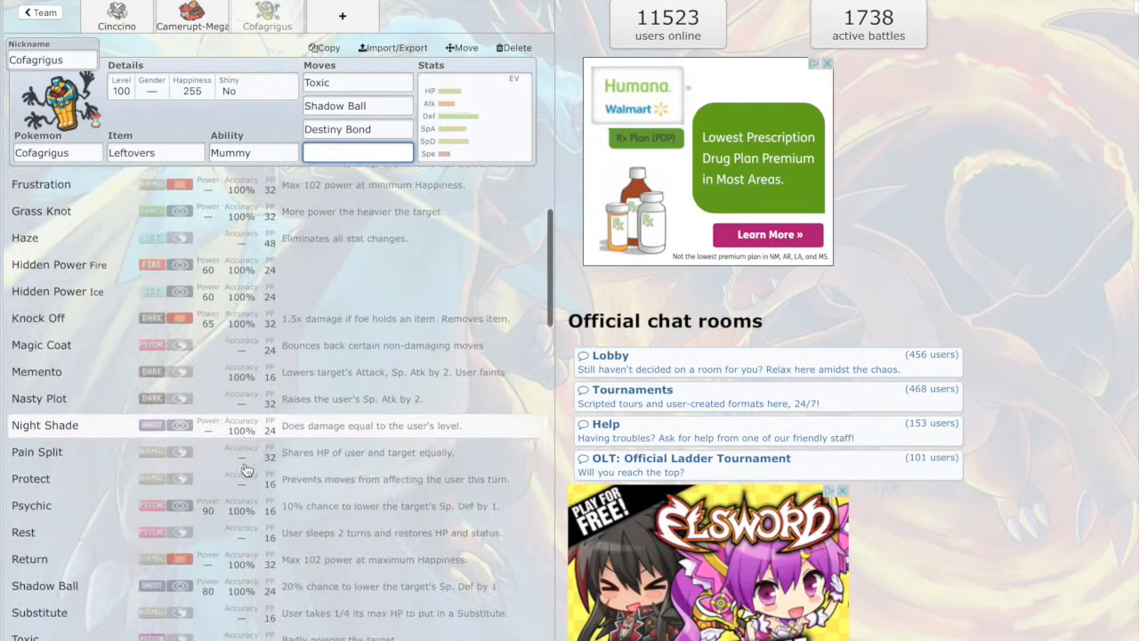
scroll(down, 3)
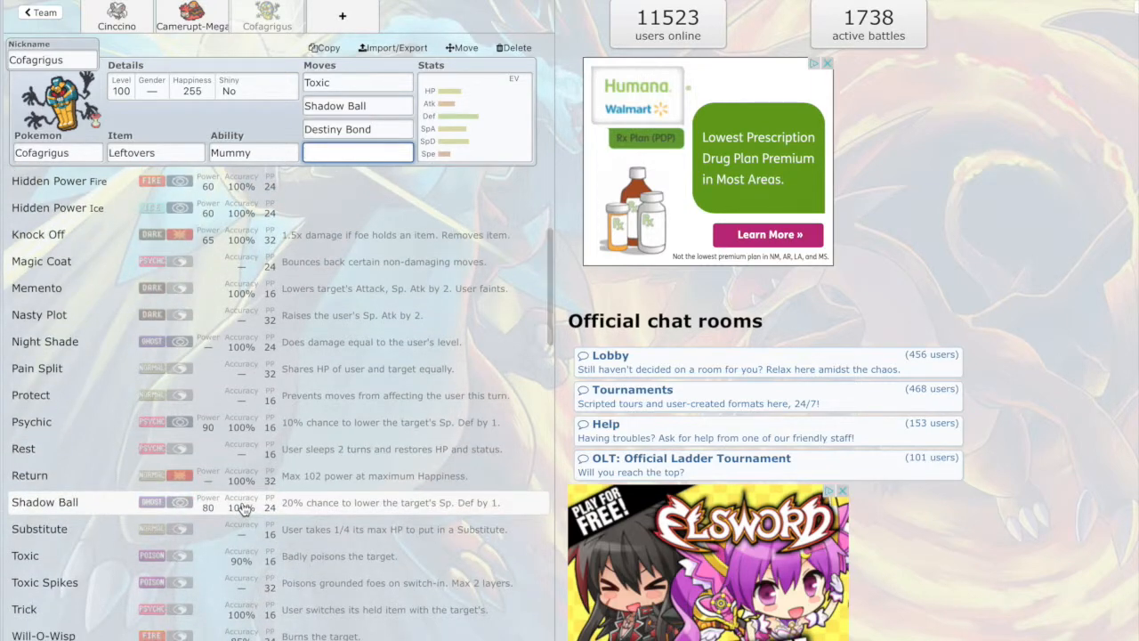
scroll(down, 3)
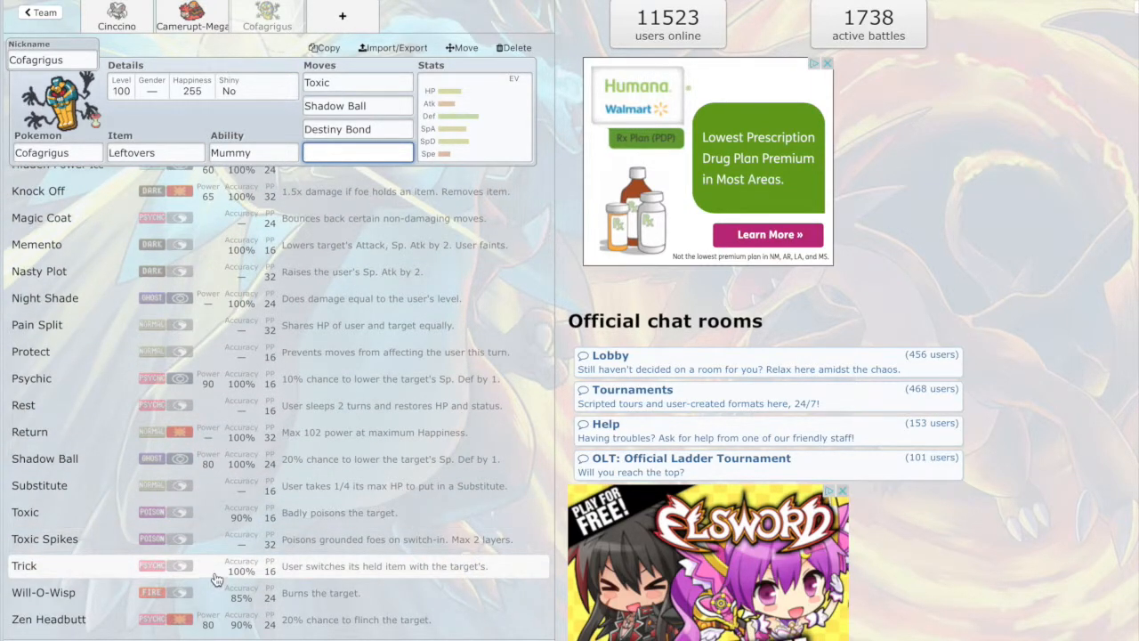
scroll(down, 3)
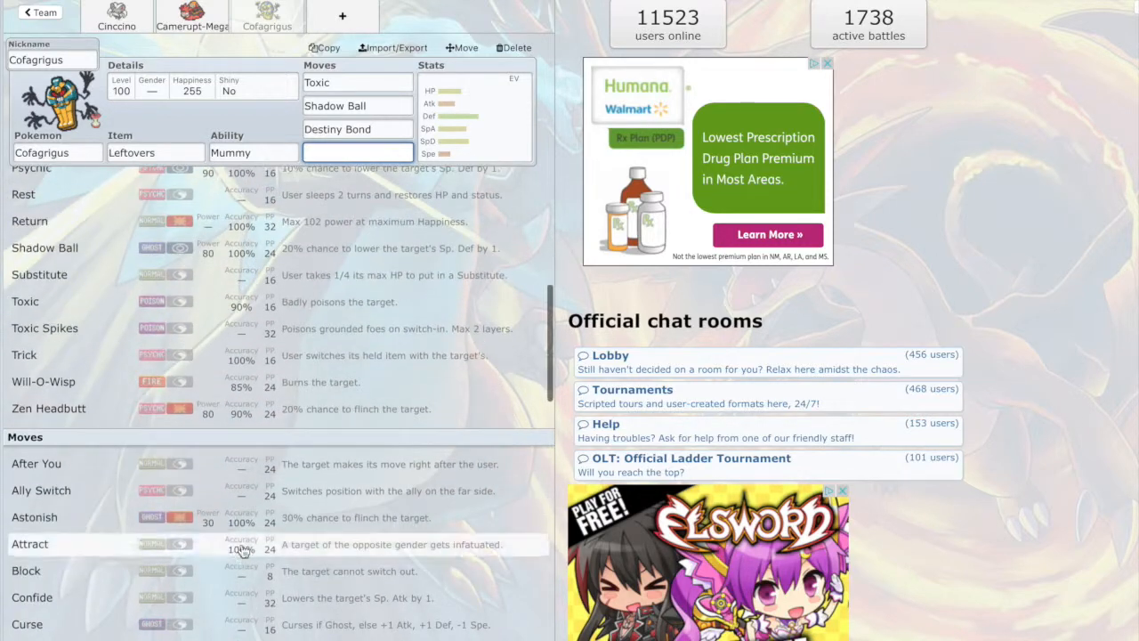
scroll(down, 3)
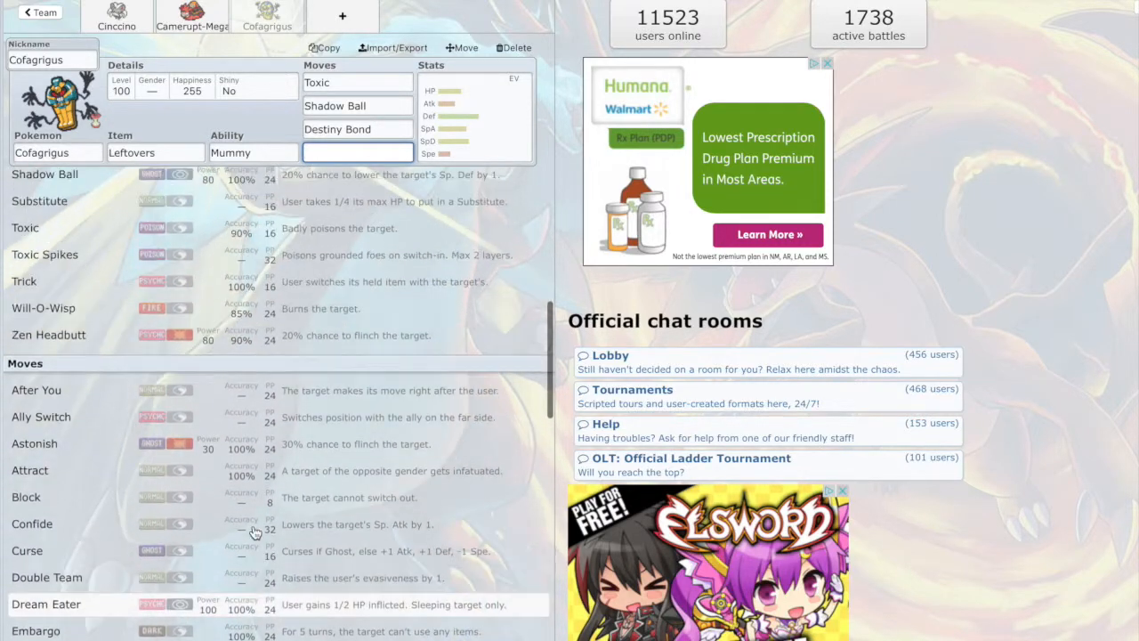
scroll(up, 3)
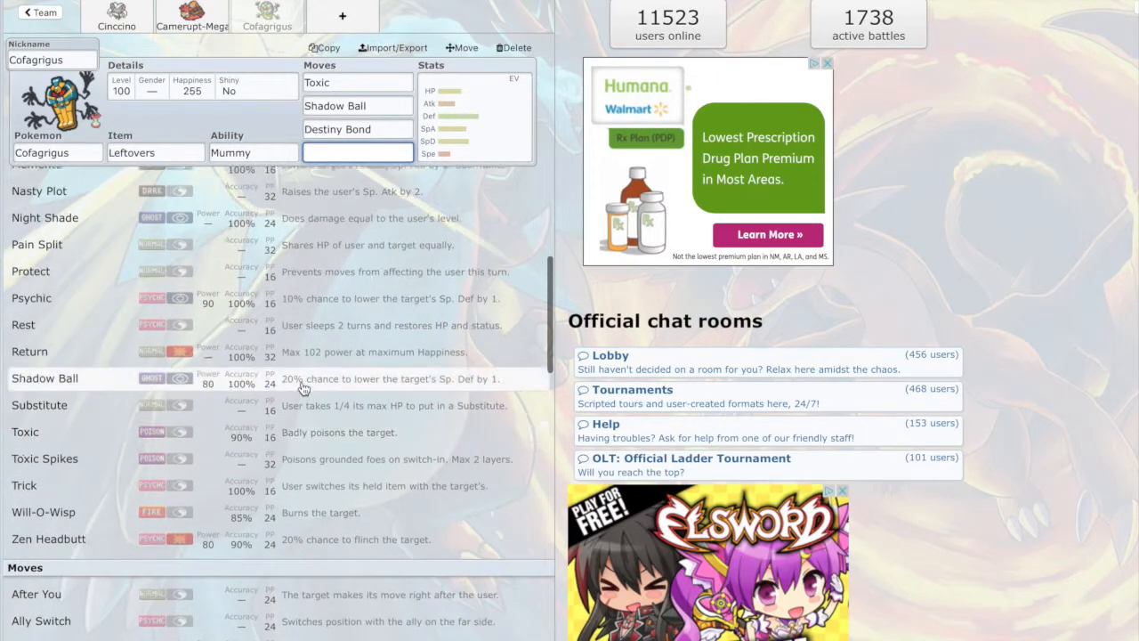
scroll(up, 3)
text(Night Shade)
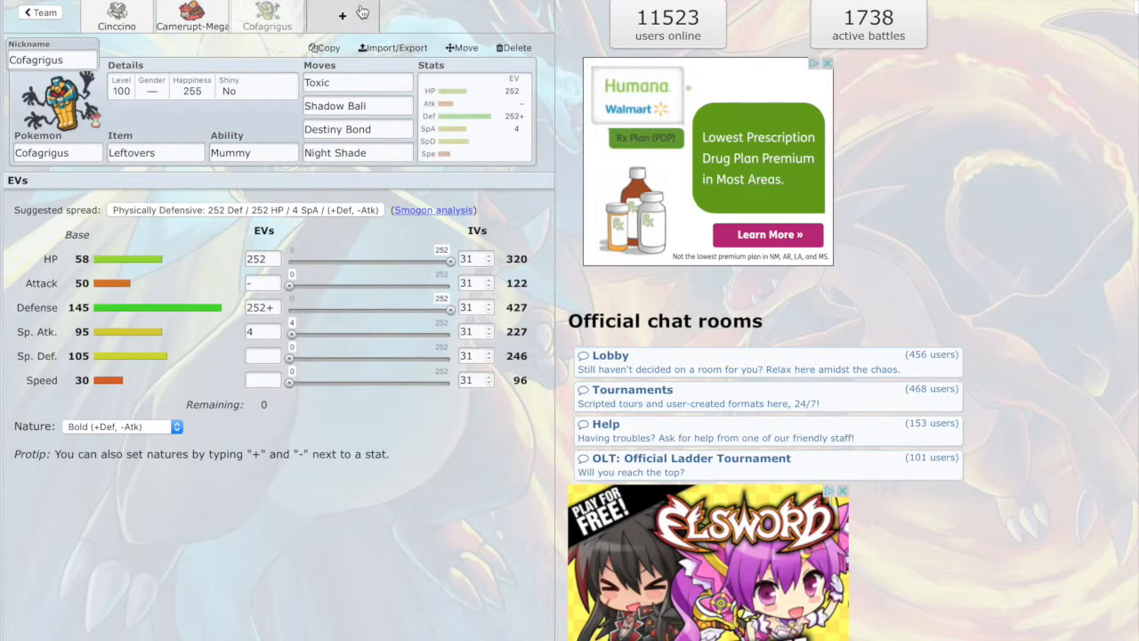
Step: Start a fourth, empty team slot showing the RU species list
click(342, 14)
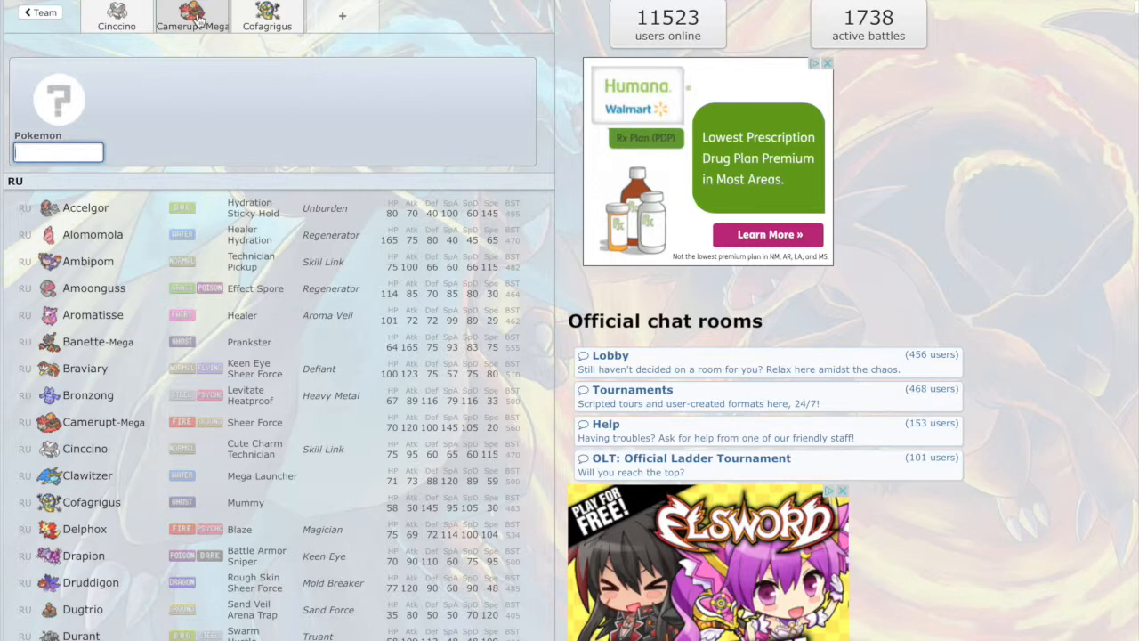
mouse_move(228, 111)
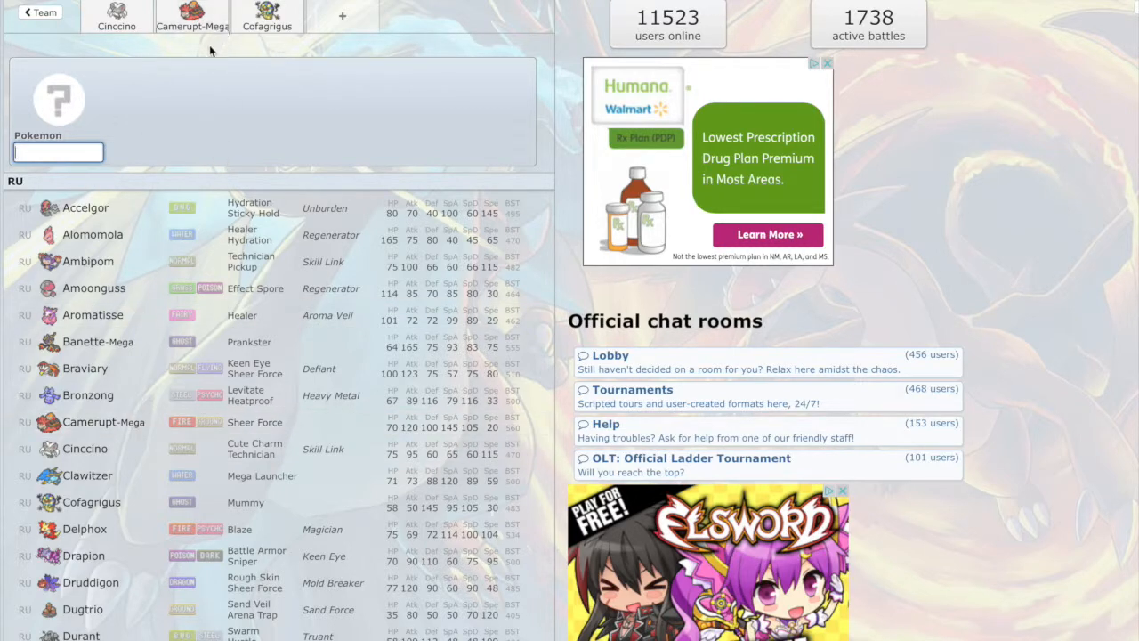
mouse_move(192, 27)
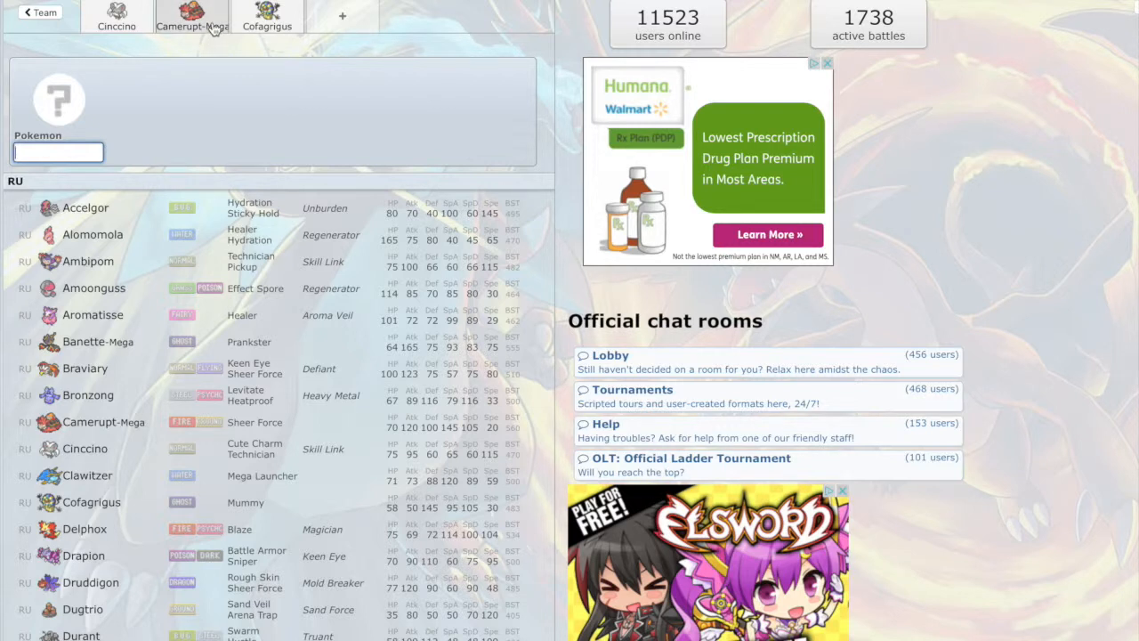
Step: Search 'elek' and pick Eelektross with Levitate as the fourth Pokémon
text(e)
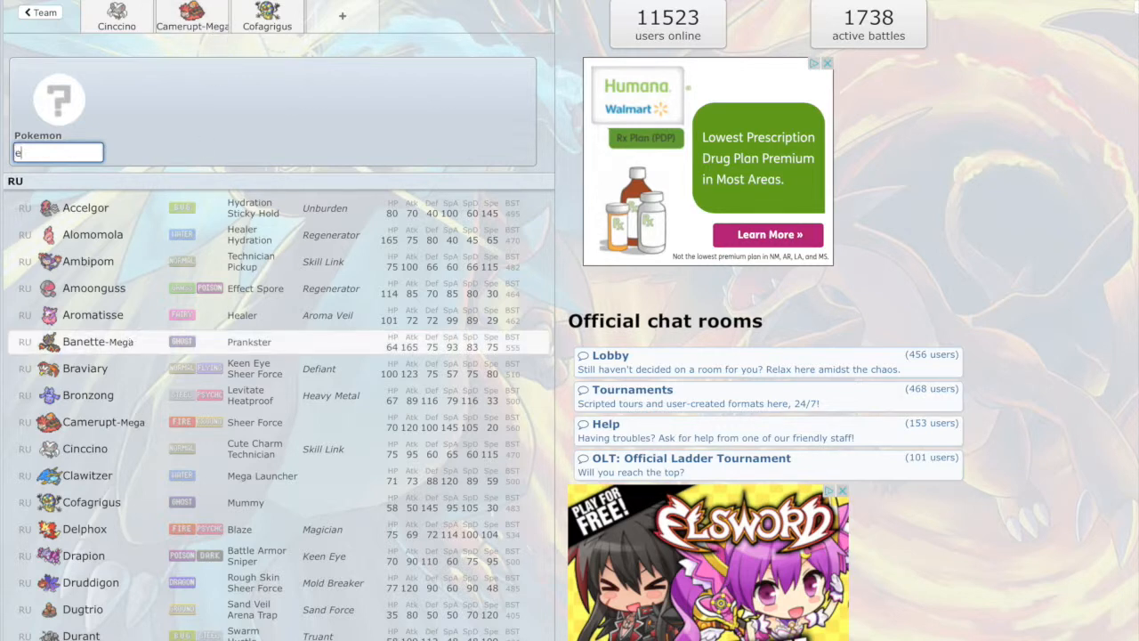
text(lek)
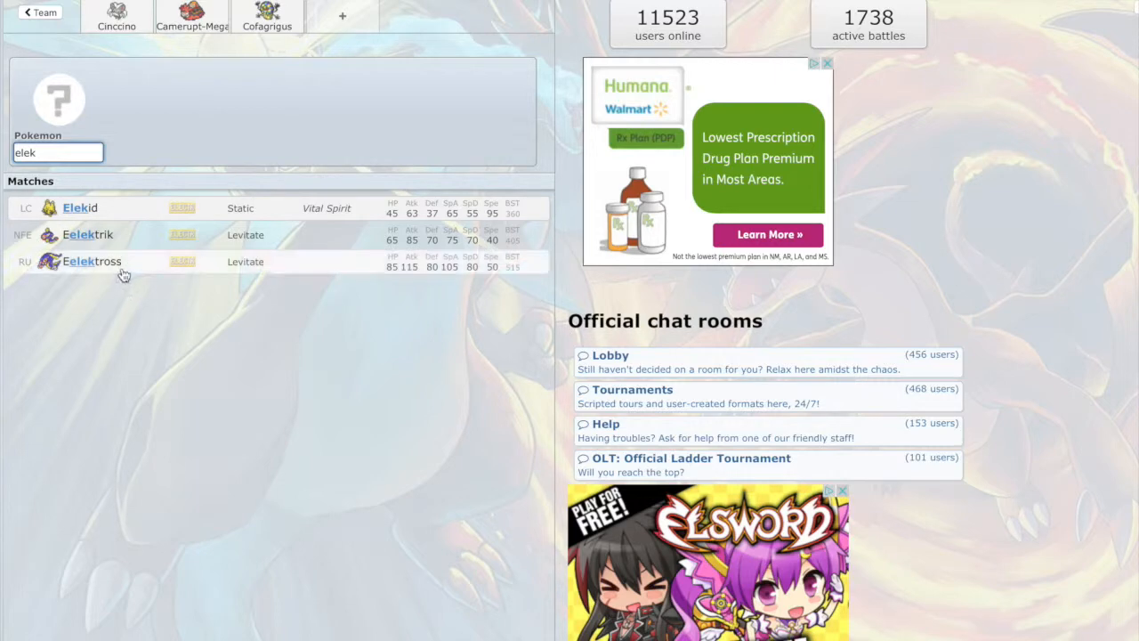
click(92, 260)
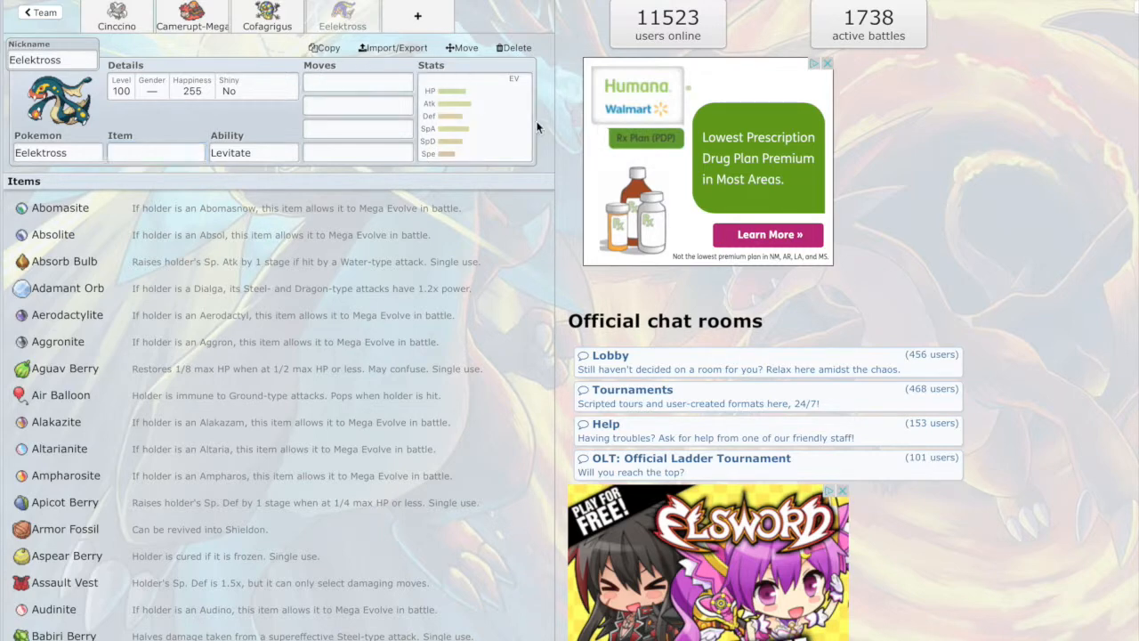
Step: Give Eelektross Crunch as its second move and Wild Charge as its third
click(356, 82)
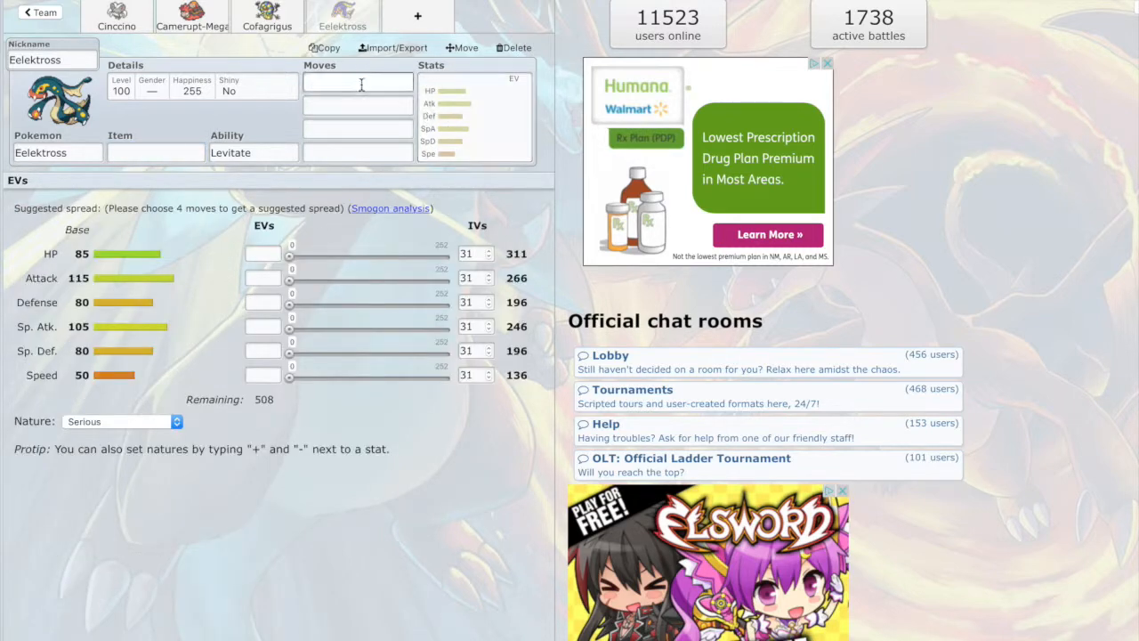
click(356, 82)
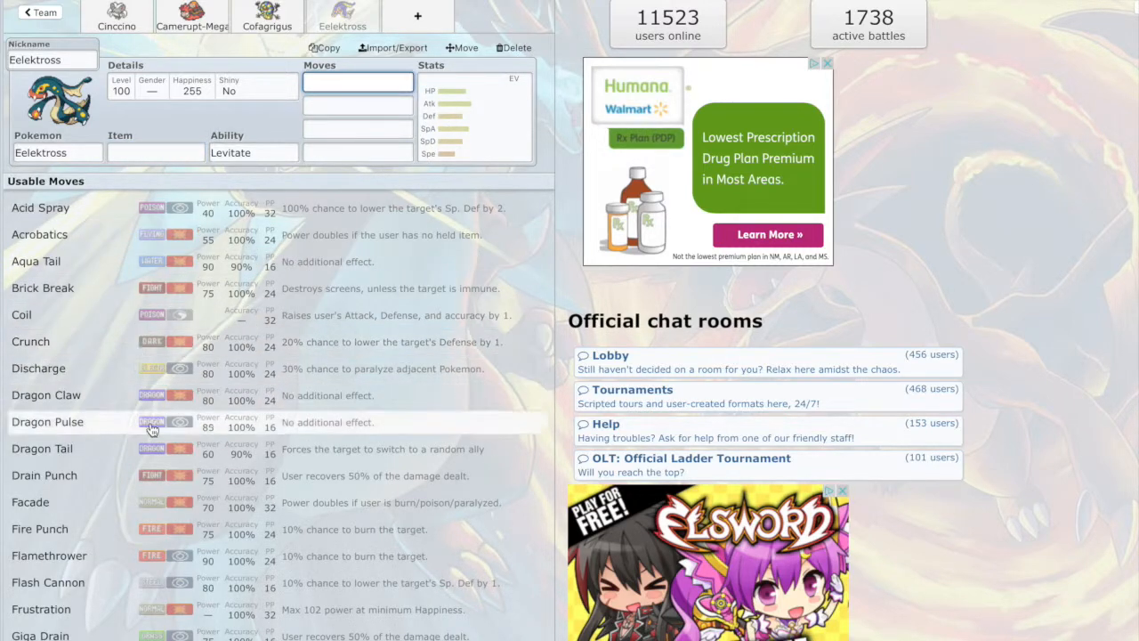
scroll(down, 3)
text(Drain Punch)
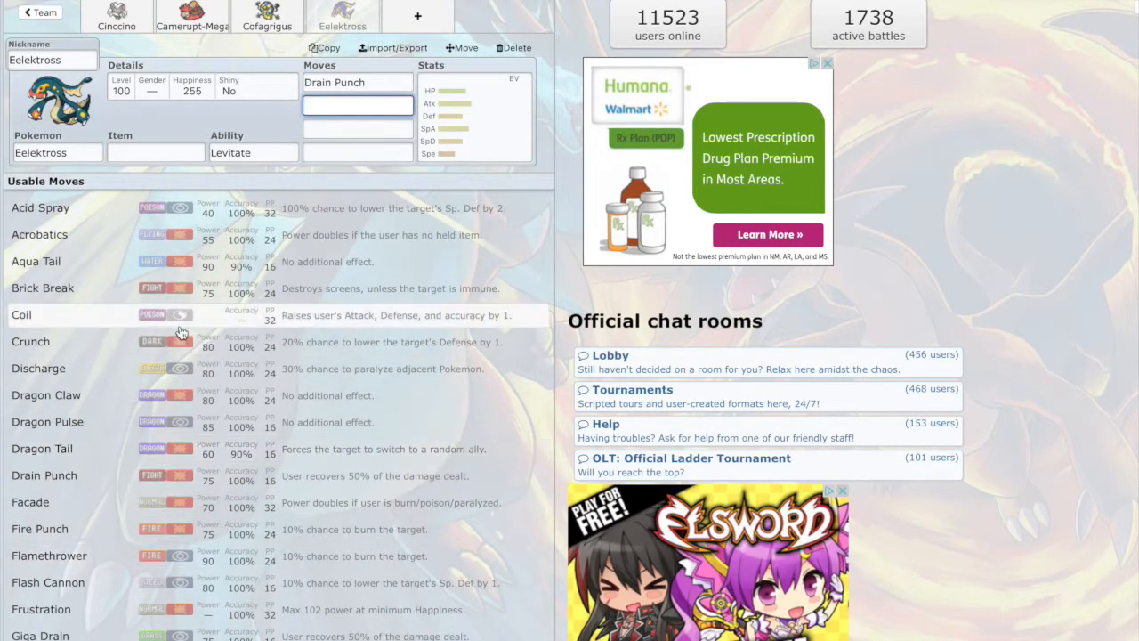
click(30, 342)
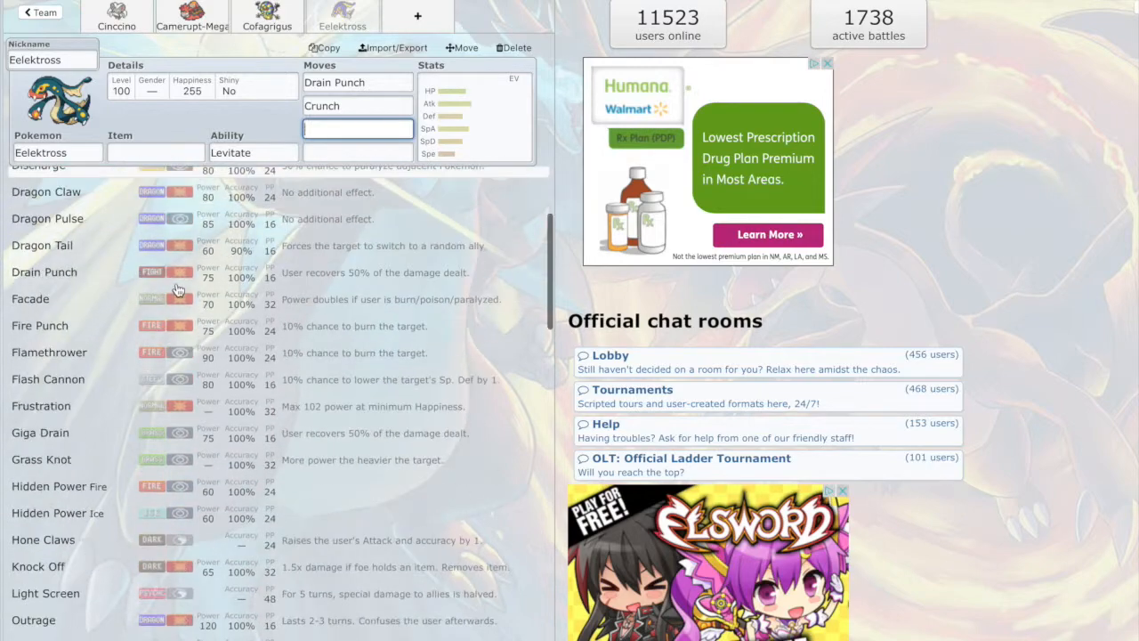
scroll(down, 3)
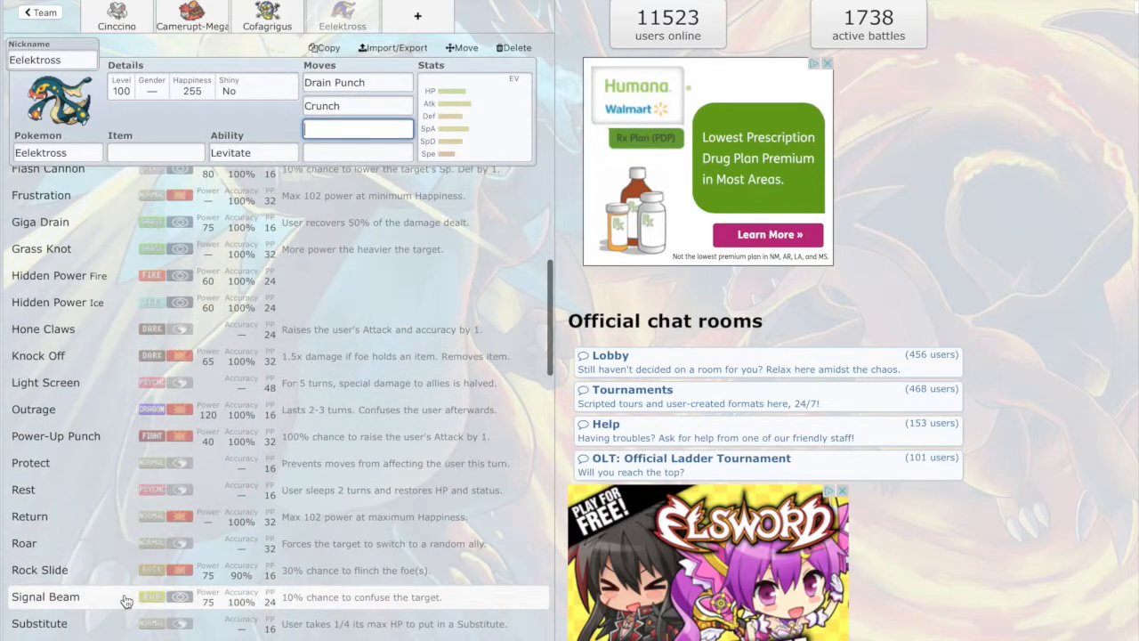
scroll(down, 3)
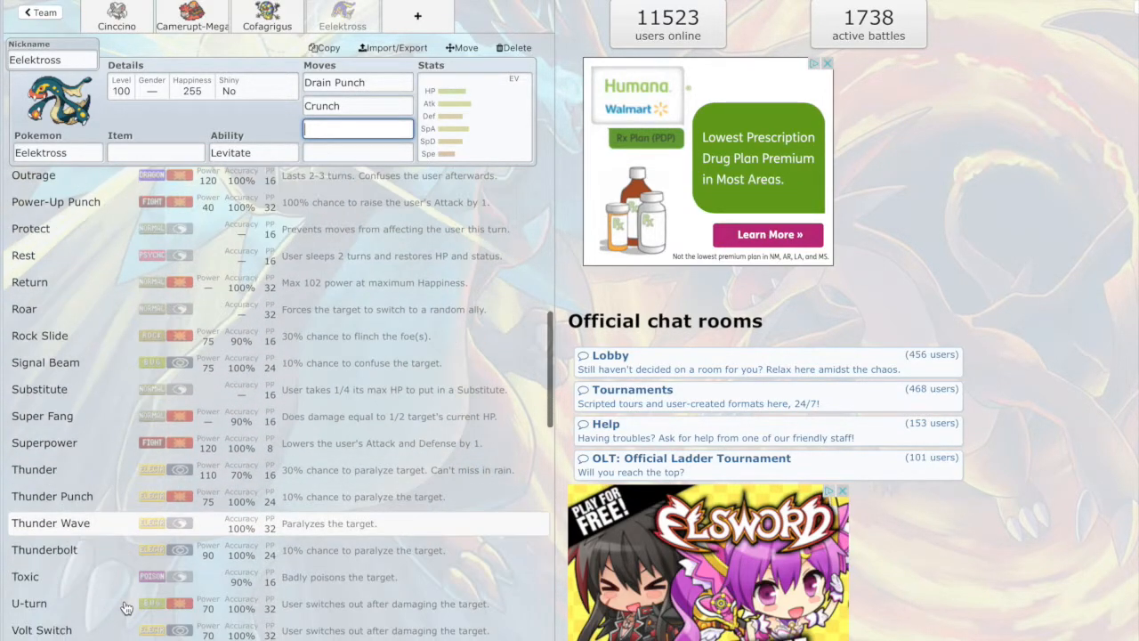
click(358, 128)
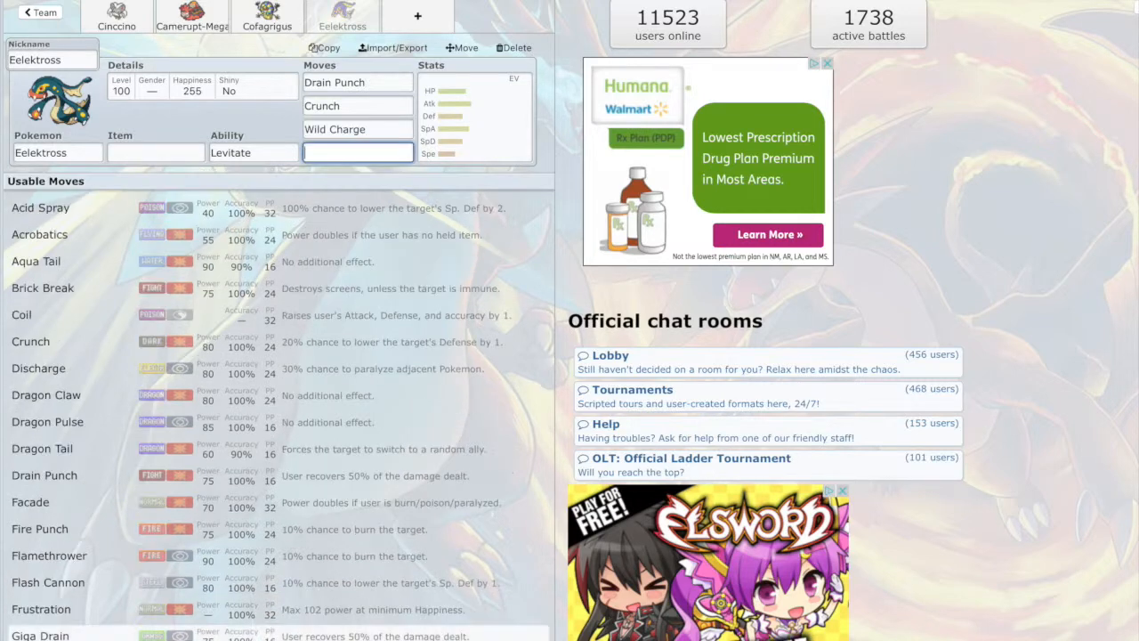
mouse_move(182, 395)
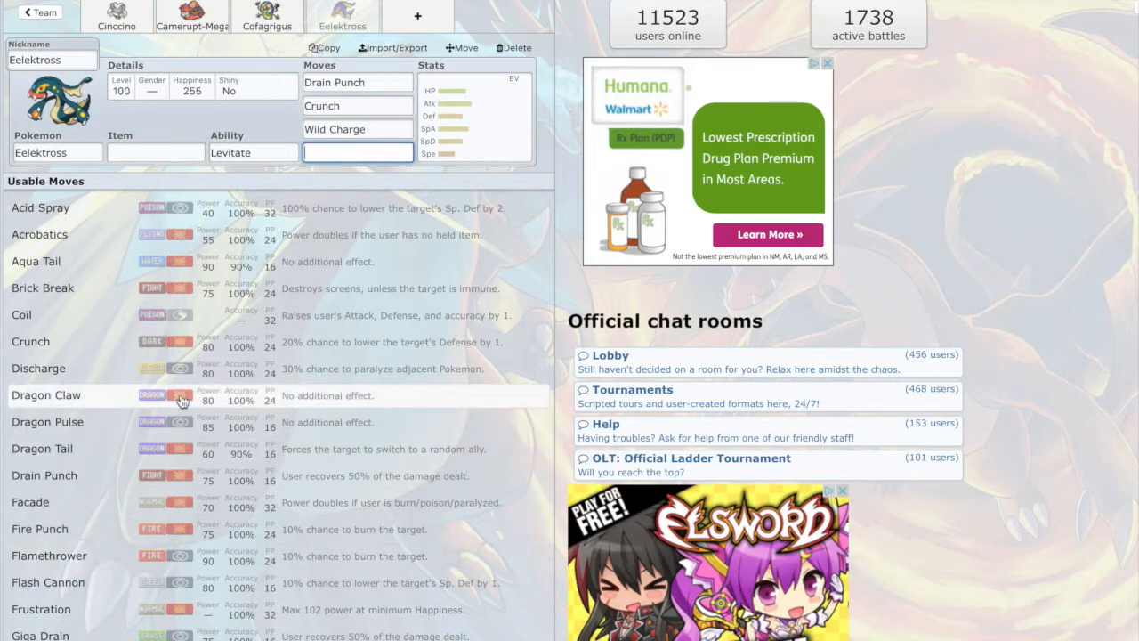
Step: Give Eelektross the Assault Vest item and Knock Off as its fourth move
scroll(down, 3)
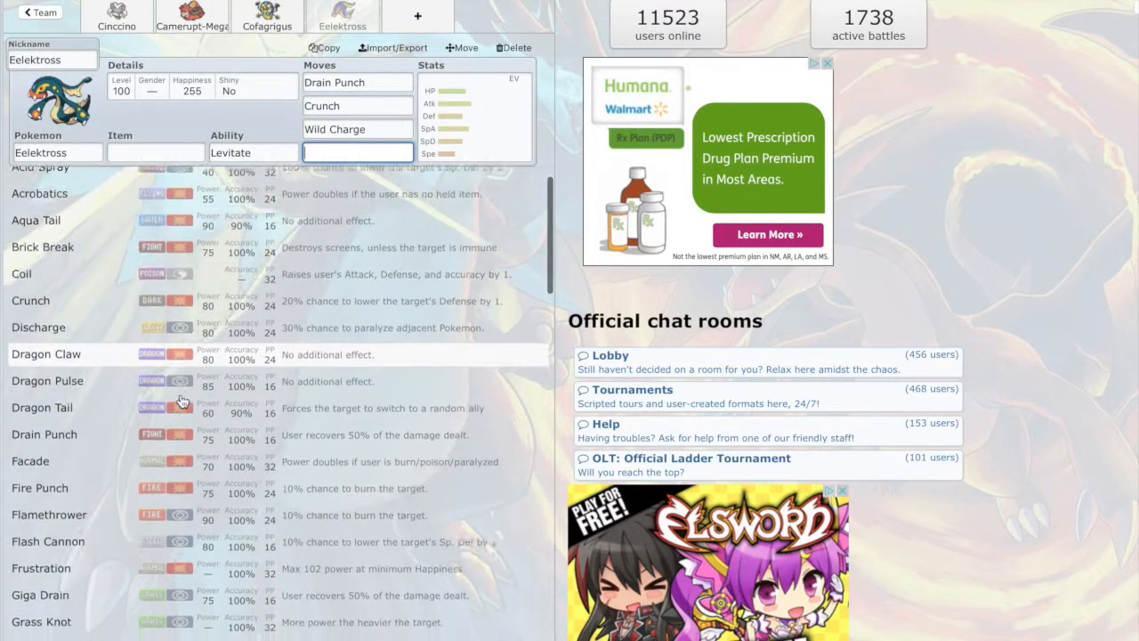
scroll(down, 3)
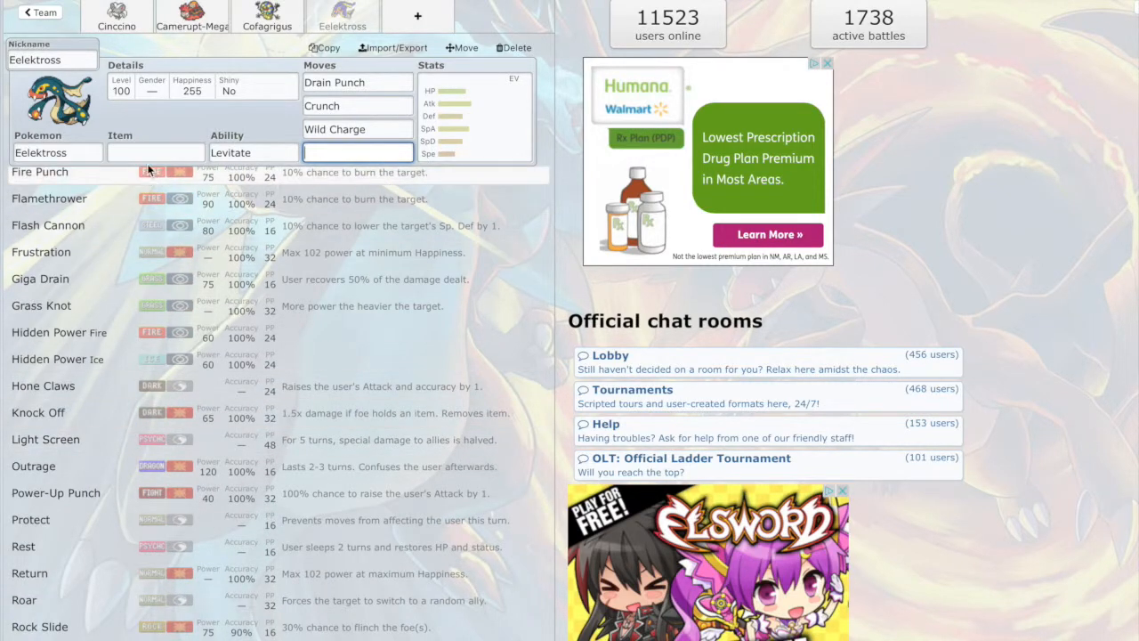
text(ass)
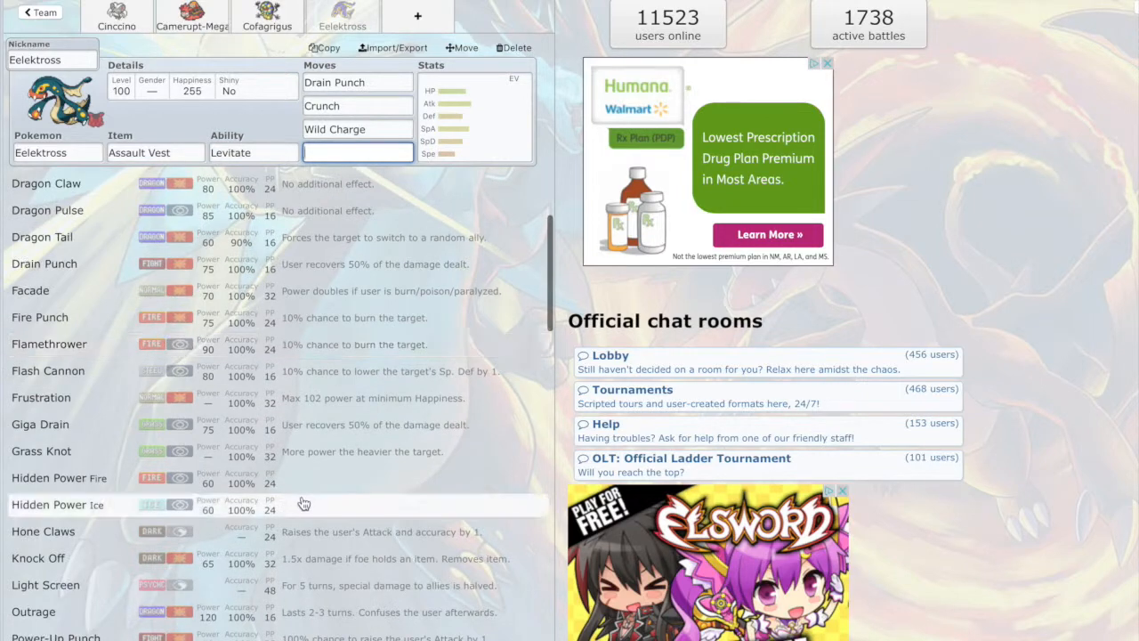
scroll(down, 3)
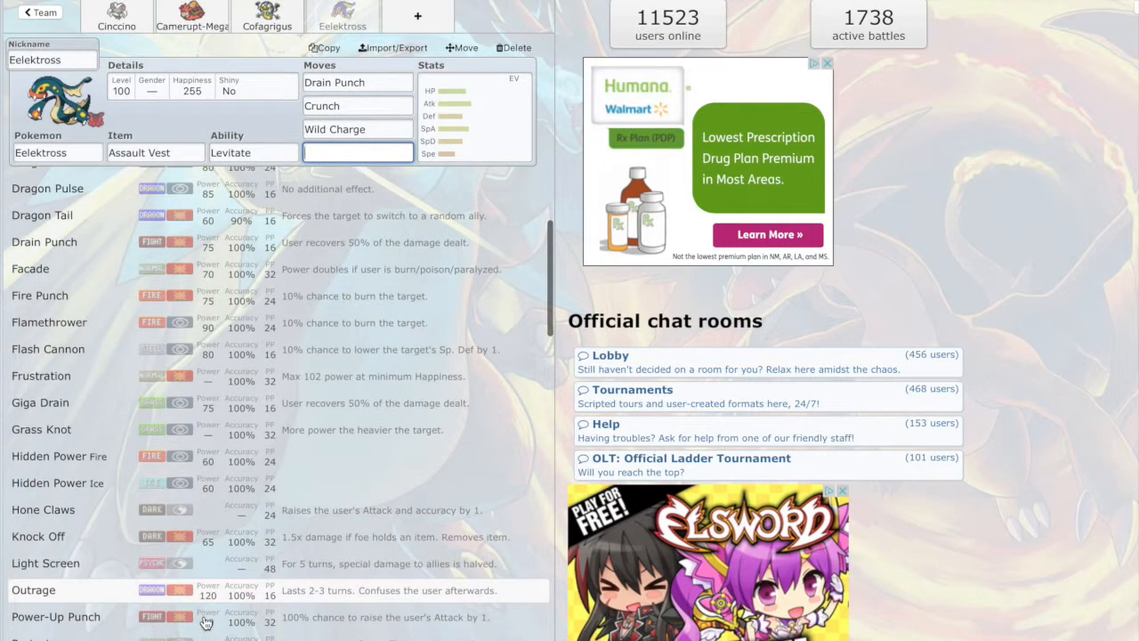
click(37, 535)
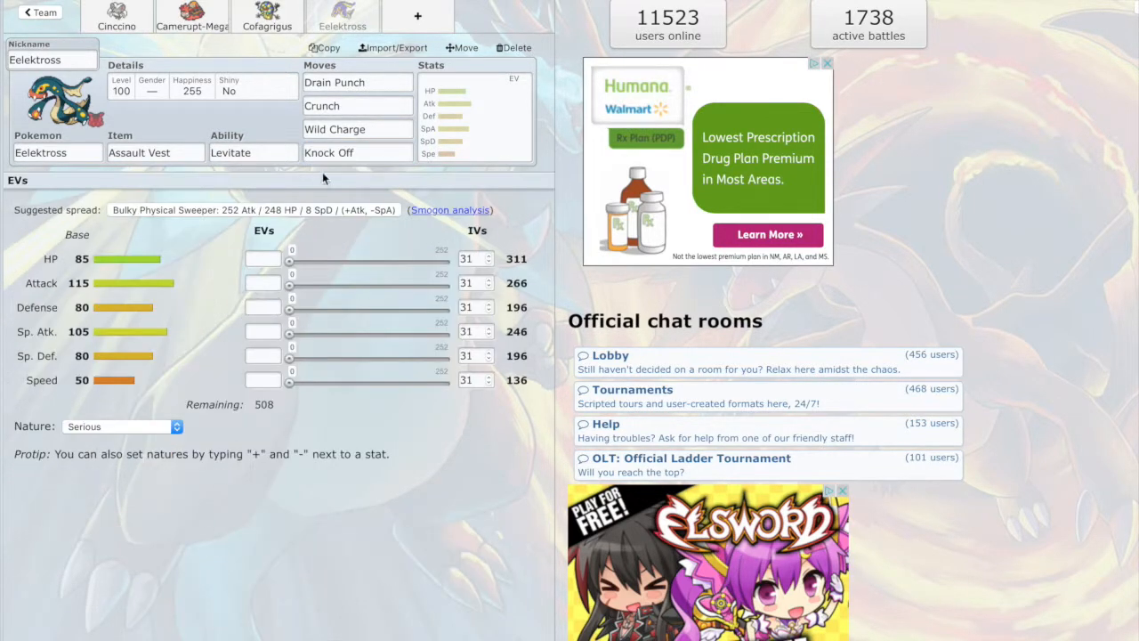
Step: Review Cinccino's set, then add a fifth, blank team slot showing the RU species list
click(118, 16)
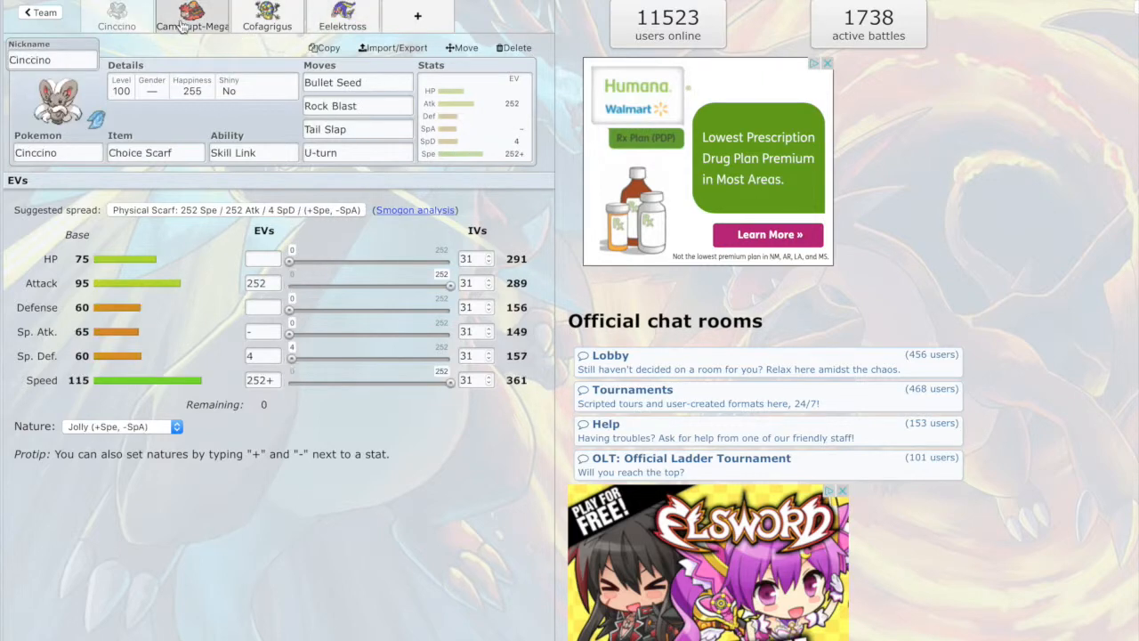
click(342, 16)
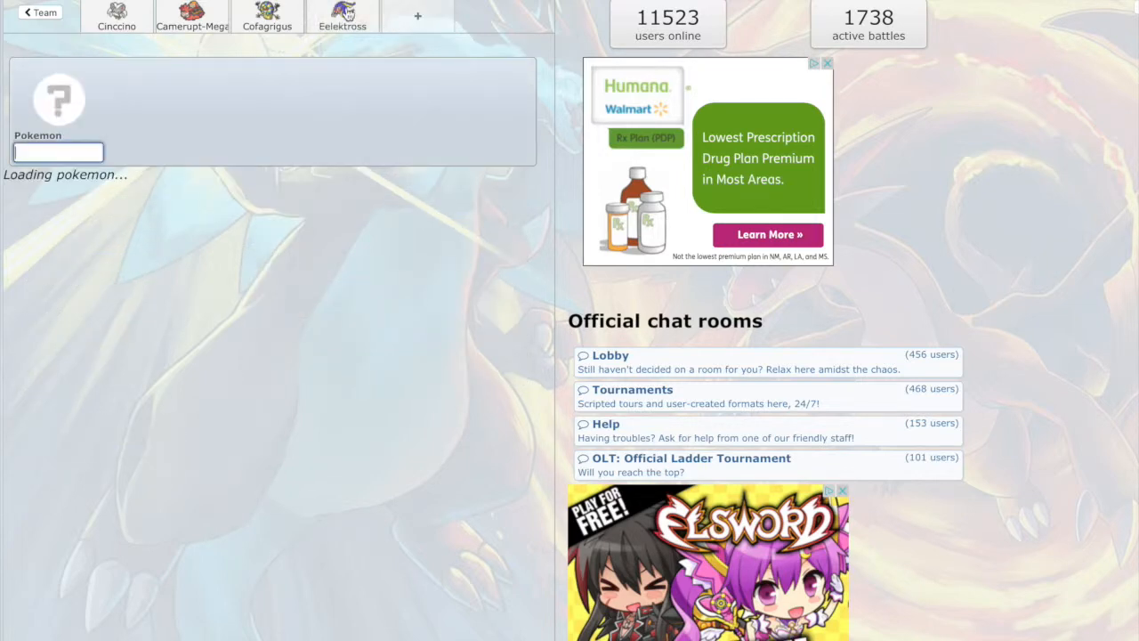
click(118, 18)
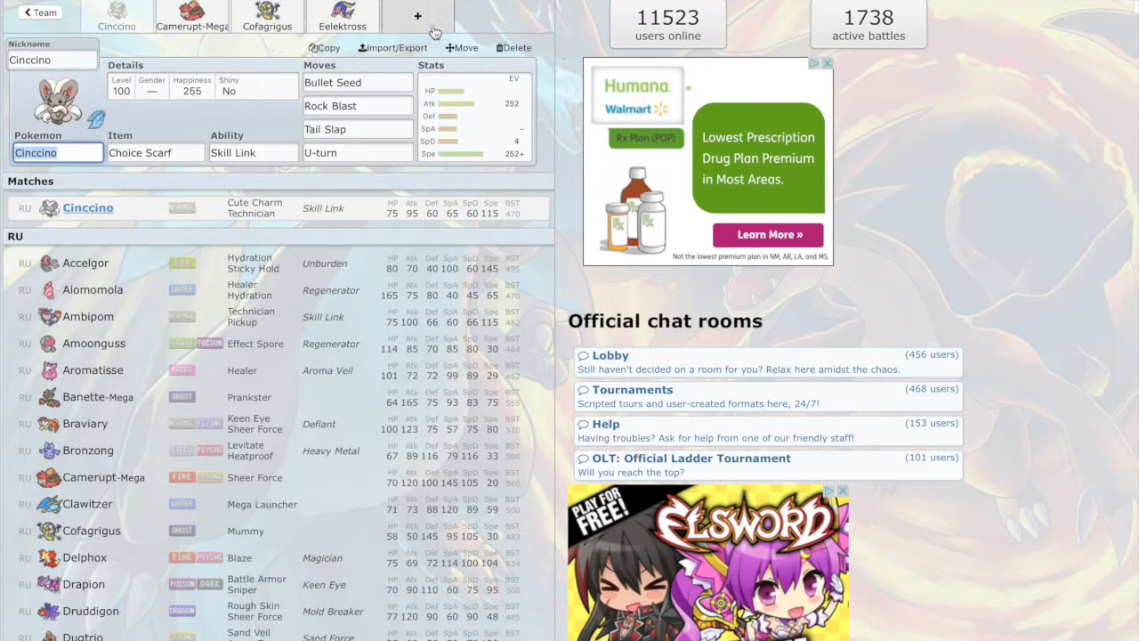
click(417, 16)
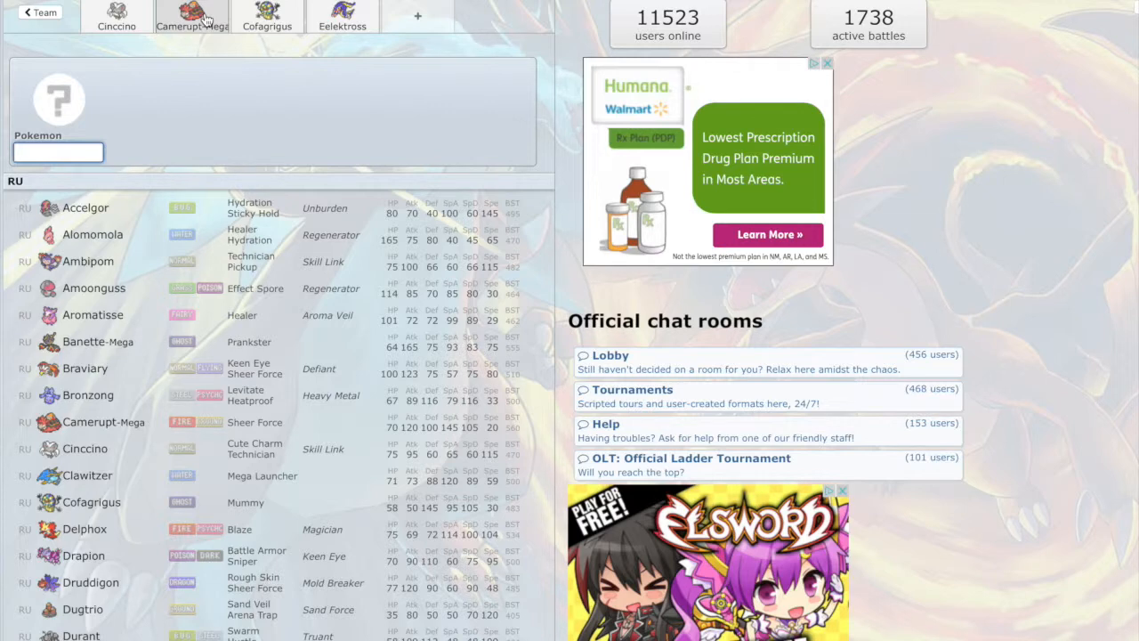
mouse_move(285, 85)
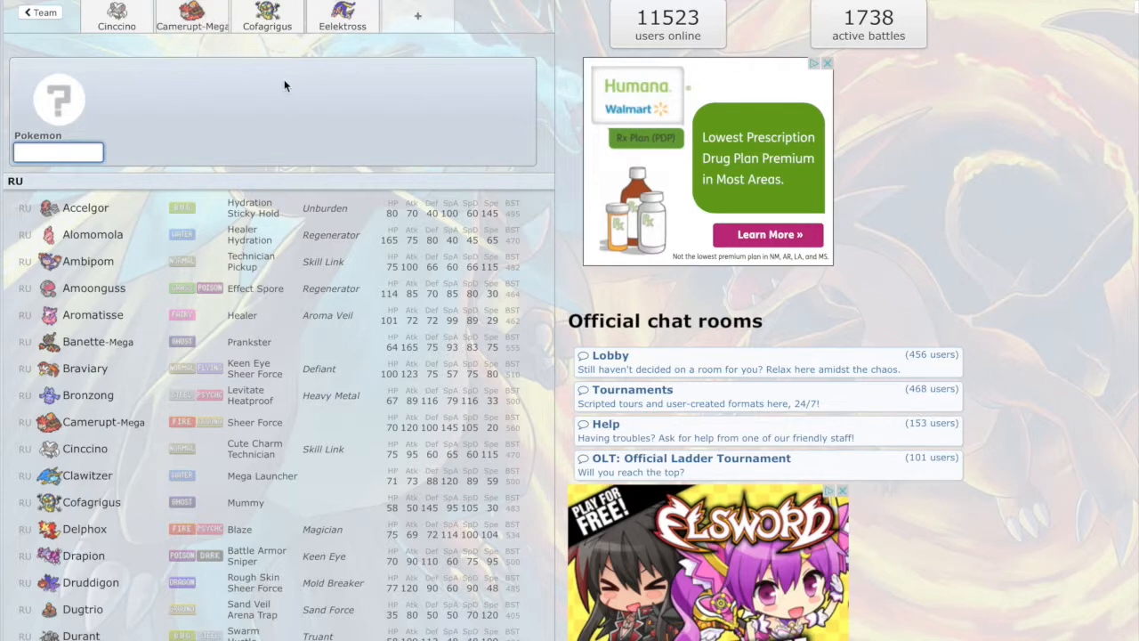
scroll(down, 3)
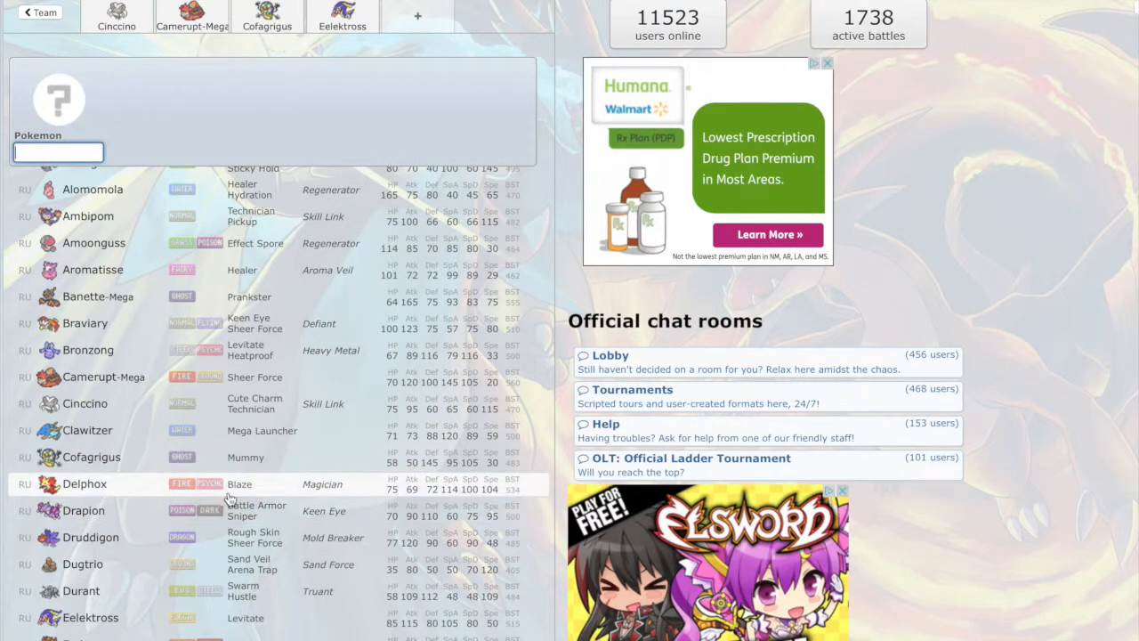
scroll(down, 3)
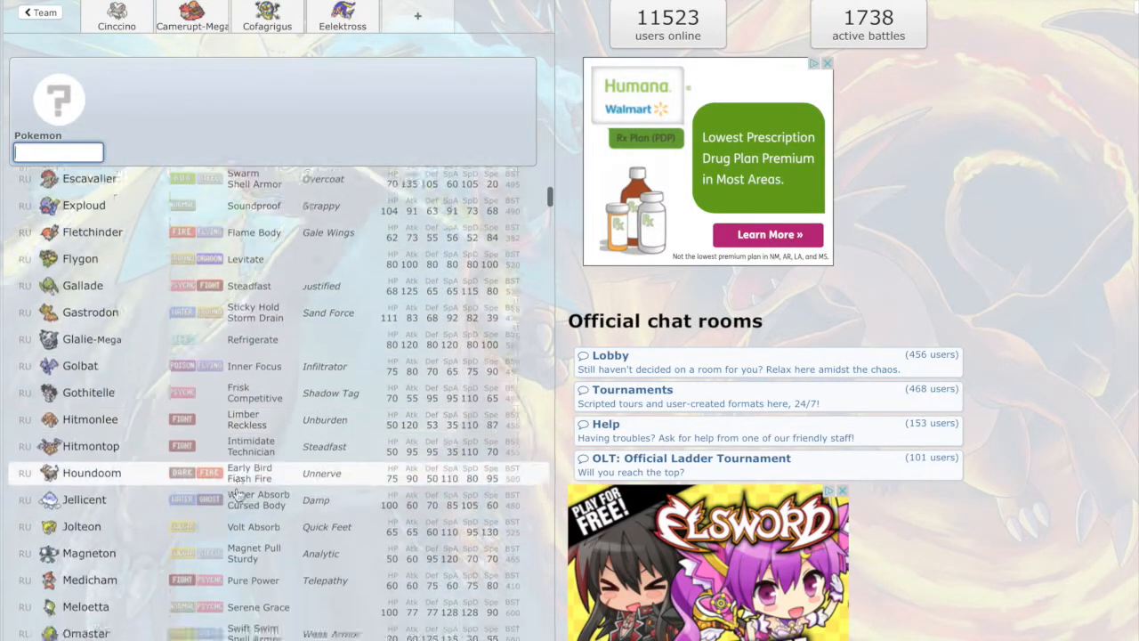
scroll(down, 3)
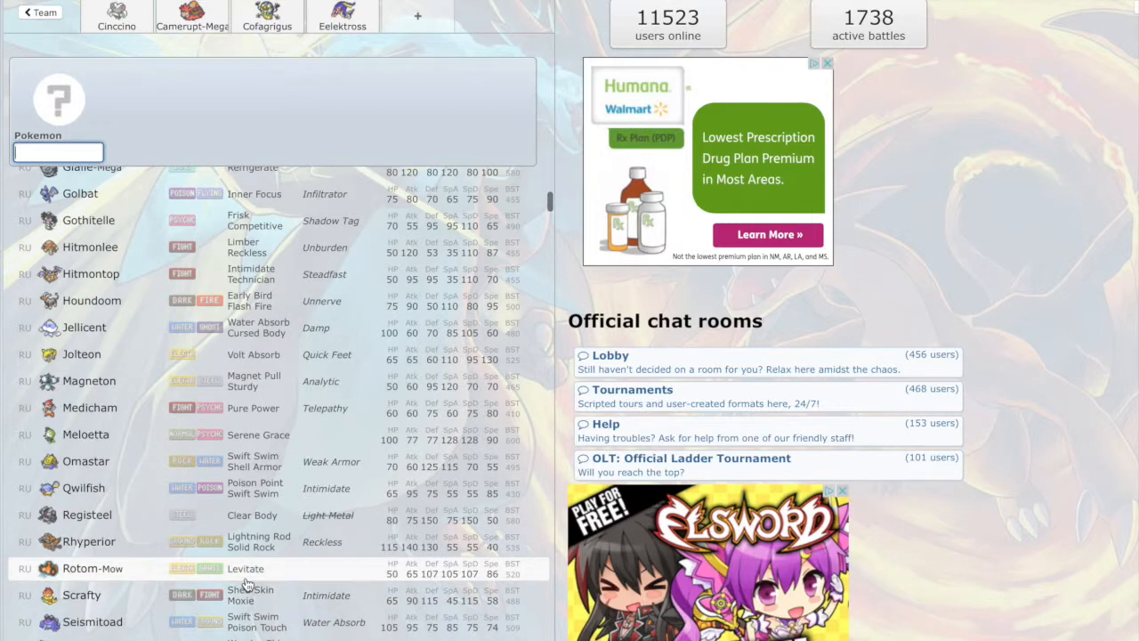
scroll(down, 3)
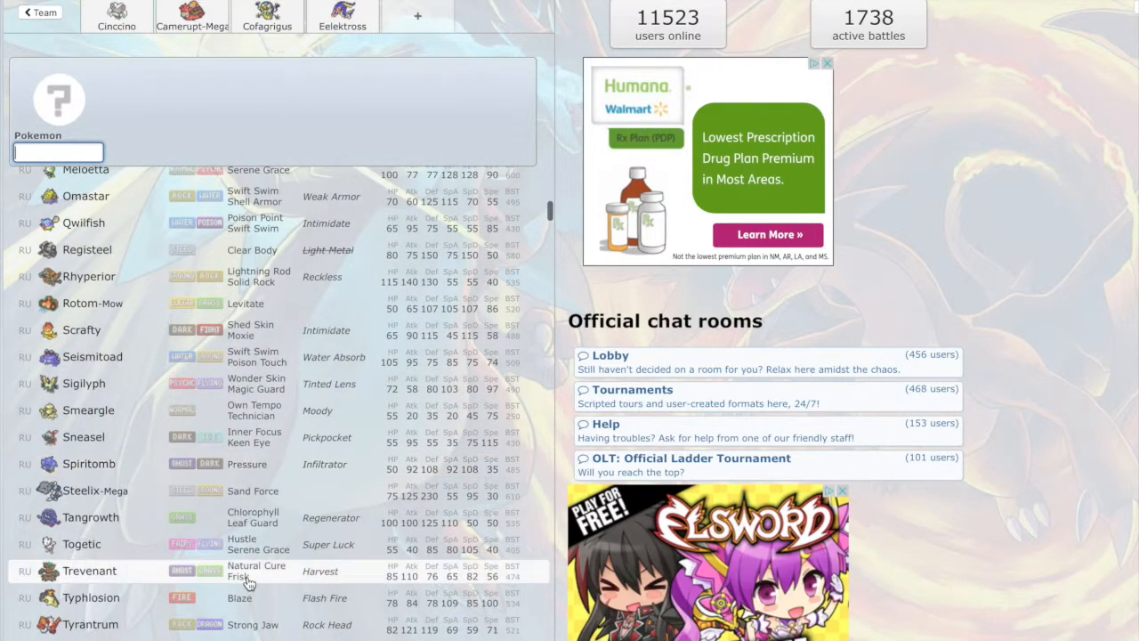
scroll(down, 3)
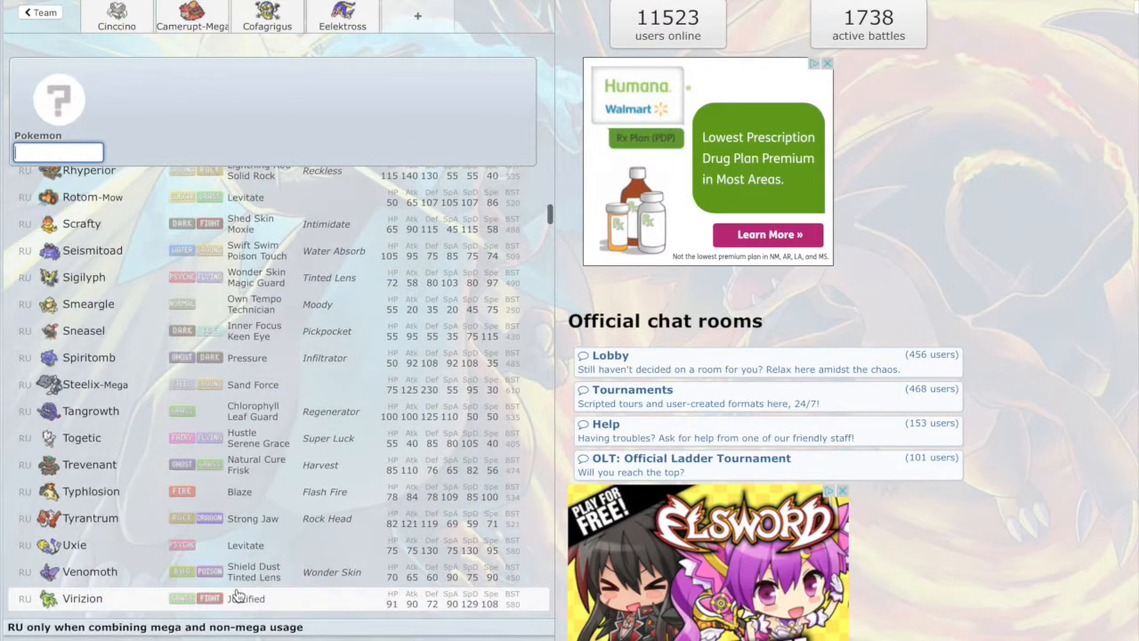
scroll(down, 3)
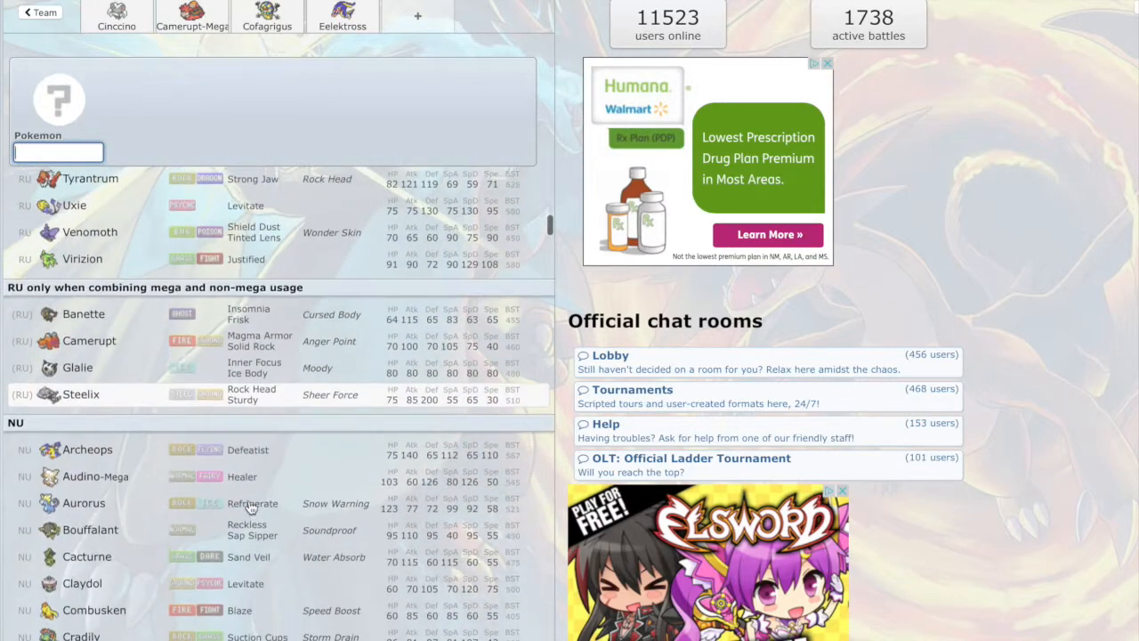
scroll(down, 3)
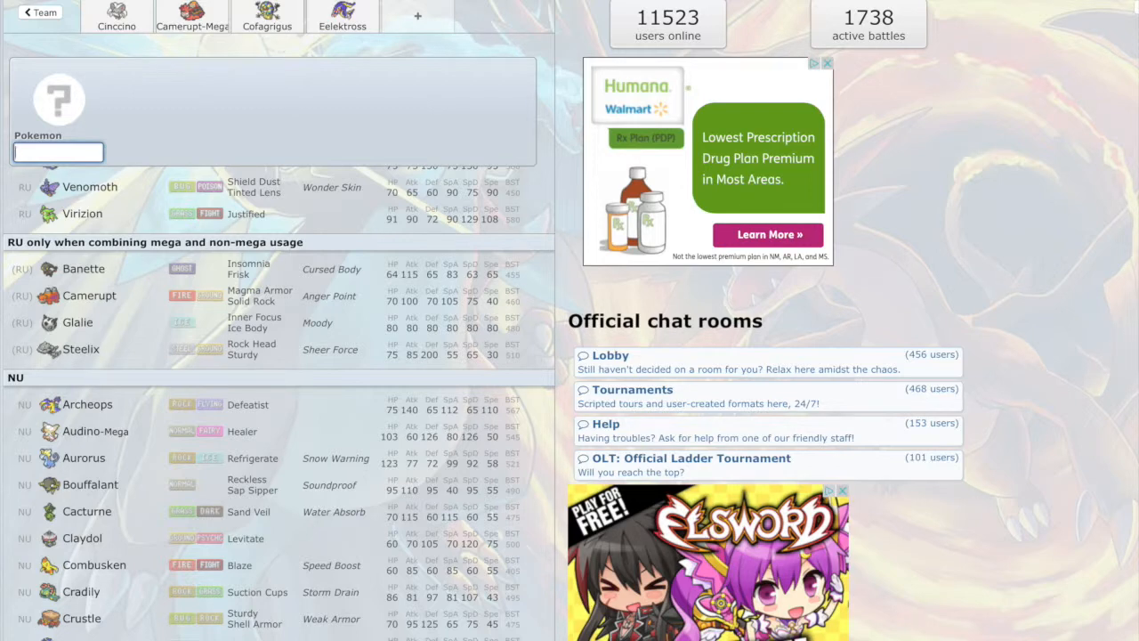
scroll(down, 3)
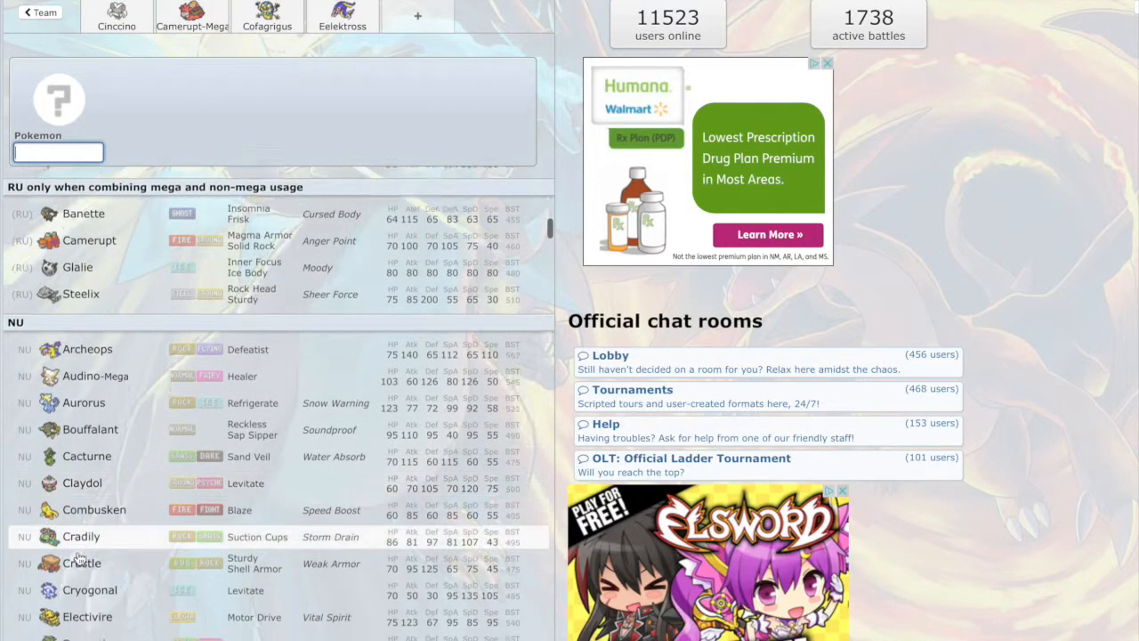
scroll(down, 3)
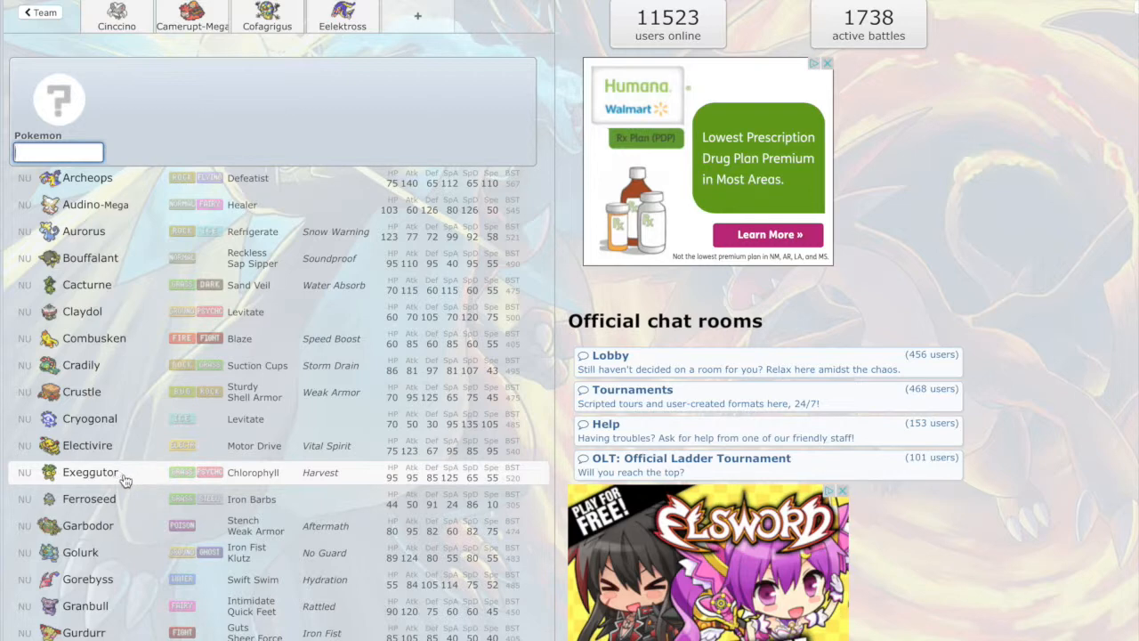
Step: Put Exeggutor with Chlorophyll into the fifth team slot
click(90, 471)
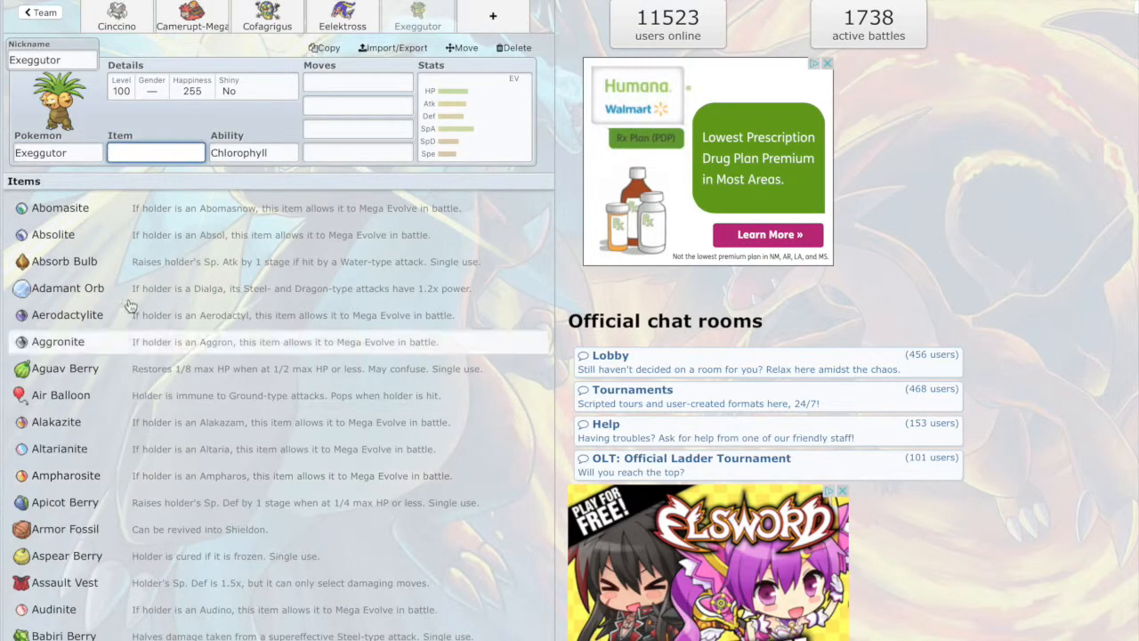
mouse_move(156, 146)
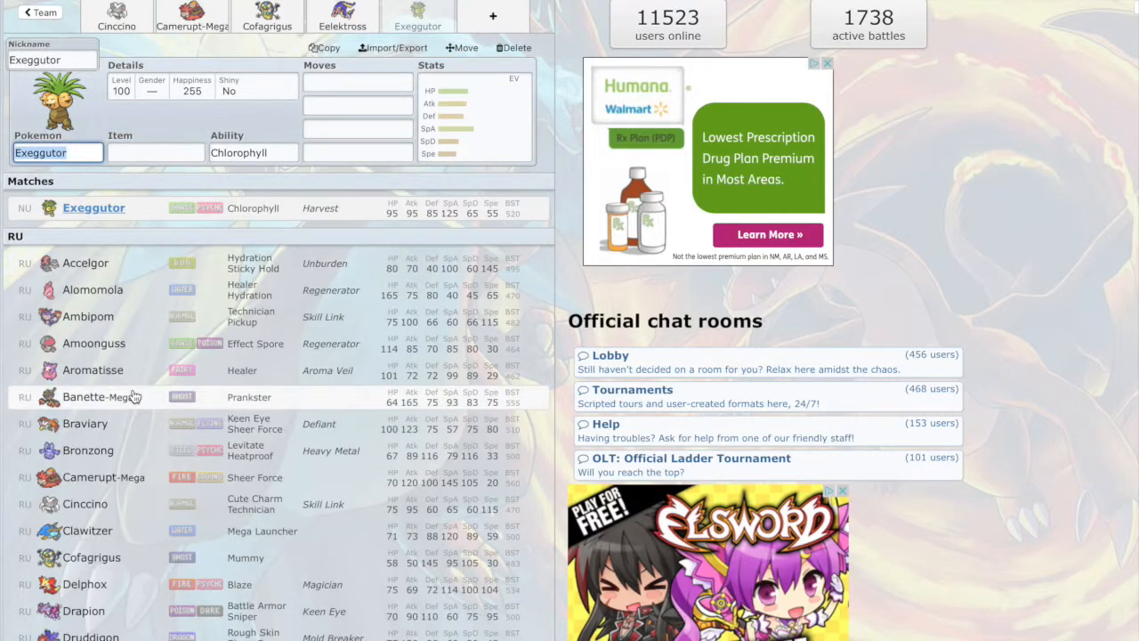
Step: Scroll the RU species list down until Omastar comes into view
scroll(down, 3)
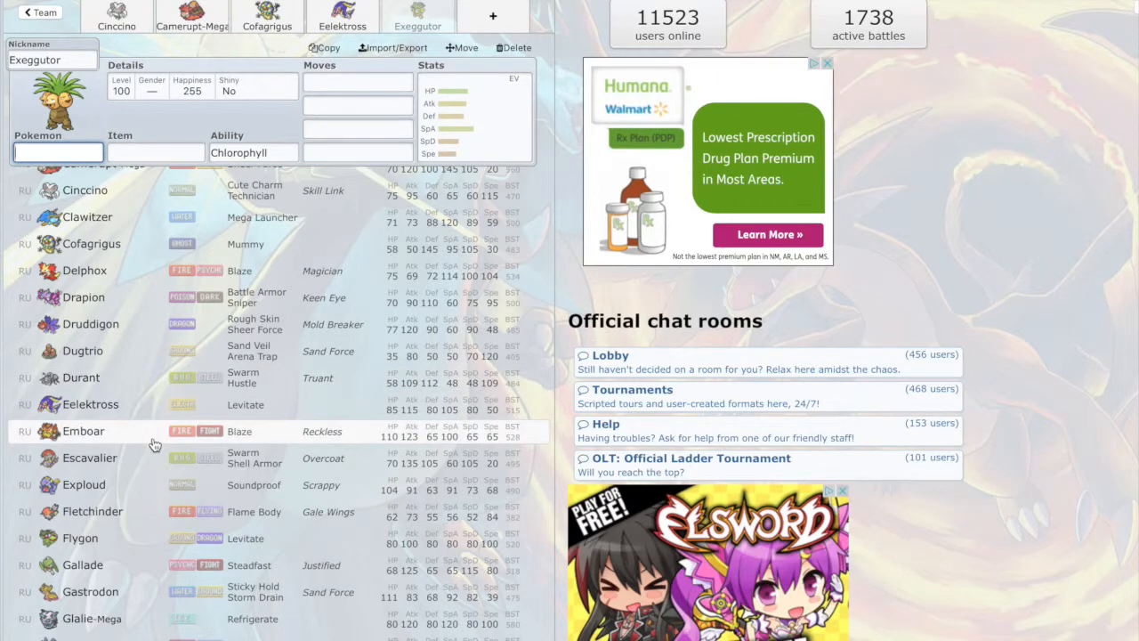
scroll(down, 3)
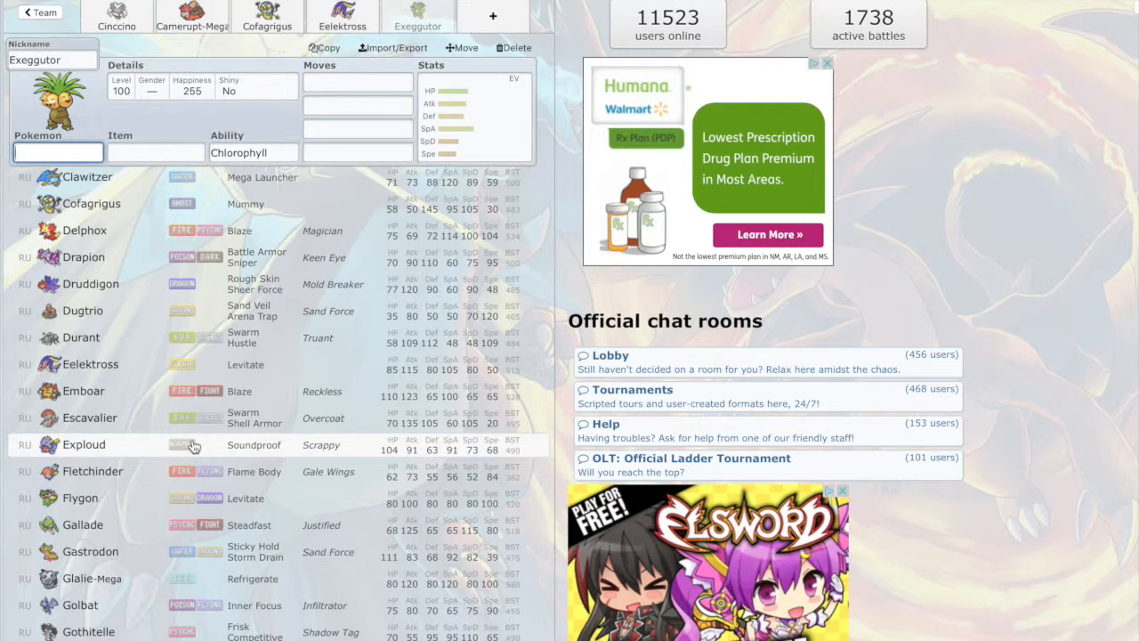
mouse_move(157, 634)
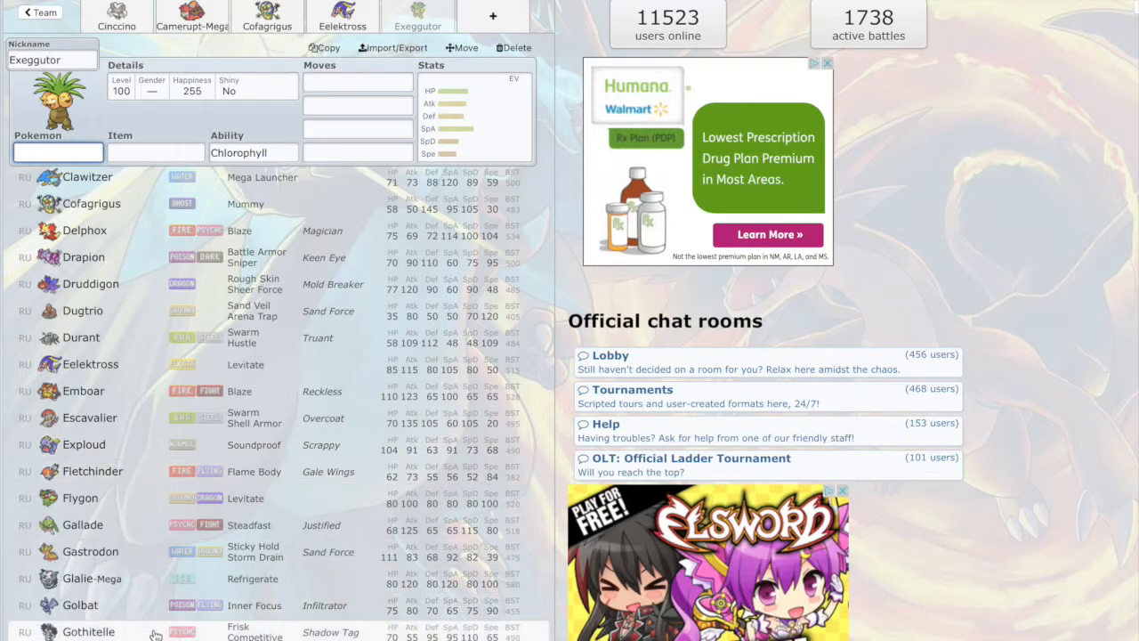
scroll(down, 3)
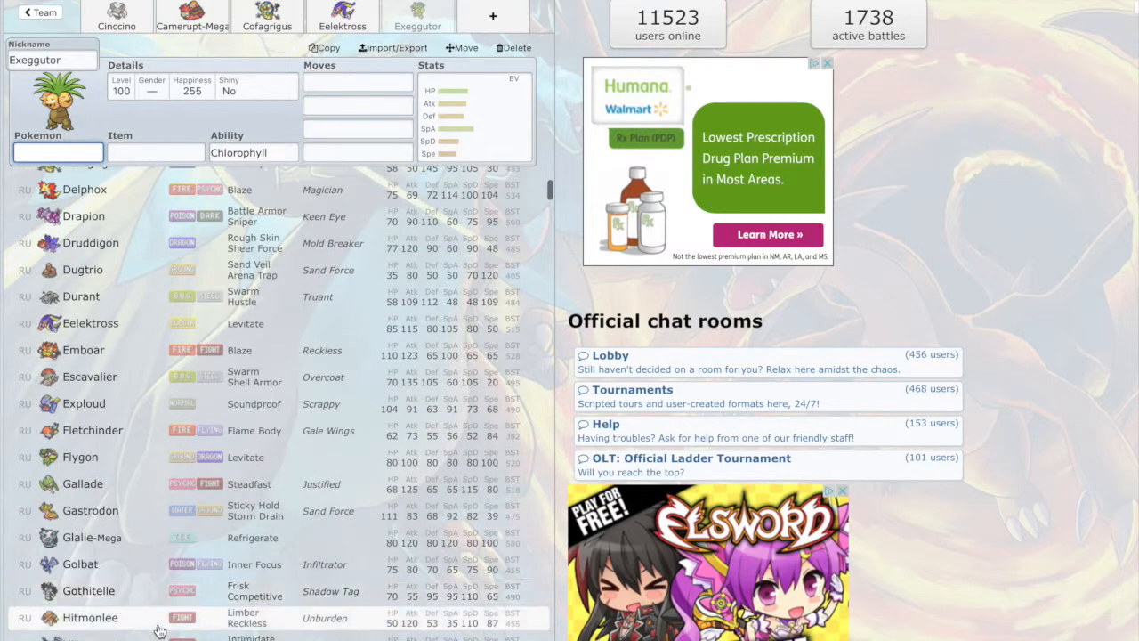
scroll(down, 3)
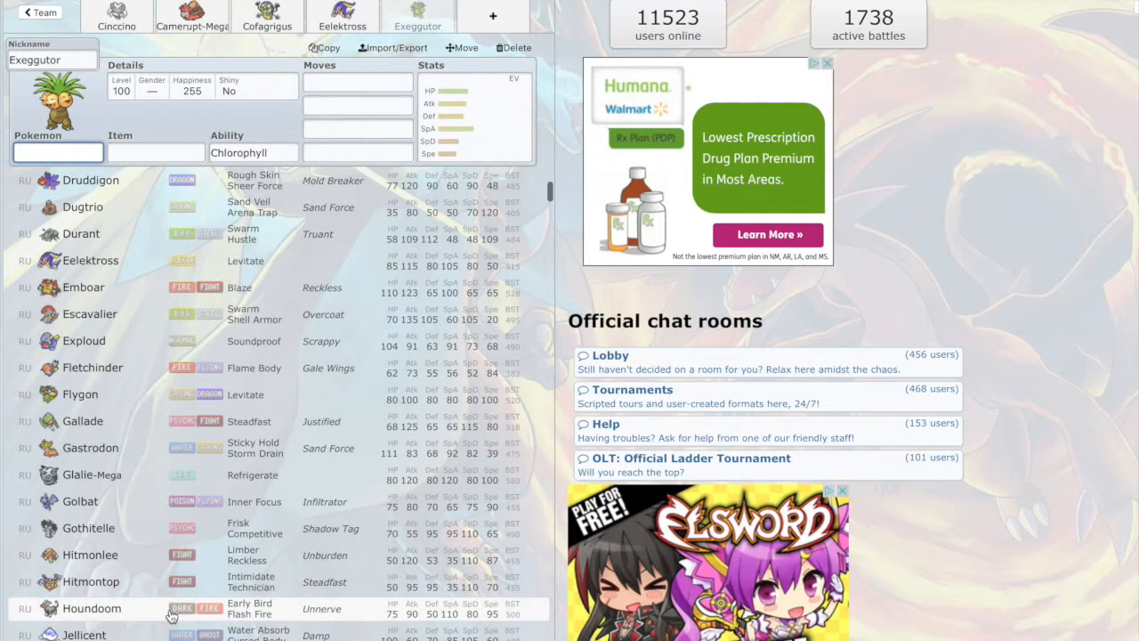
scroll(down, 3)
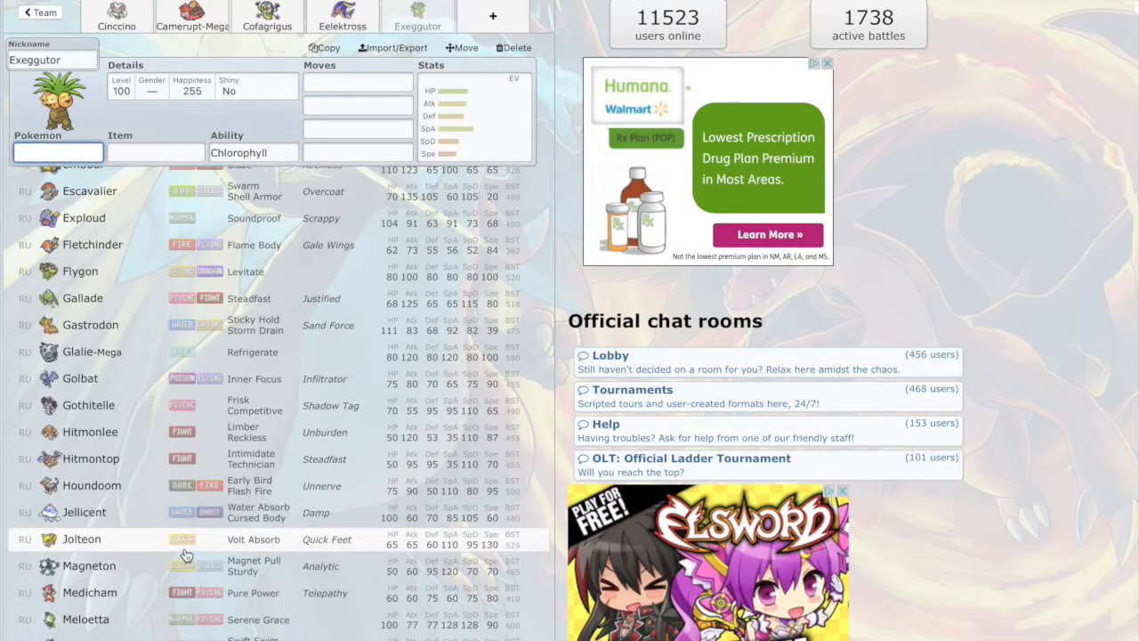
scroll(down, 3)
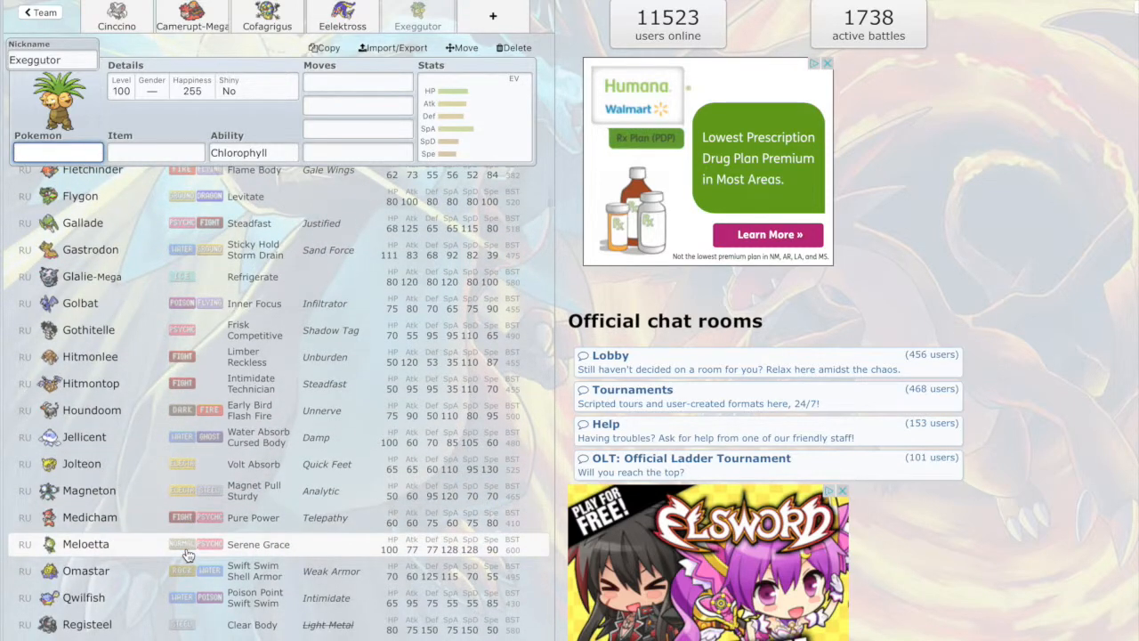
scroll(down, 3)
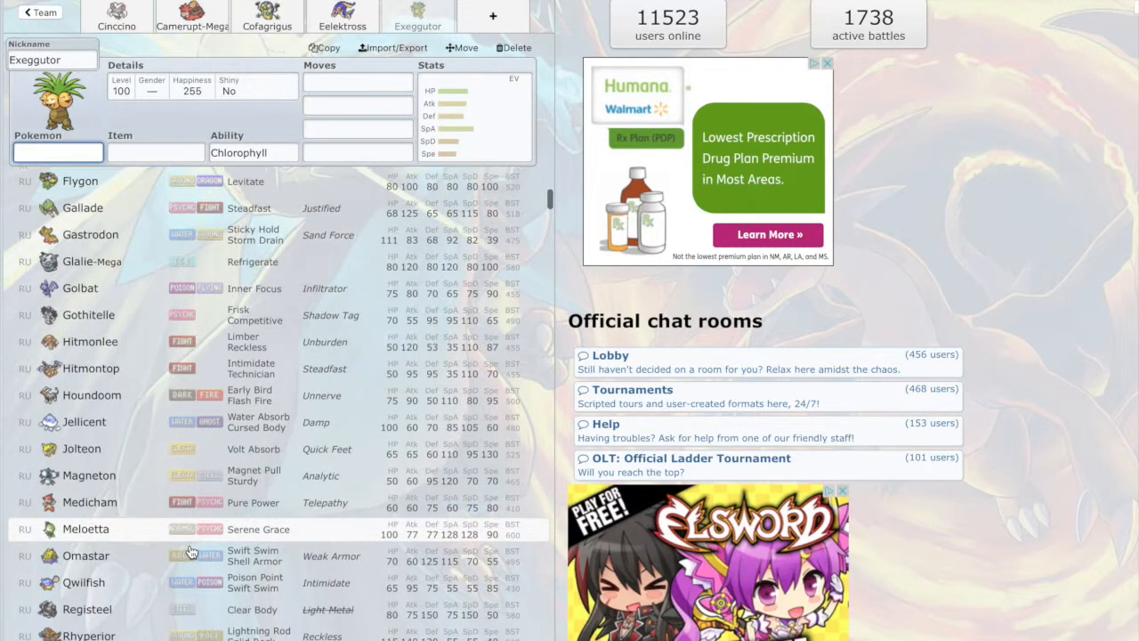
scroll(down, 3)
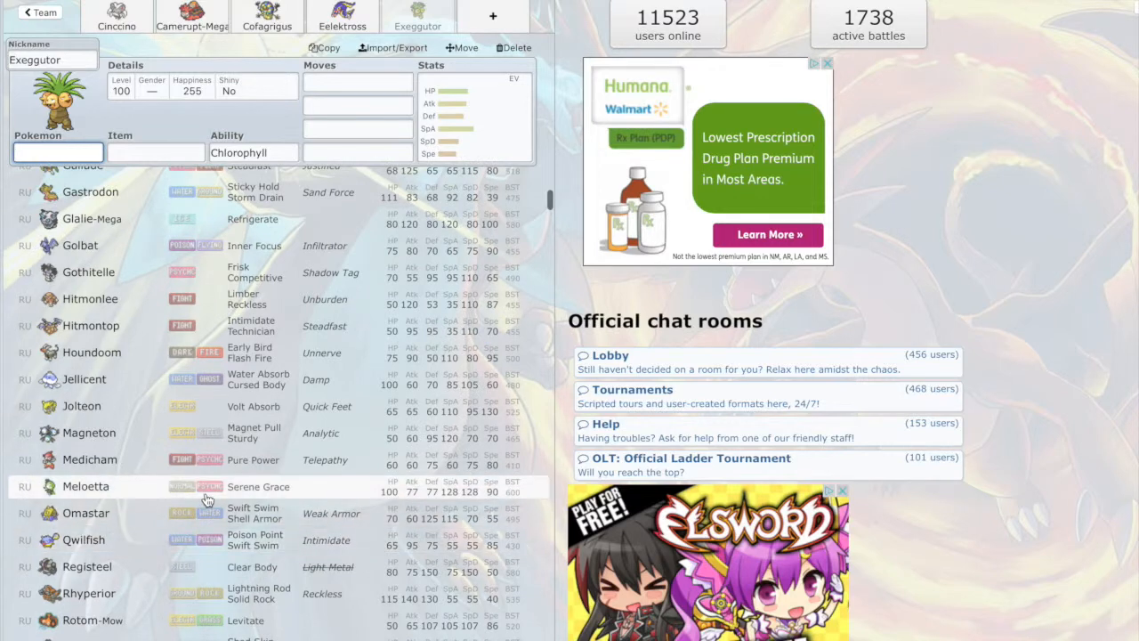
scroll(down, 3)
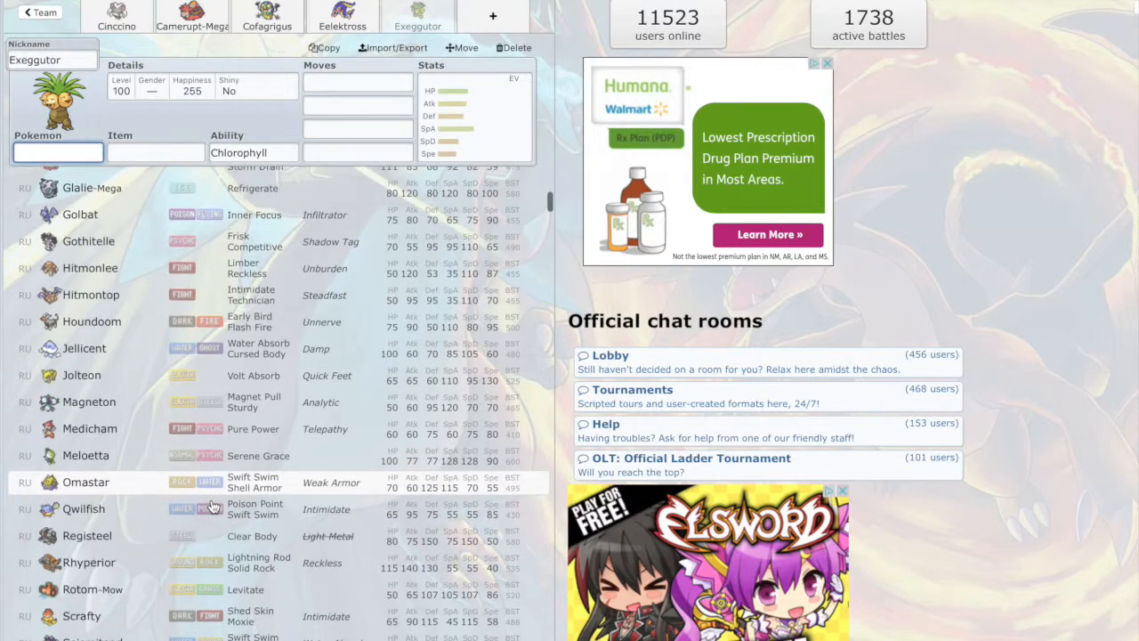
scroll(down, 3)
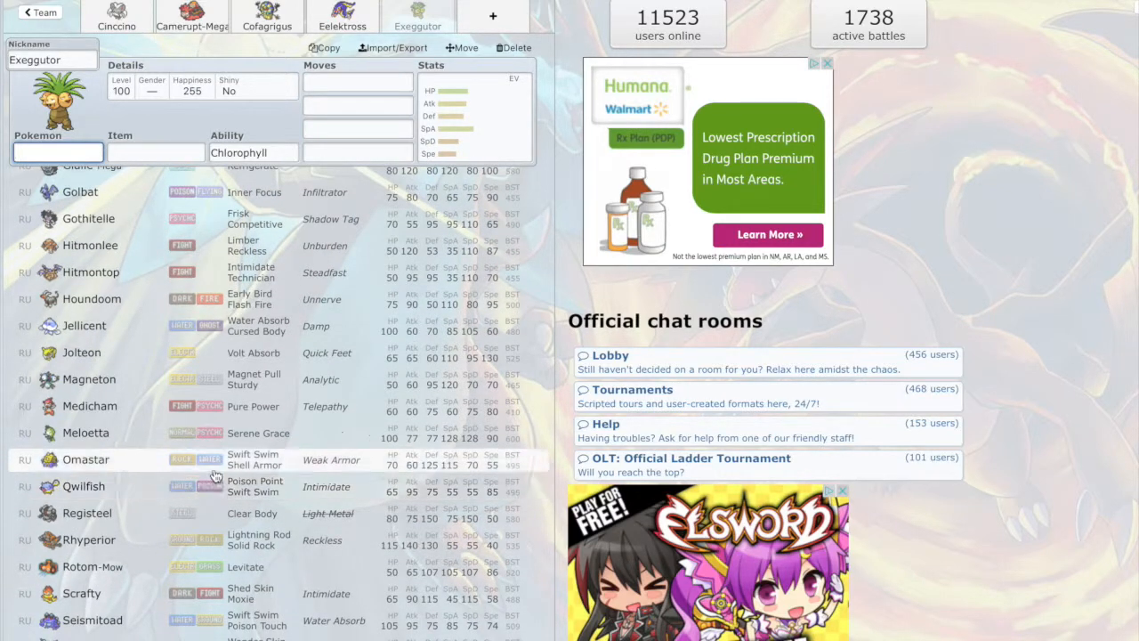
scroll(down, 3)
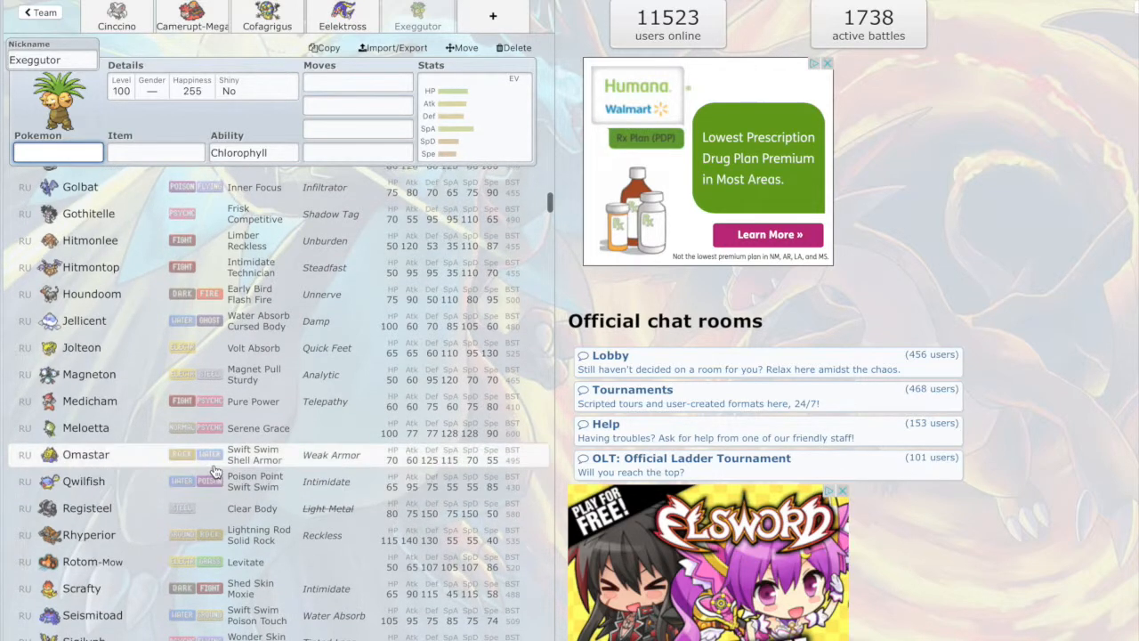
Step: Replace Exeggutor with Omastar, giving it Shell Armor and the White Herb item
click(86, 454)
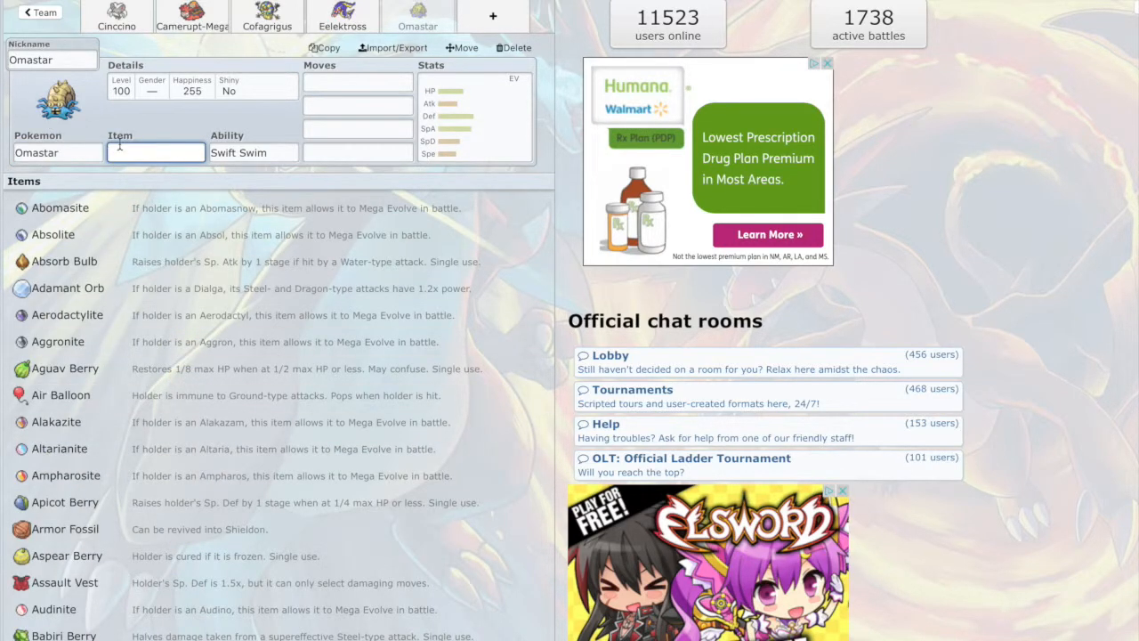
text(wea)
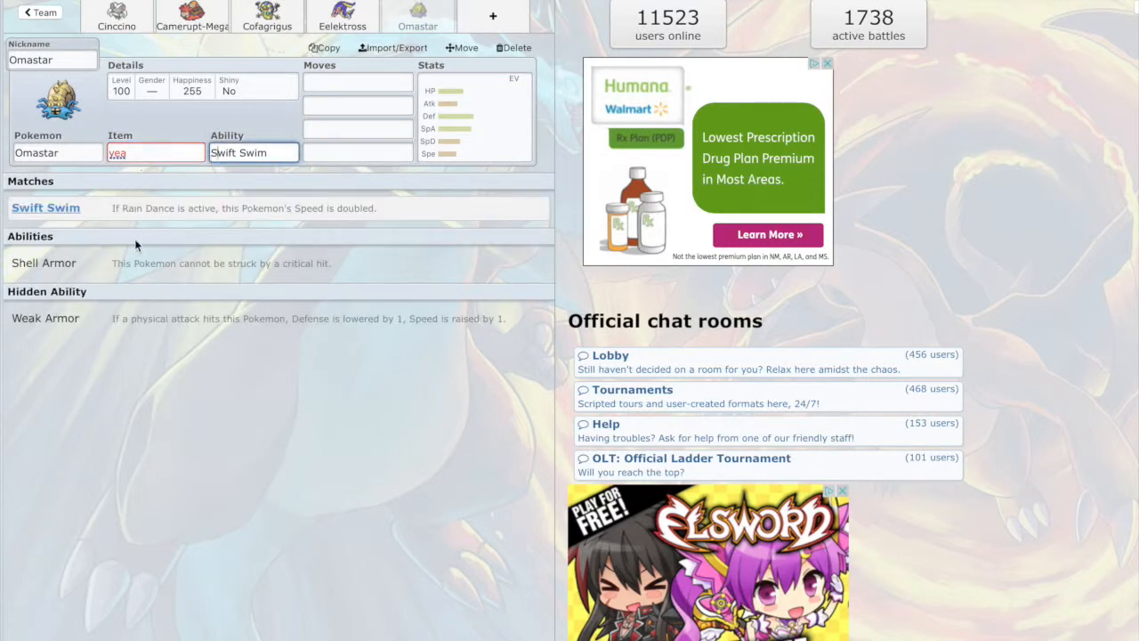
mouse_move(199, 270)
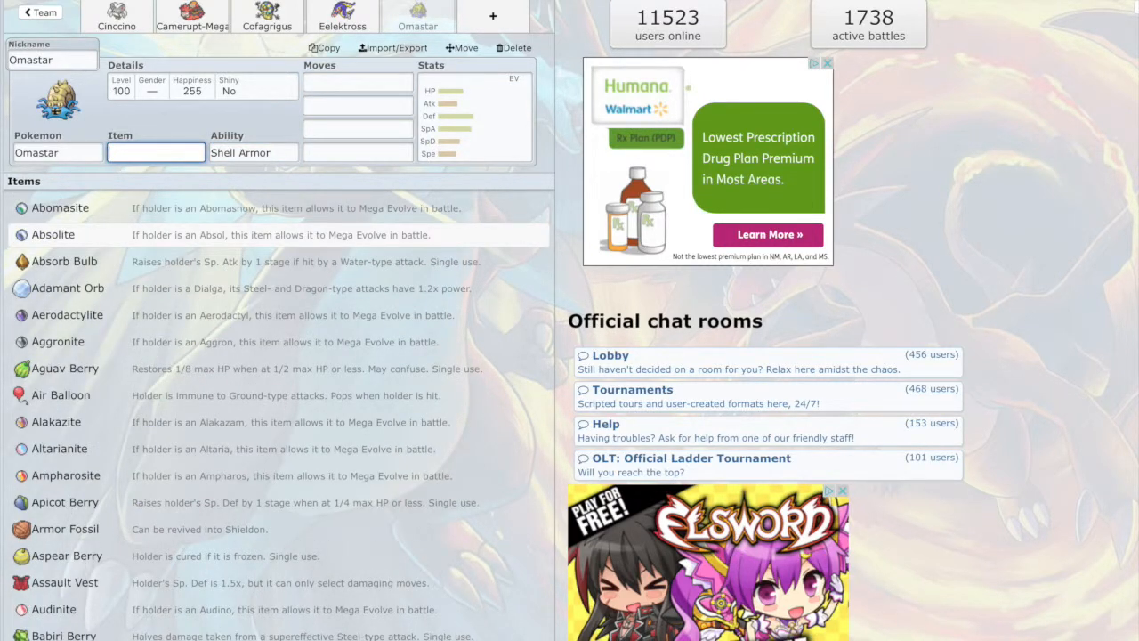
text(her)
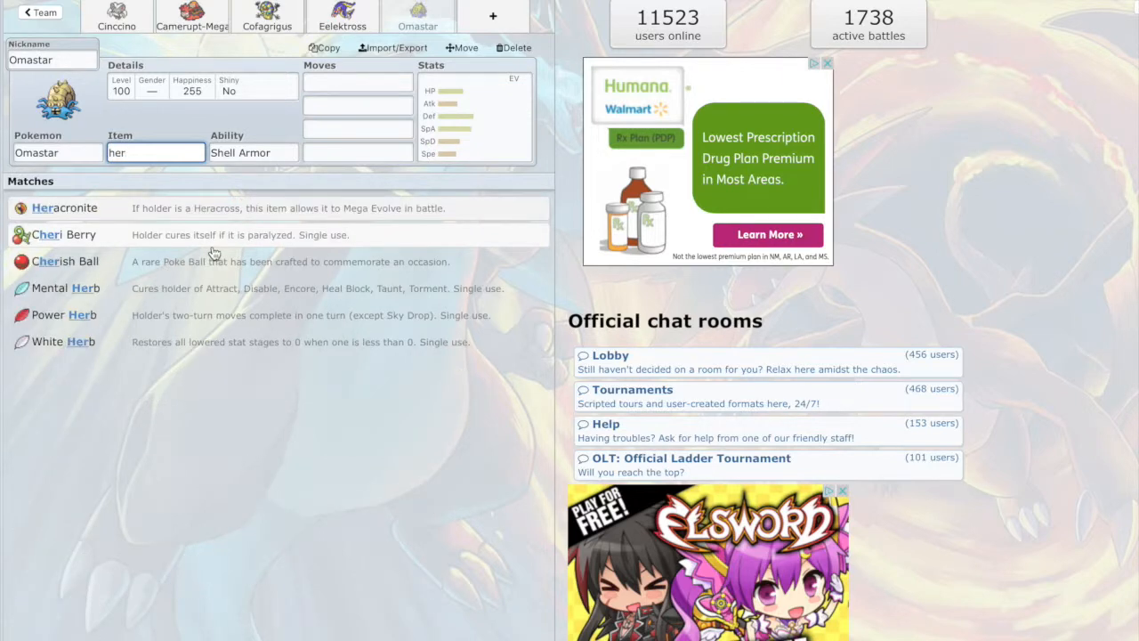
click(63, 342)
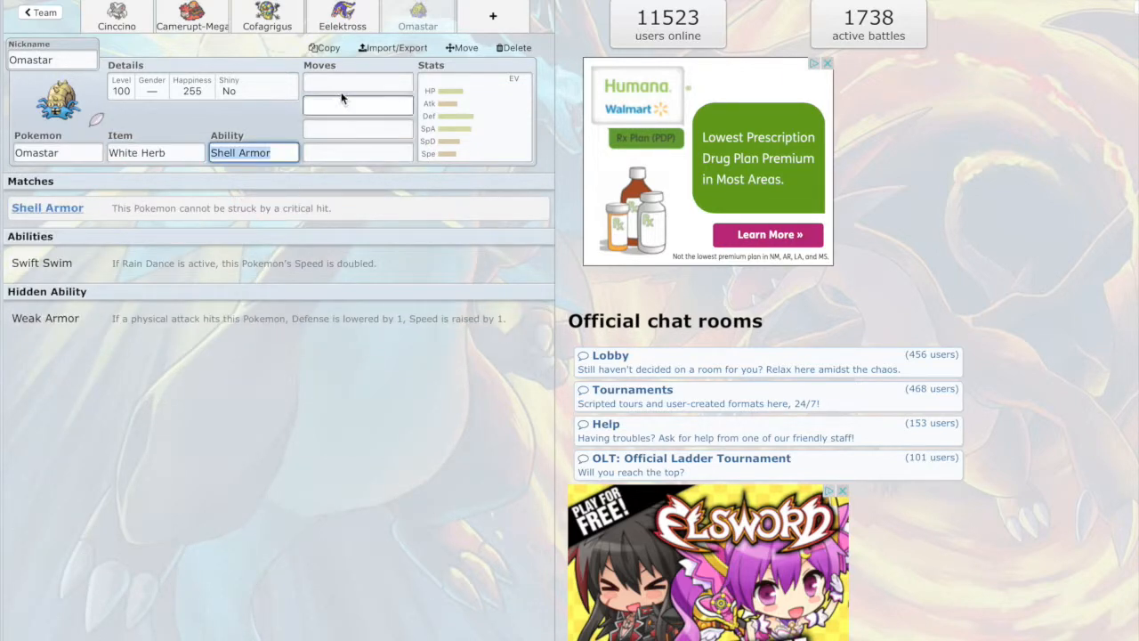
click(157, 154)
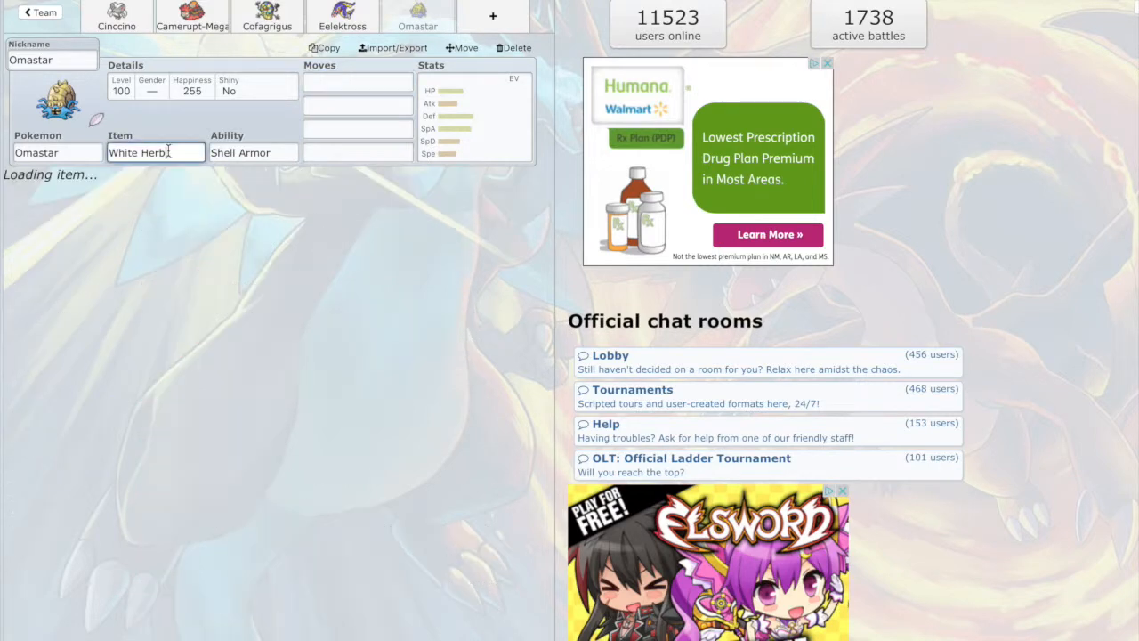
Step: Give Omastar Shell Smash and Ice Beam as its first two moves
click(357, 82)
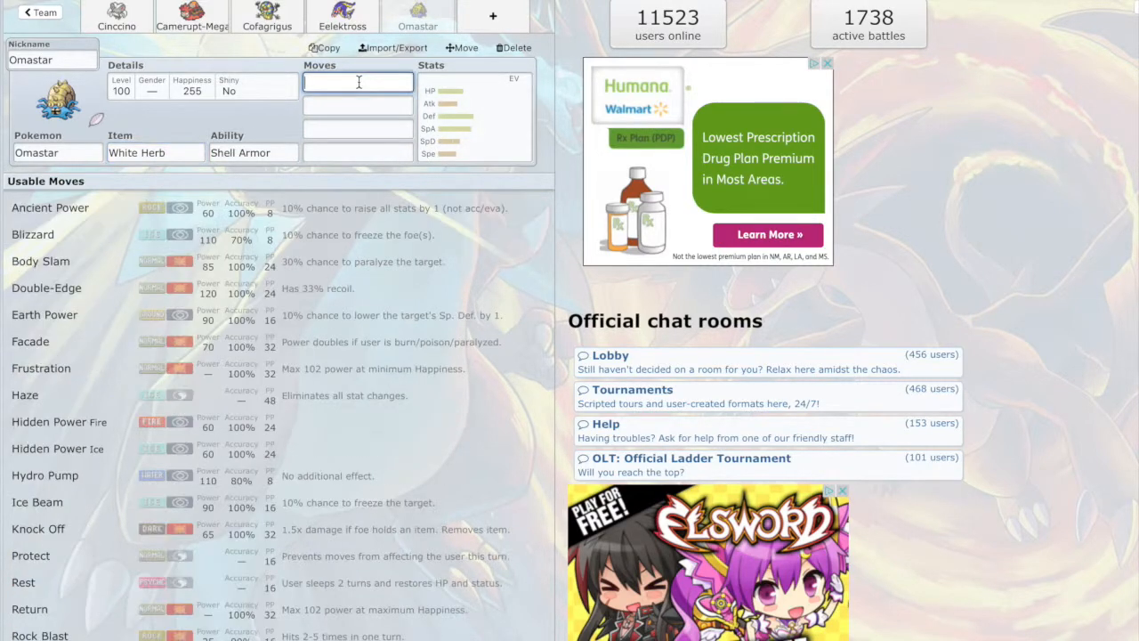
text(she)
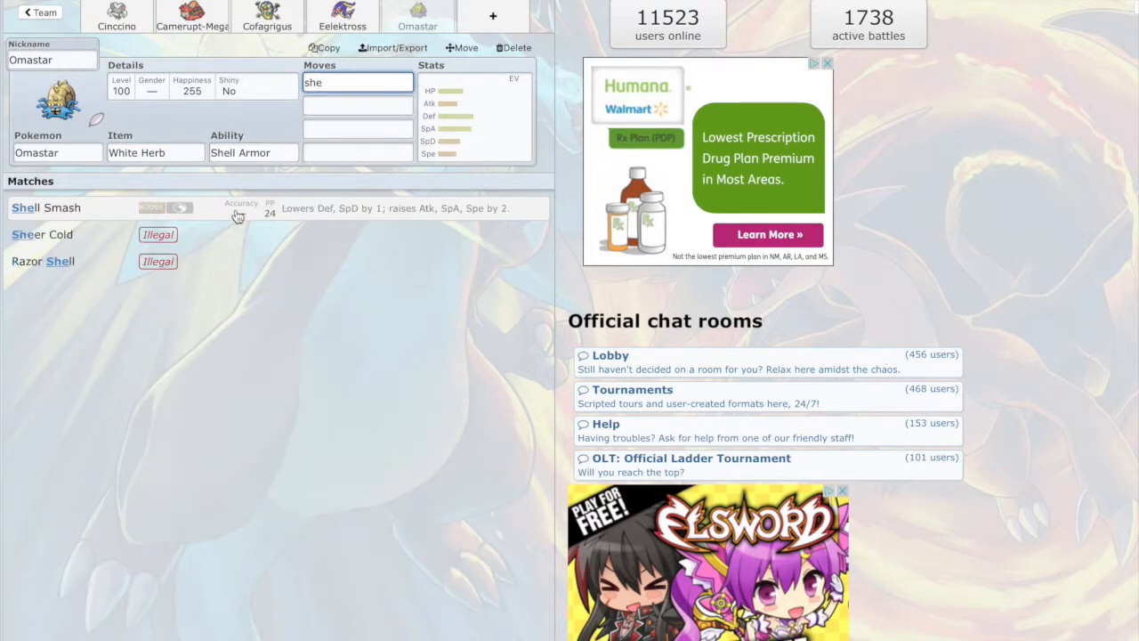
click(46, 207)
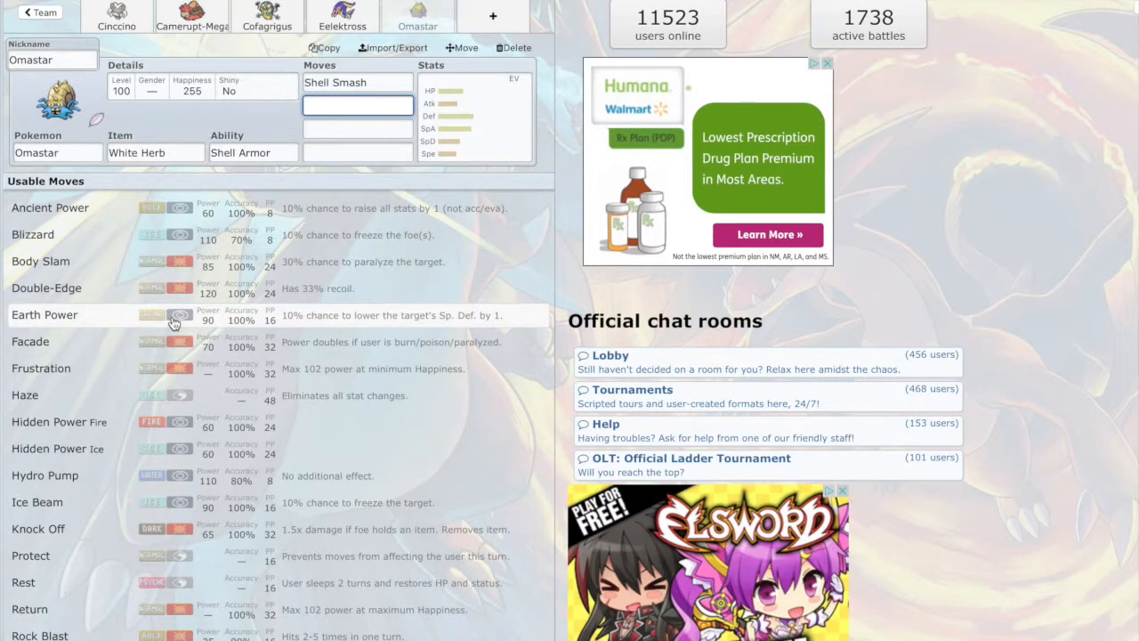
mouse_move(160, 509)
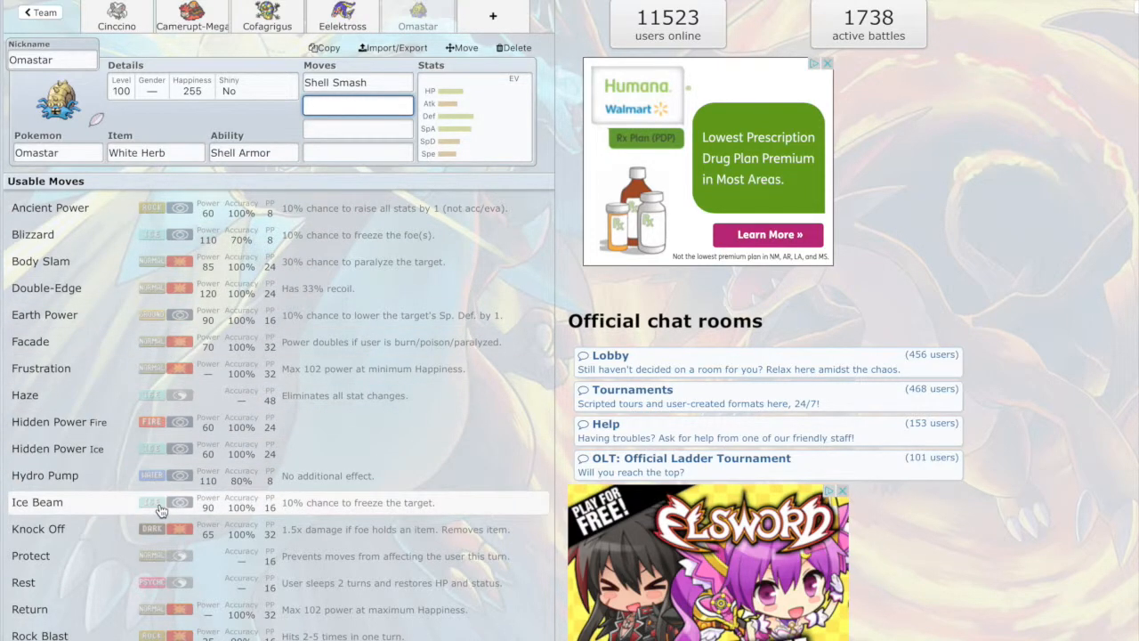
click(161, 502)
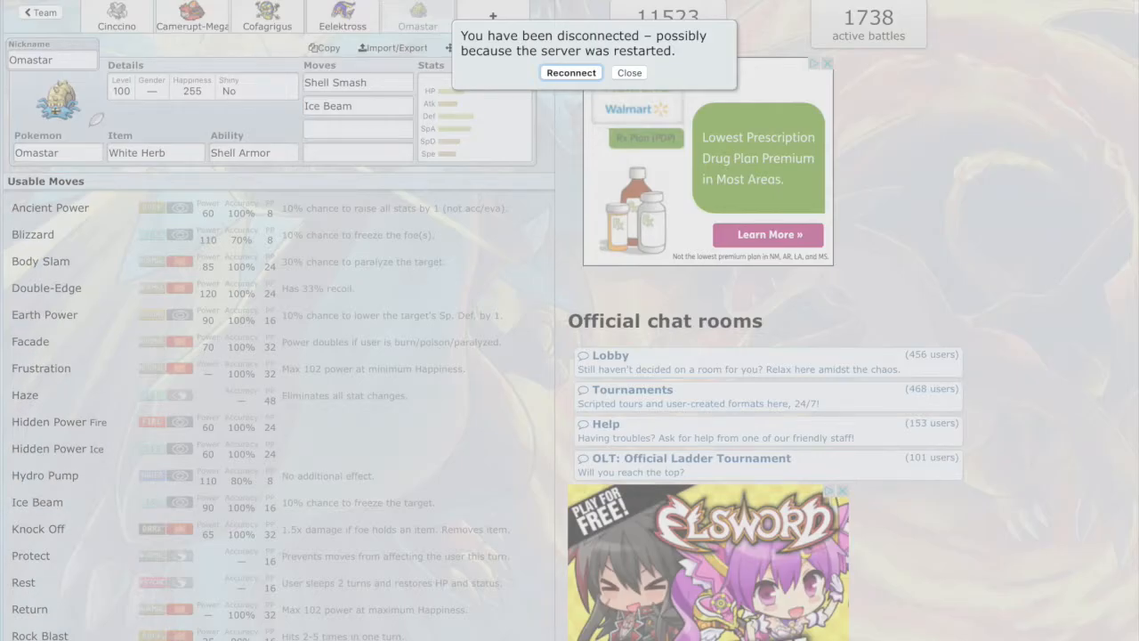
Step: Reconnect to the server after the disconnect and add Scald as Omastar's third move
click(570, 71)
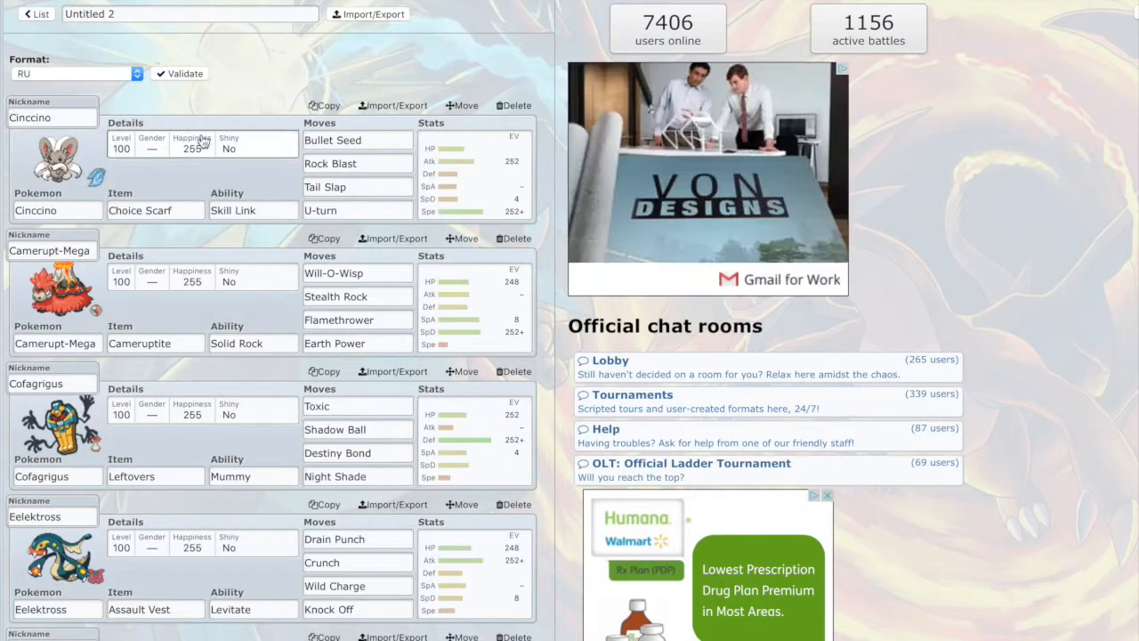
scroll(down, 3)
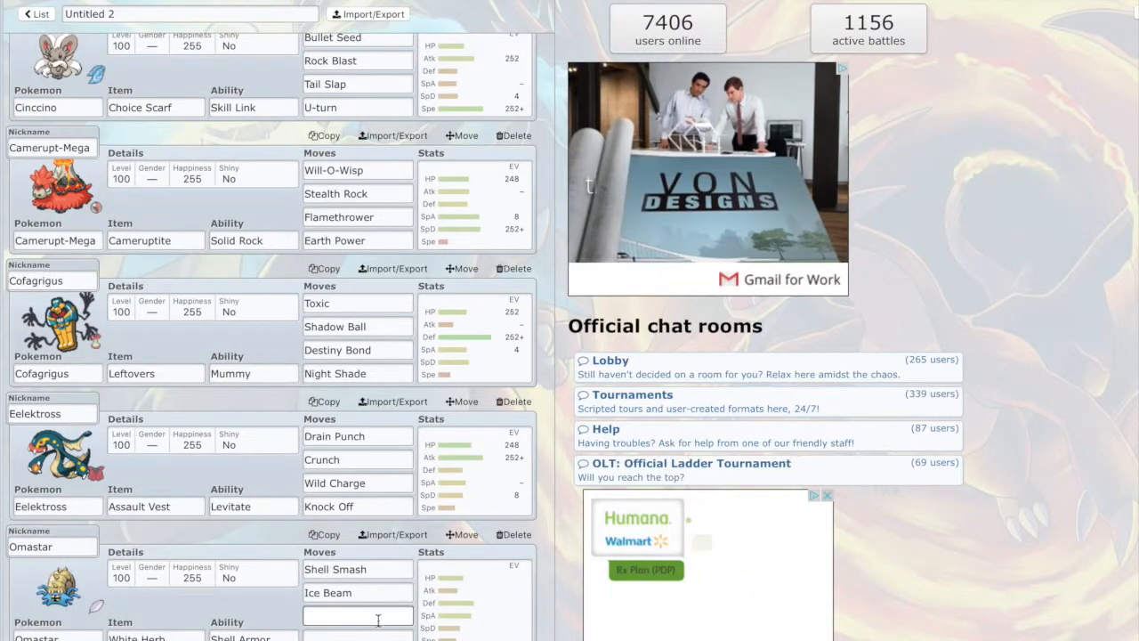
click(356, 614)
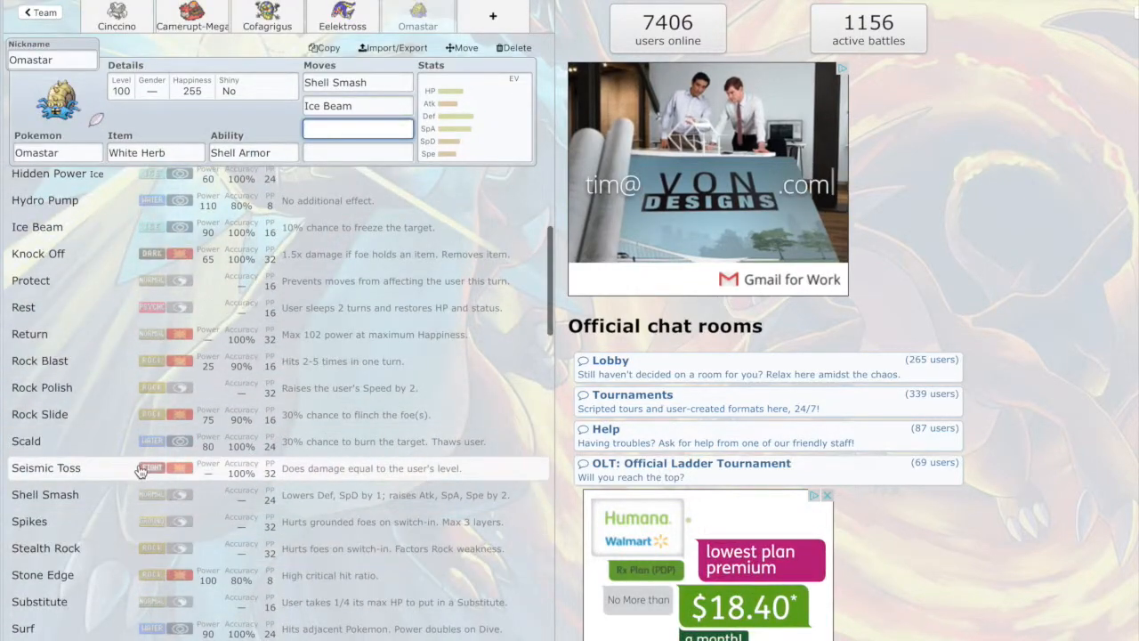
click(46, 442)
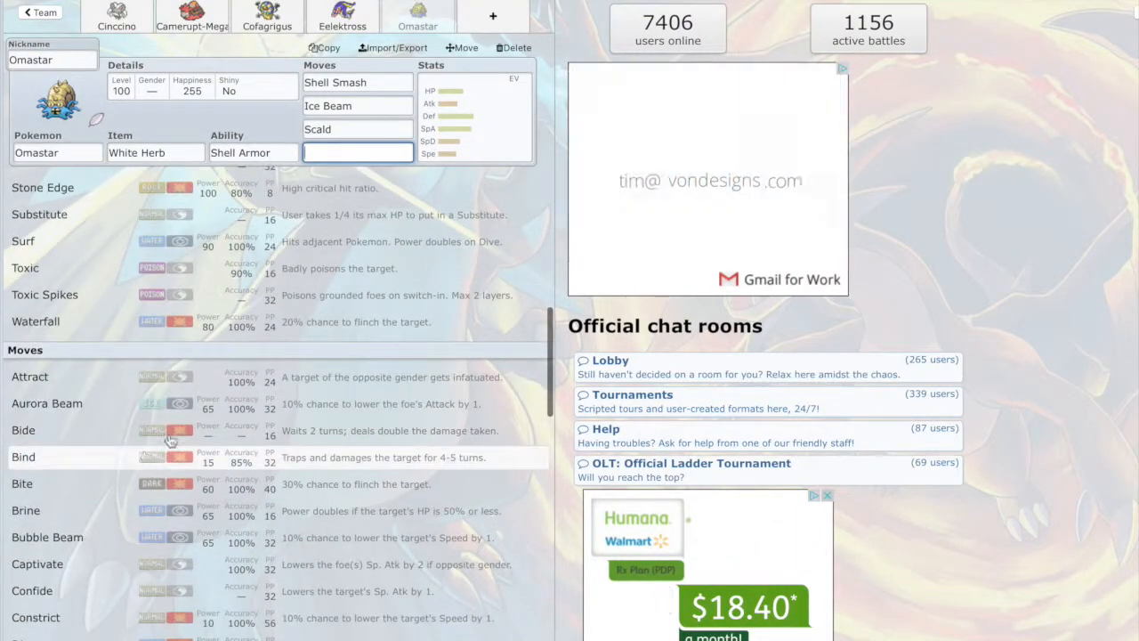
scroll(up, 3)
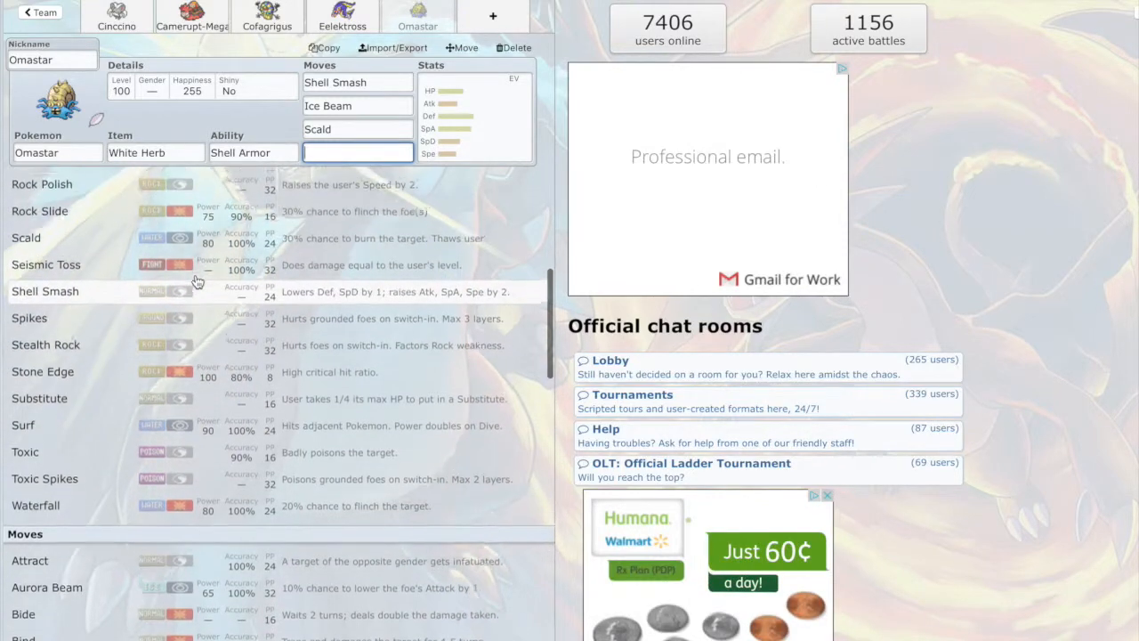
scroll(up, 3)
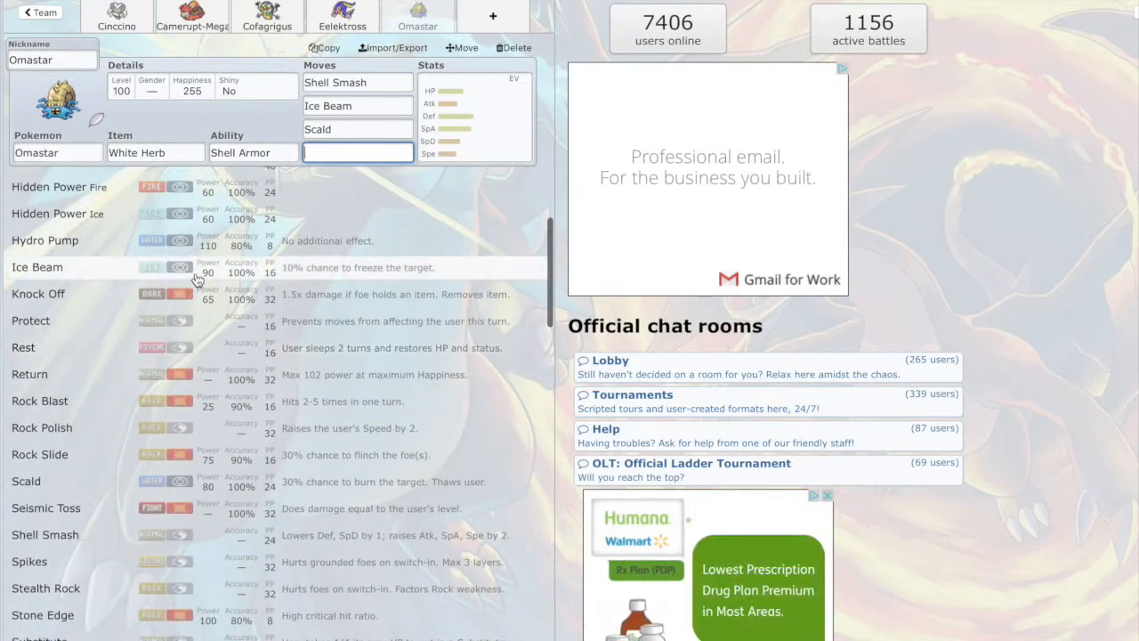
scroll(up, 3)
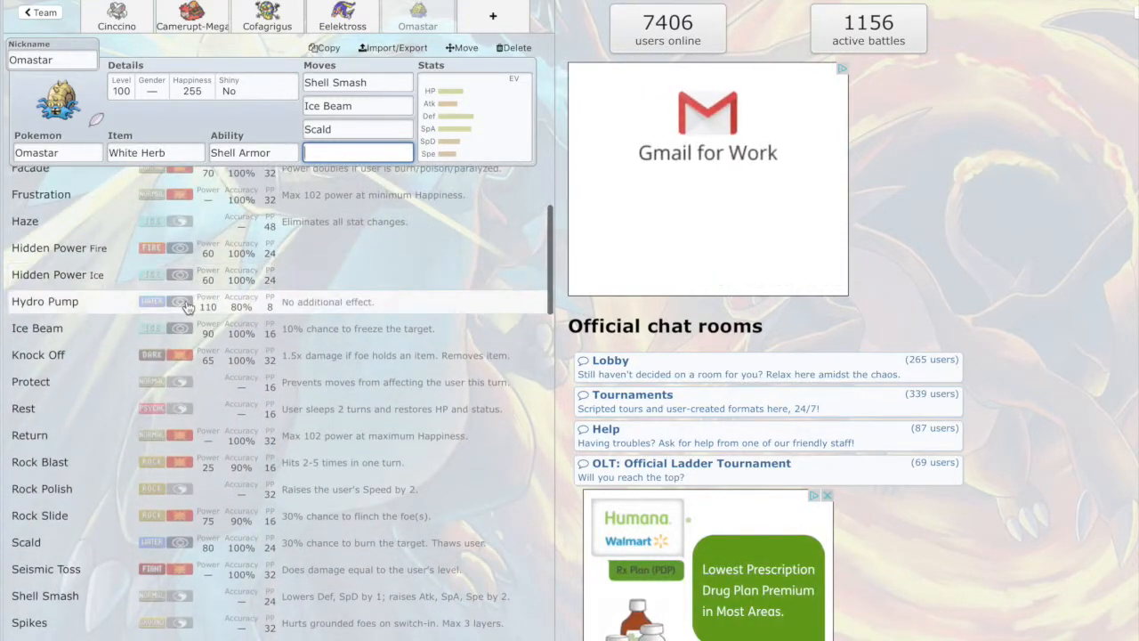
mouse_move(187, 327)
text(Earth Power)
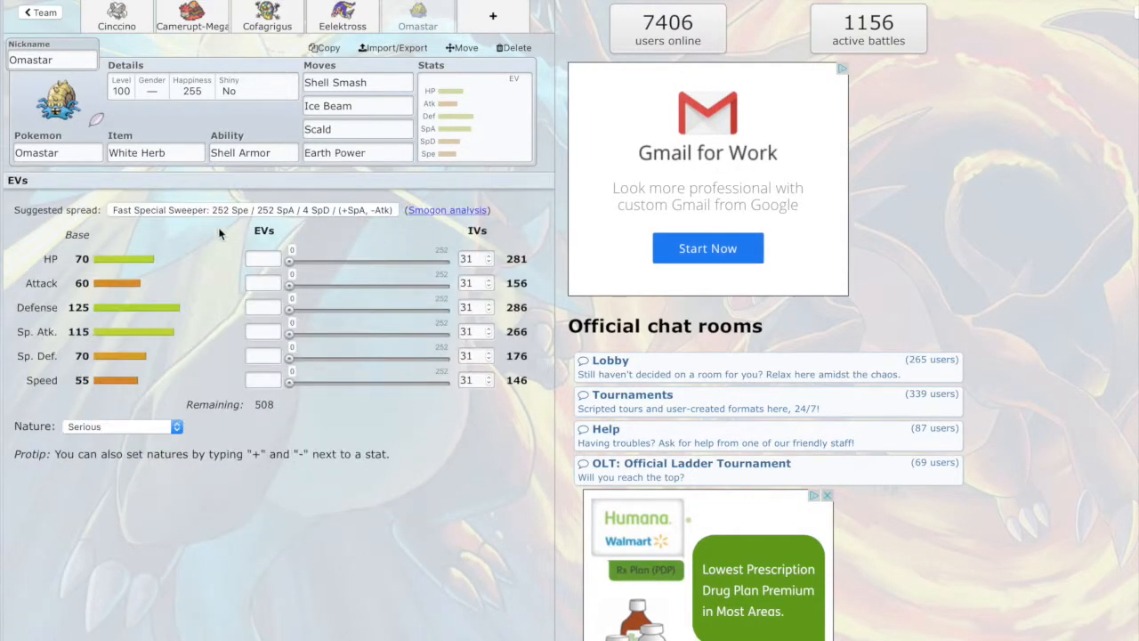
Step: Give Omastar Earth Power as its fourth move
click(253, 210)
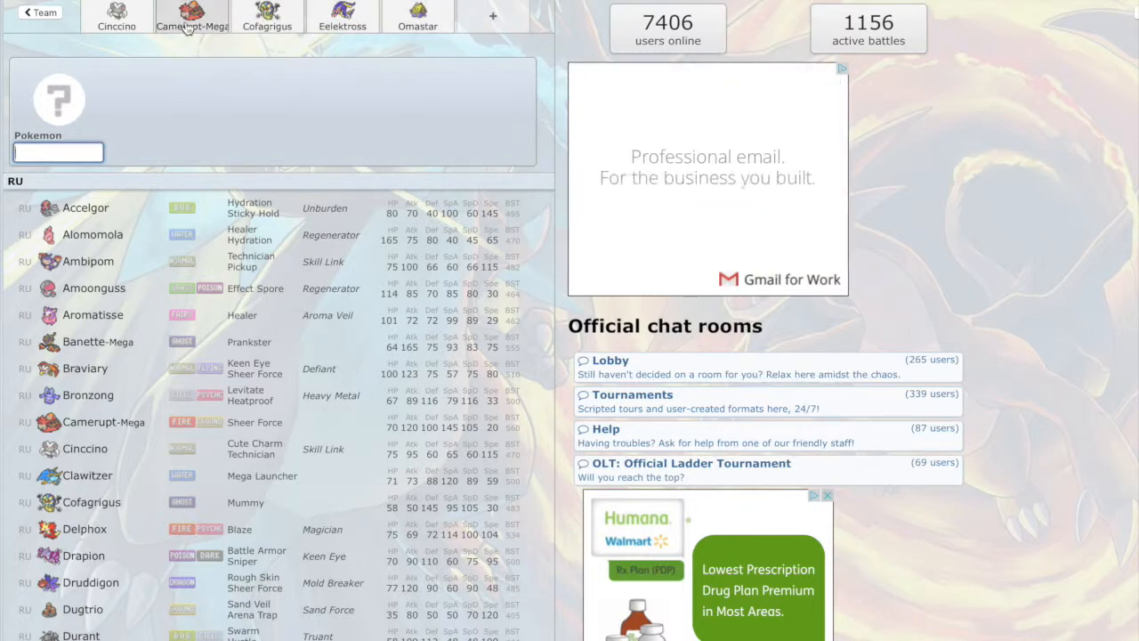
mouse_move(199, 306)
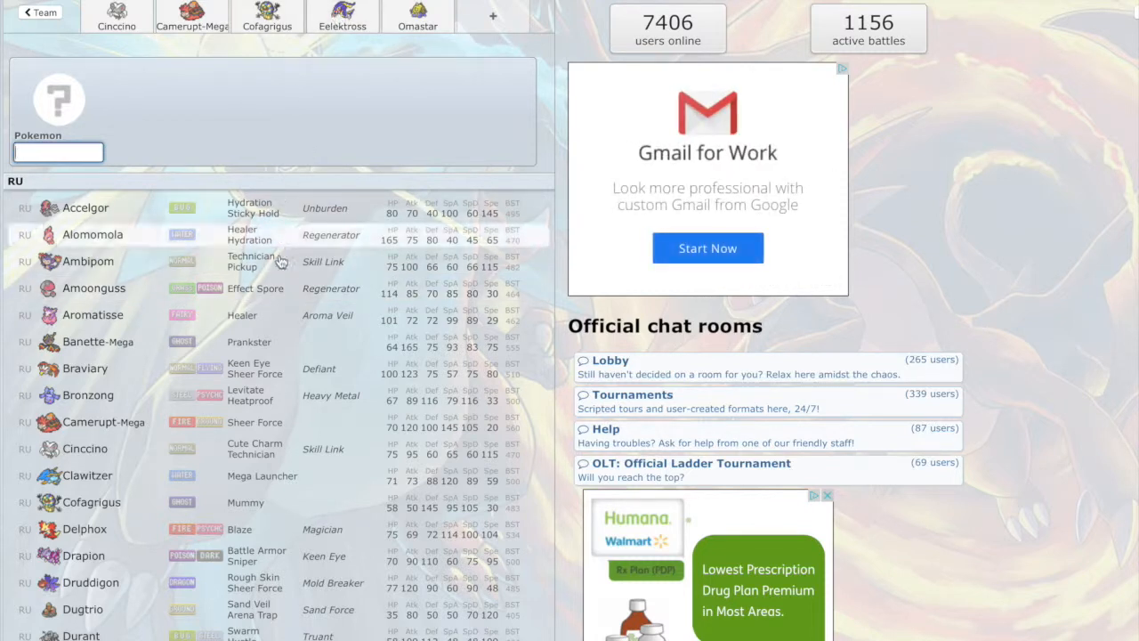
mouse_move(261, 395)
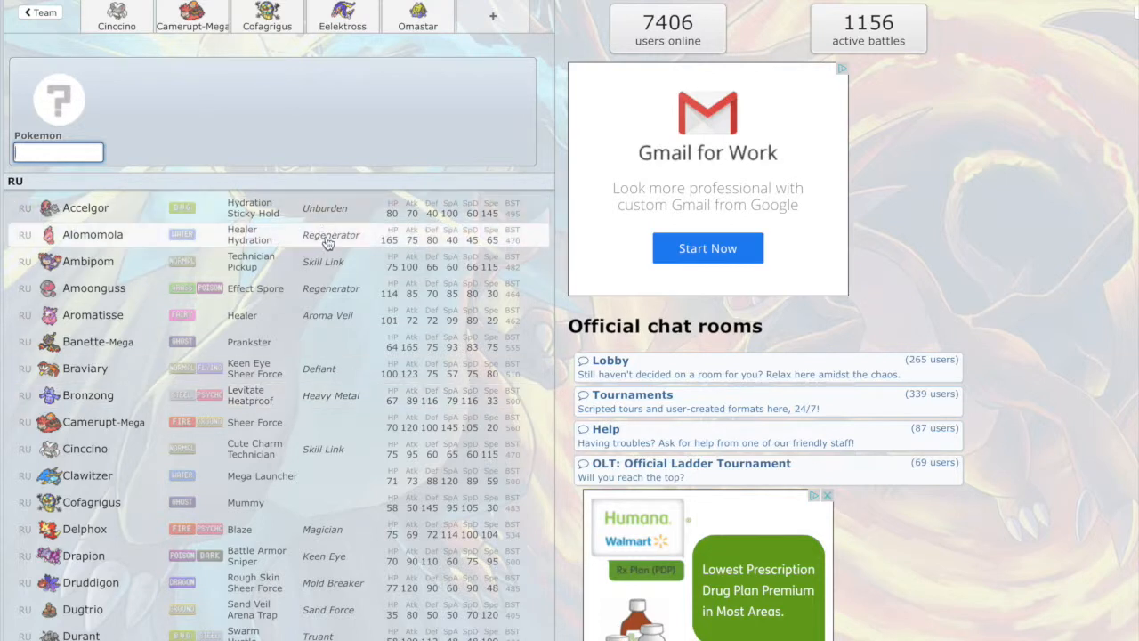
mouse_move(321, 313)
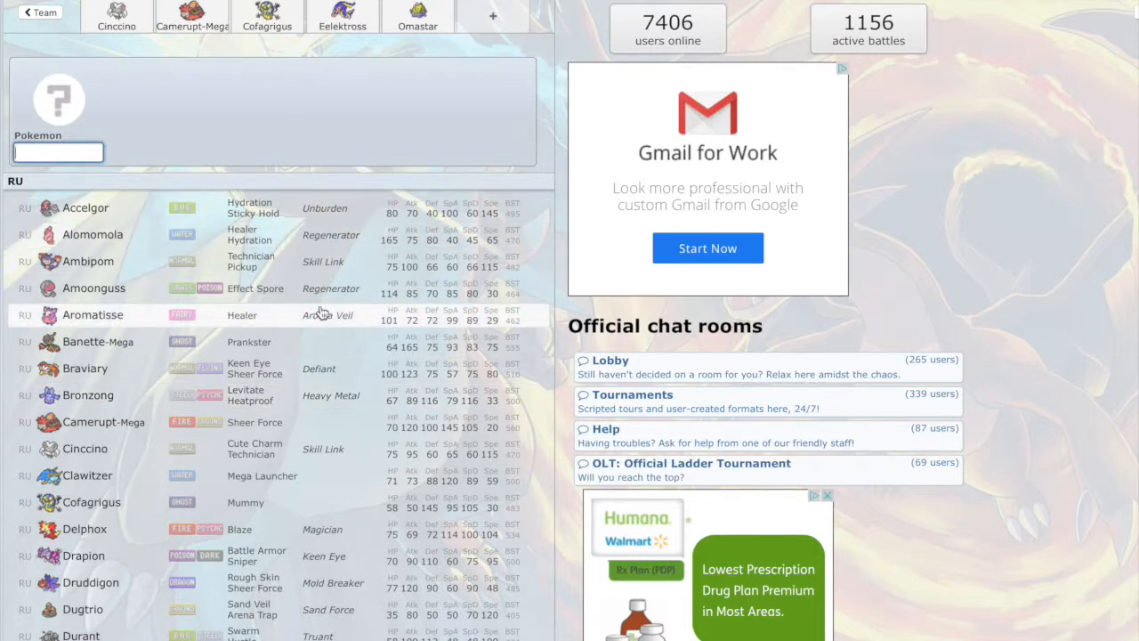
Step: Scroll the sixth slot's RU species list down toward Togetic
scroll(down, 3)
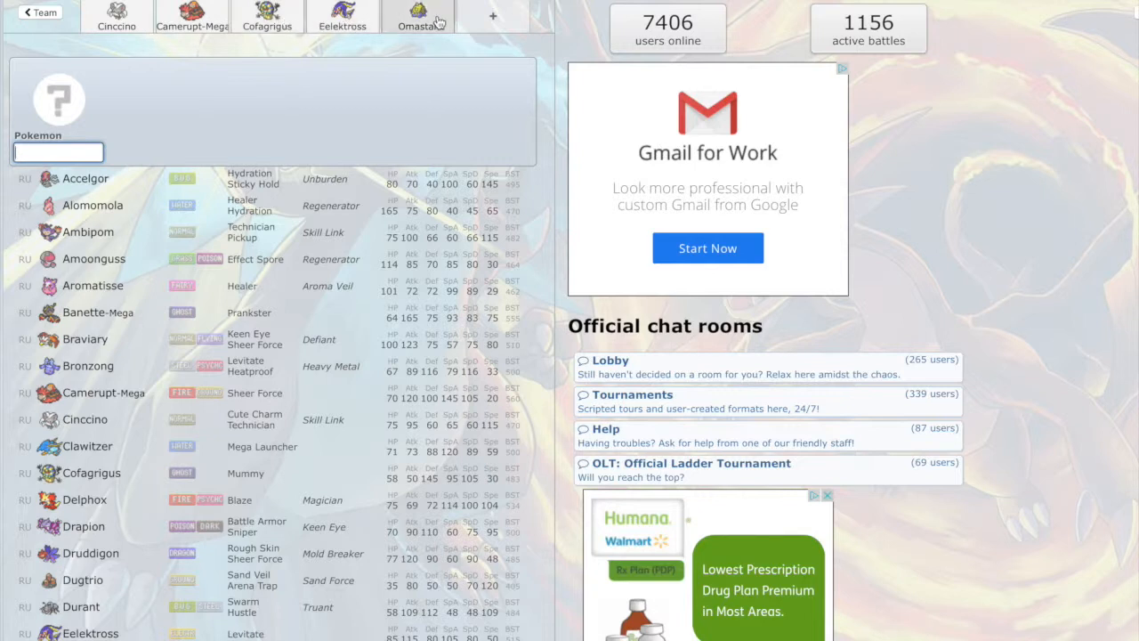
mouse_move(365, 8)
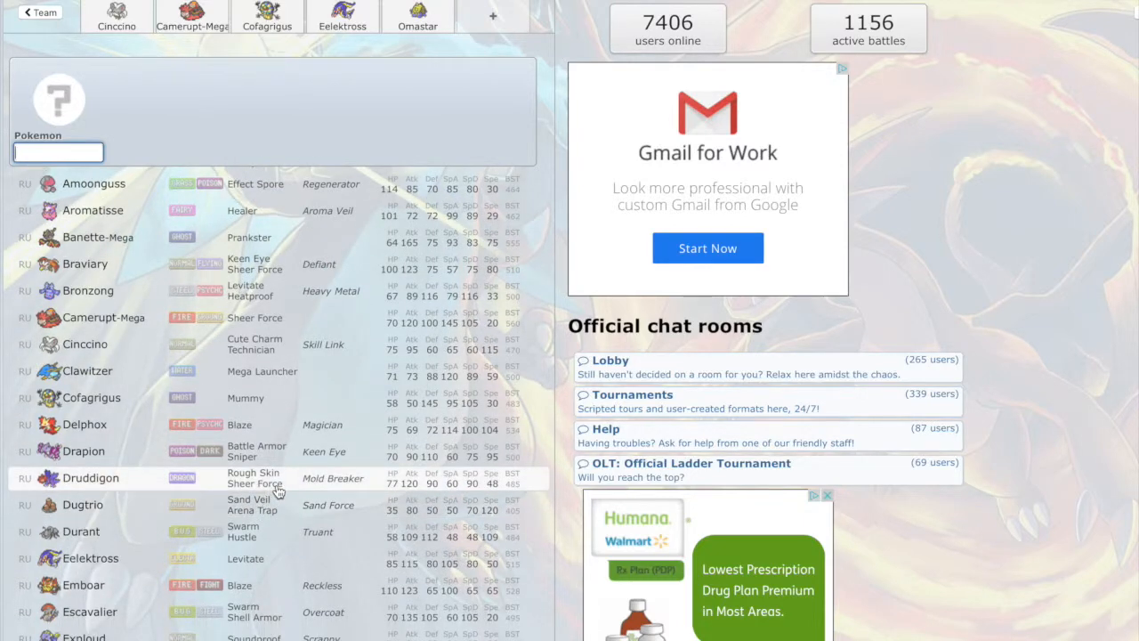
scroll(down, 3)
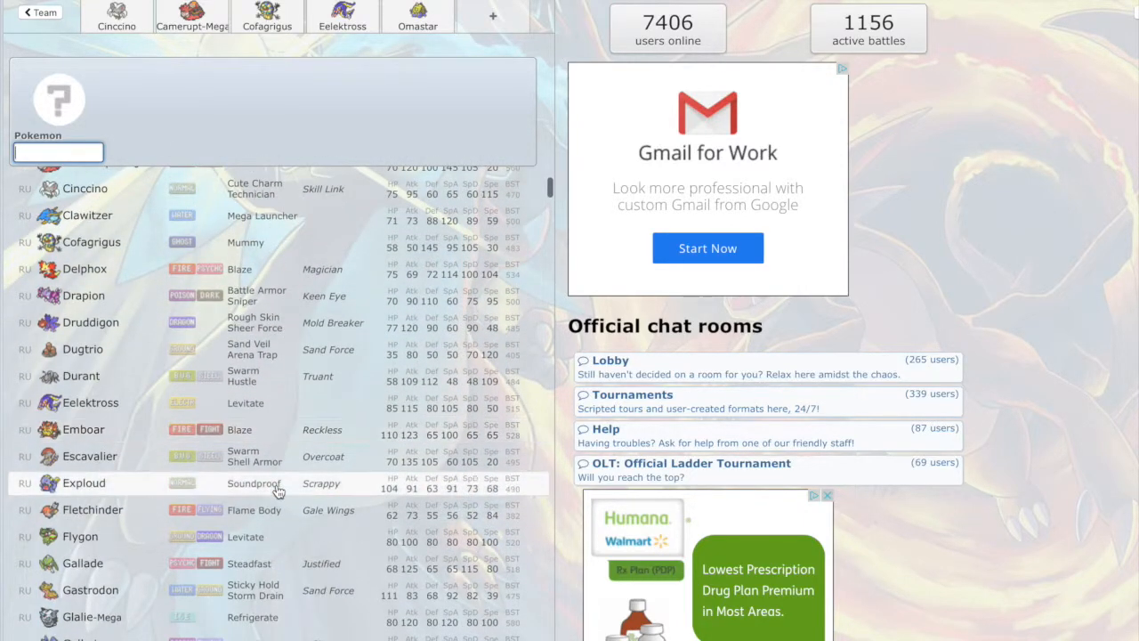
scroll(down, 3)
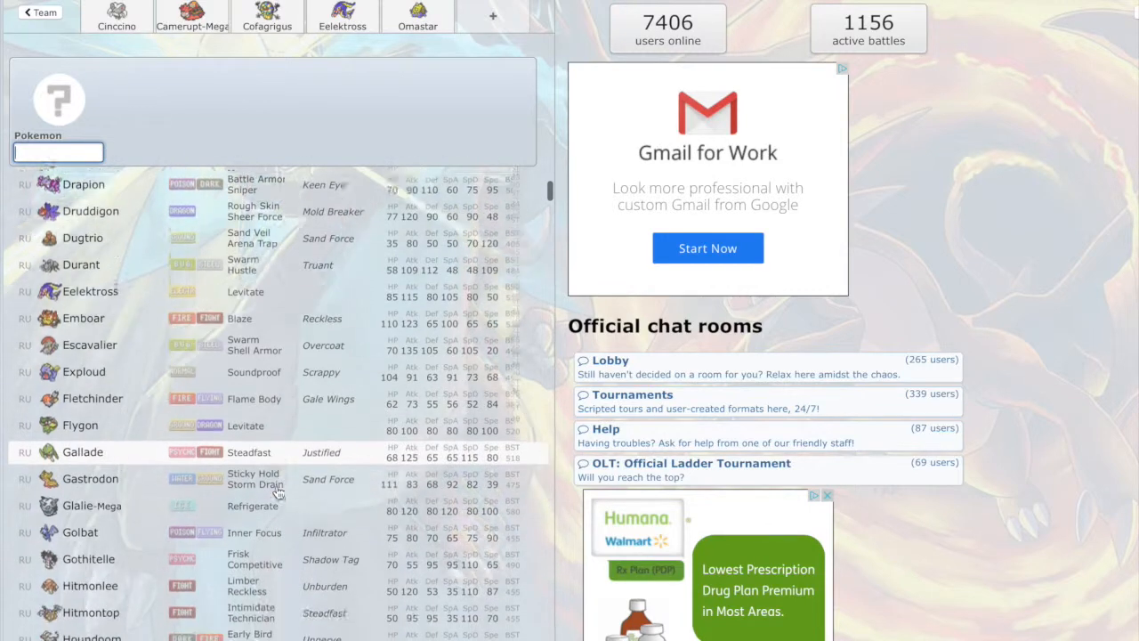
scroll(down, 3)
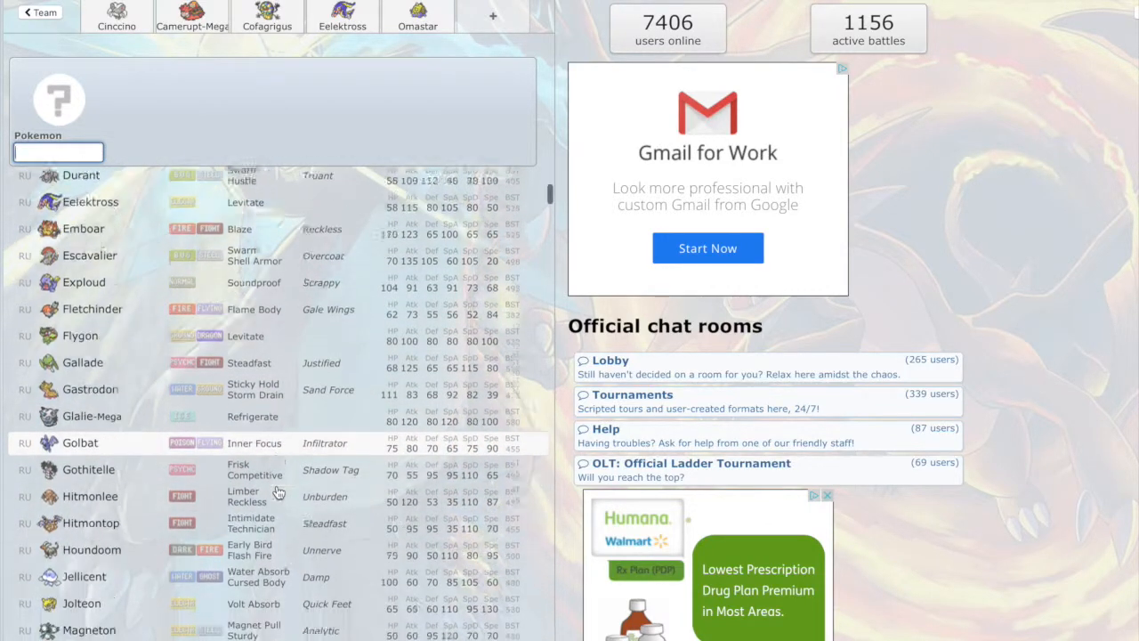
scroll(down, 3)
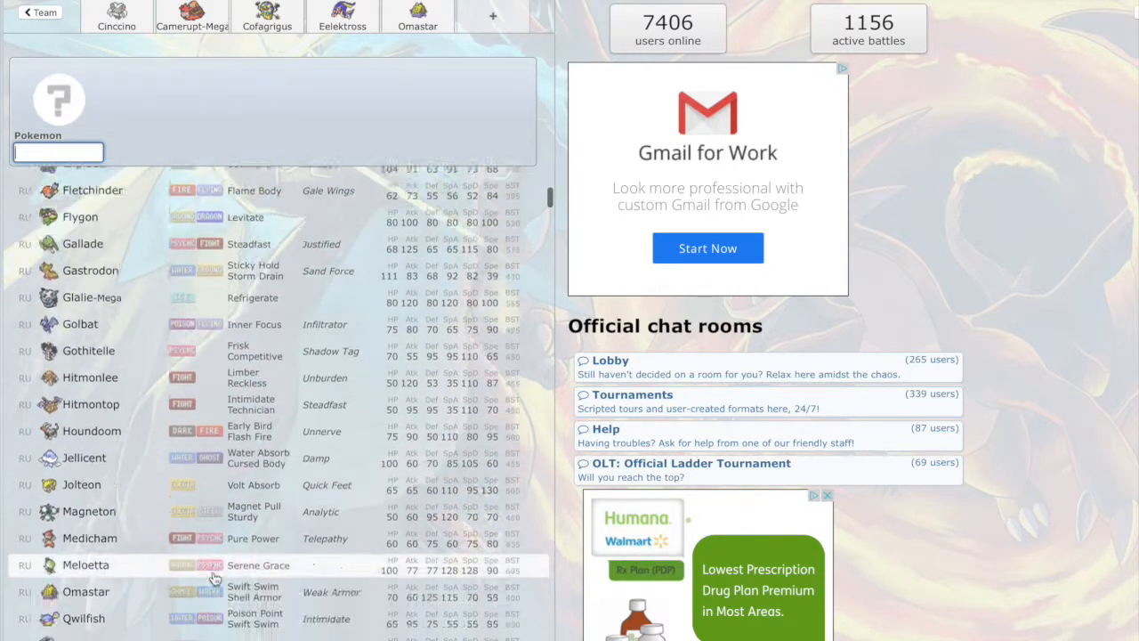
scroll(down, 3)
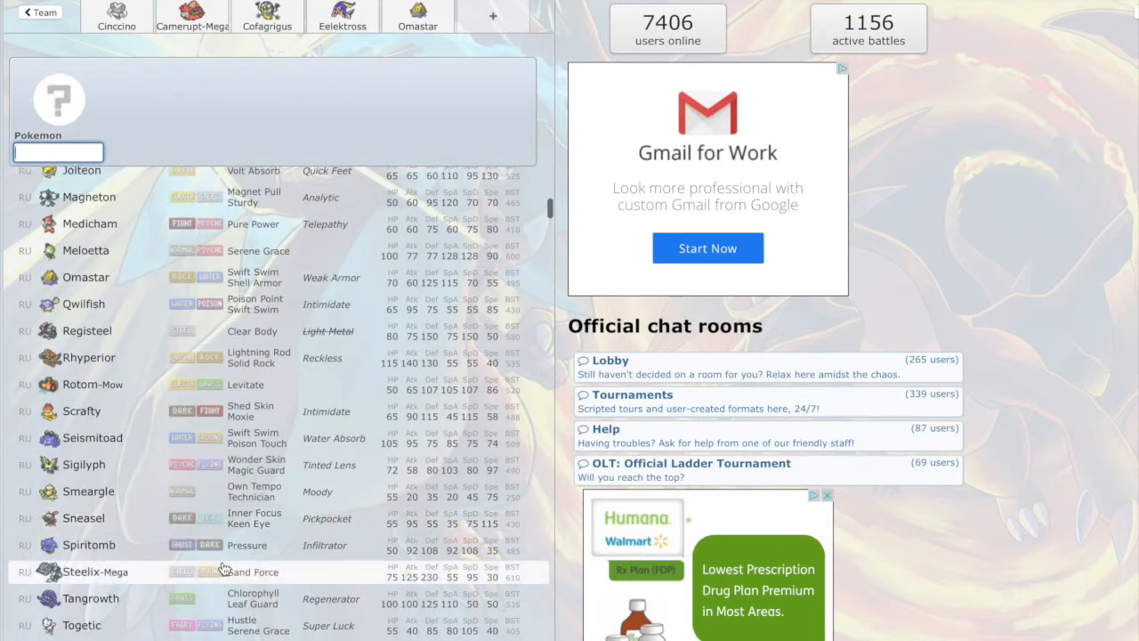
scroll(down, 3)
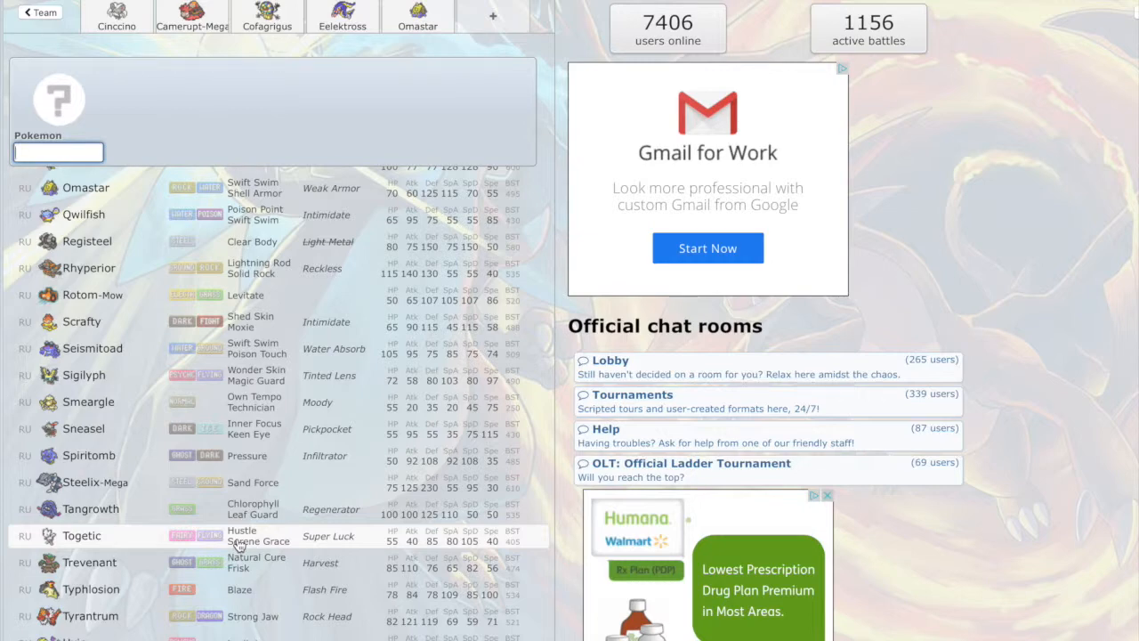
scroll(down, 3)
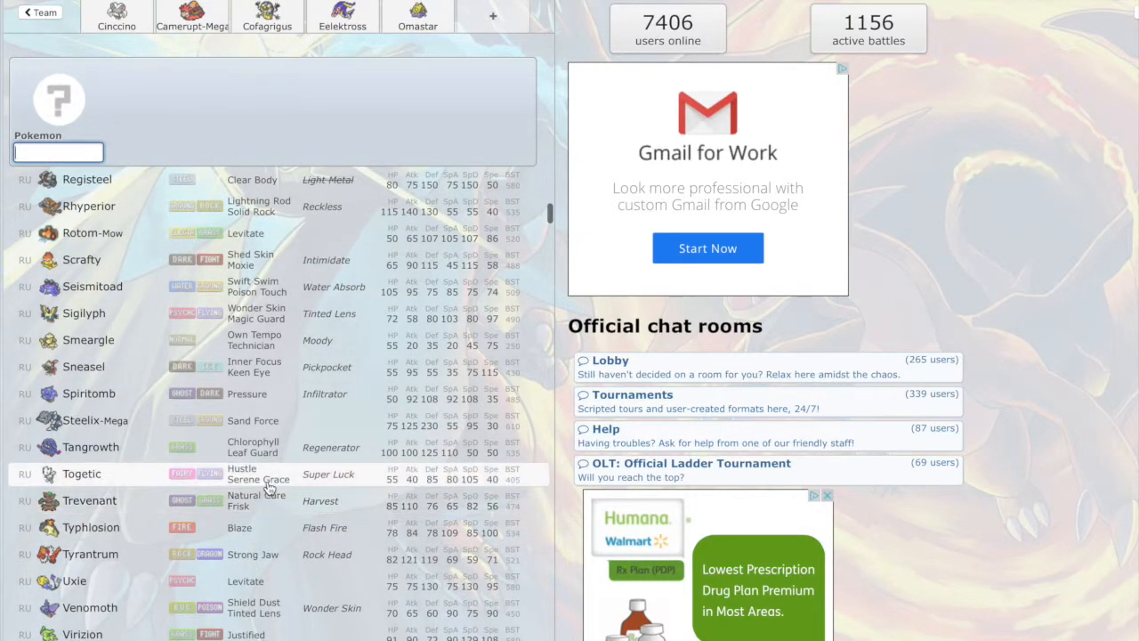
mouse_move(125, 607)
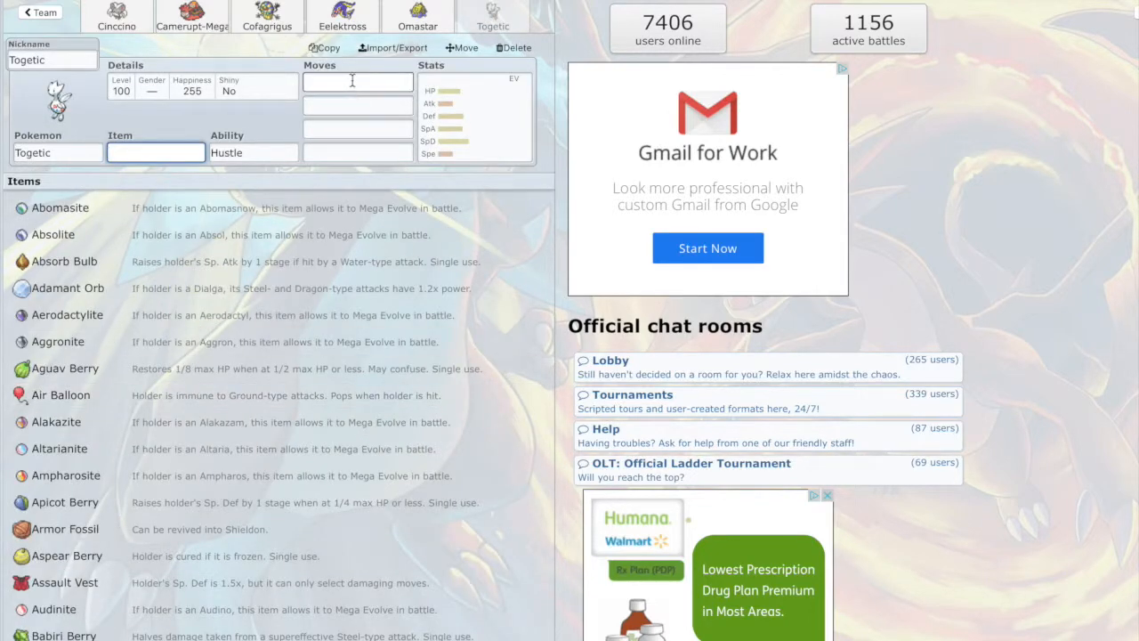
Step: Give Togetic Defog and Heal Bell as its first two moves
click(356, 82)
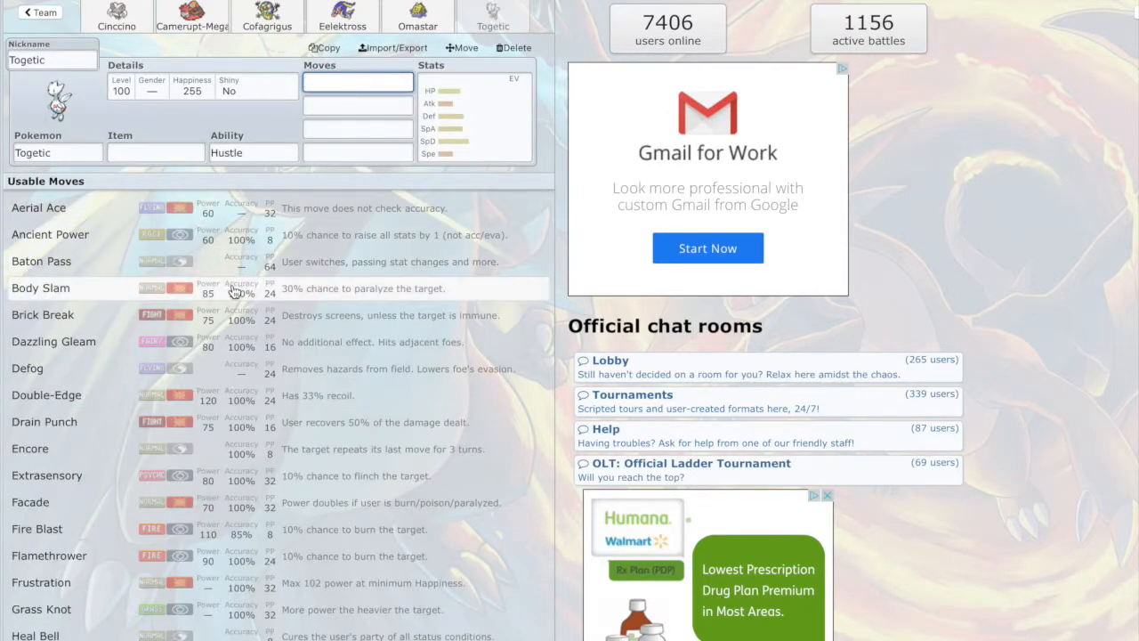
click(29, 366)
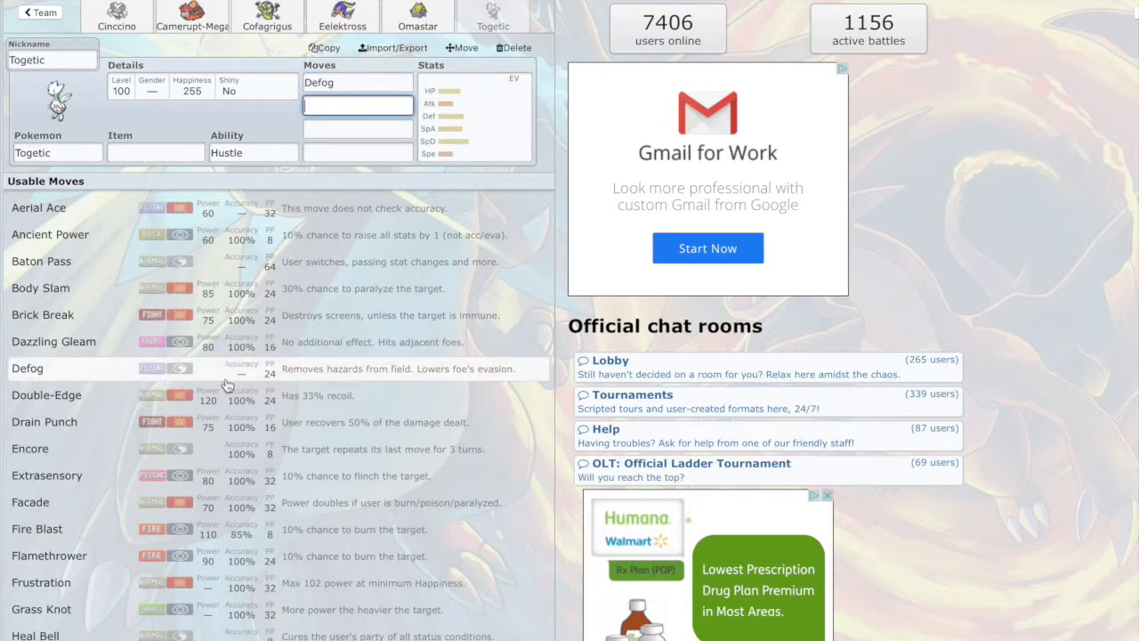
scroll(down, 3)
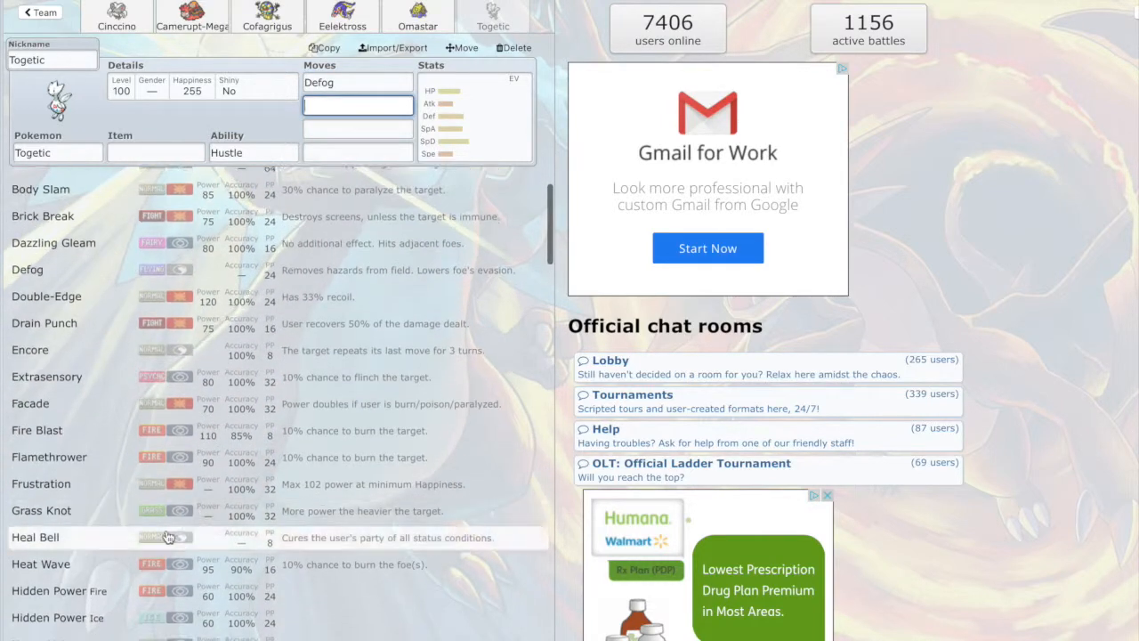
click(36, 537)
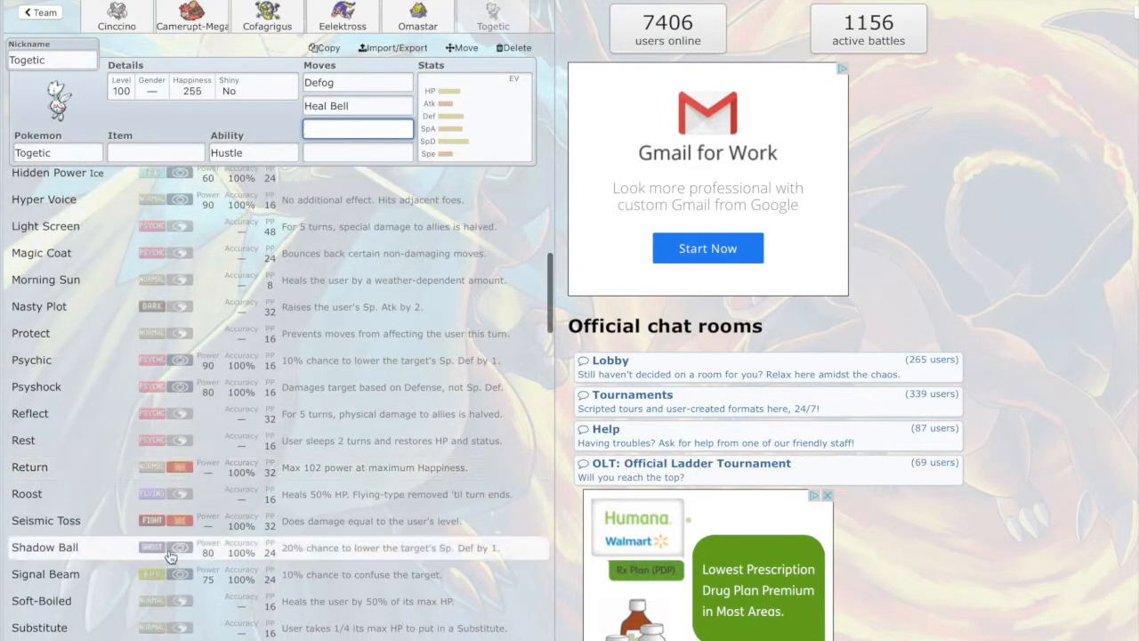
scroll(down, 3)
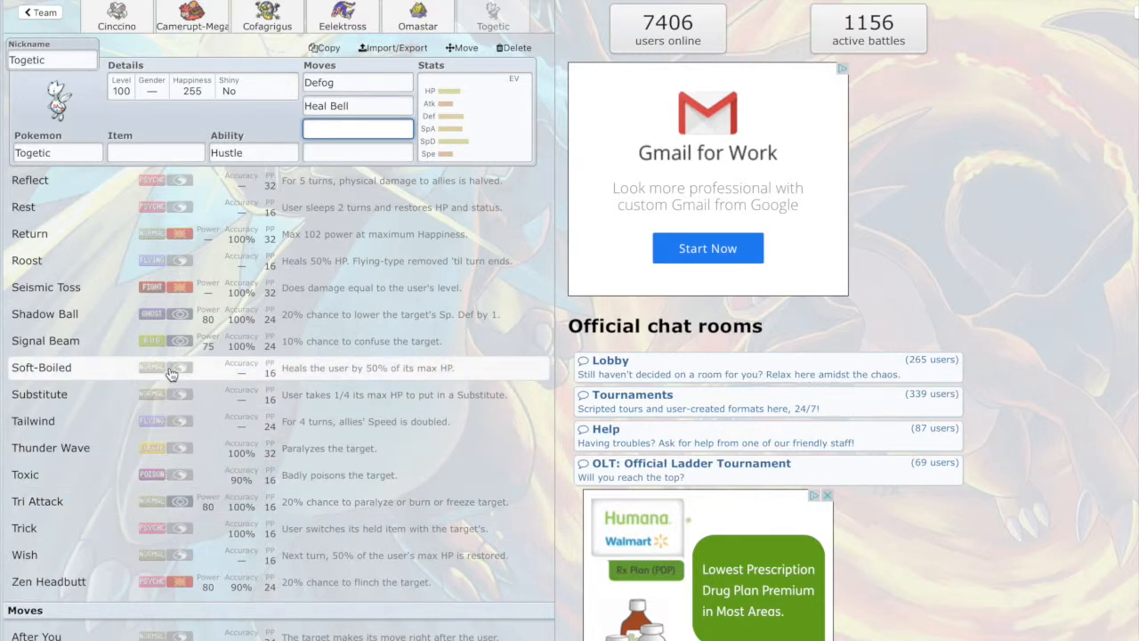
mouse_move(168, 267)
text(Roost)
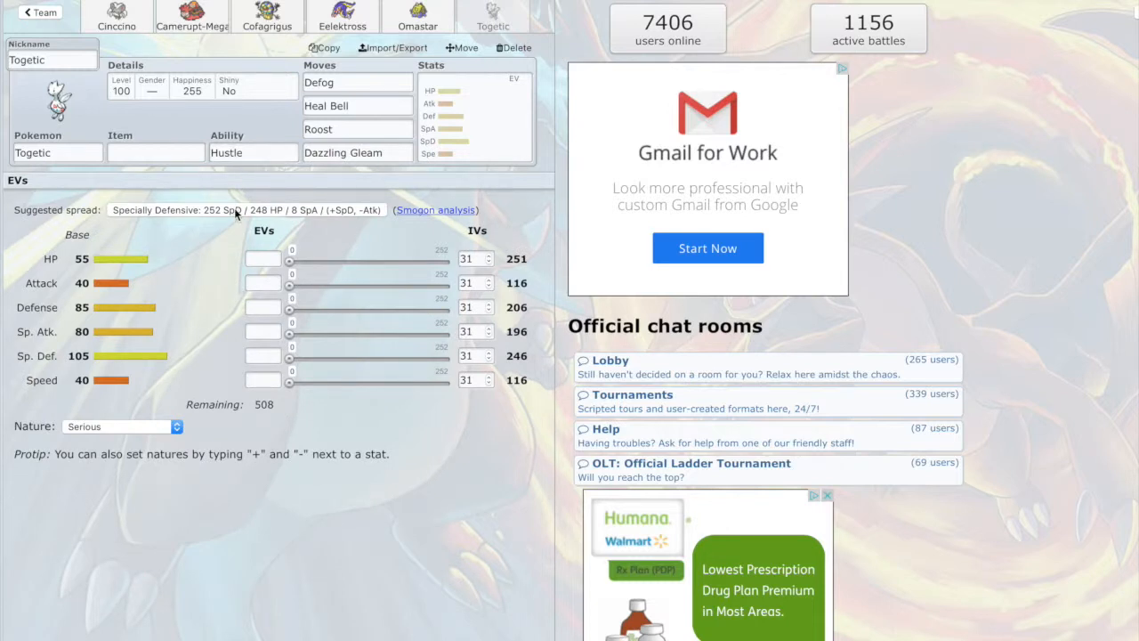
Step: Apply the suggested Calm 248 HP / 8 SpA / 252 SpD spread and give Togetic Eviolite
click(218, 210)
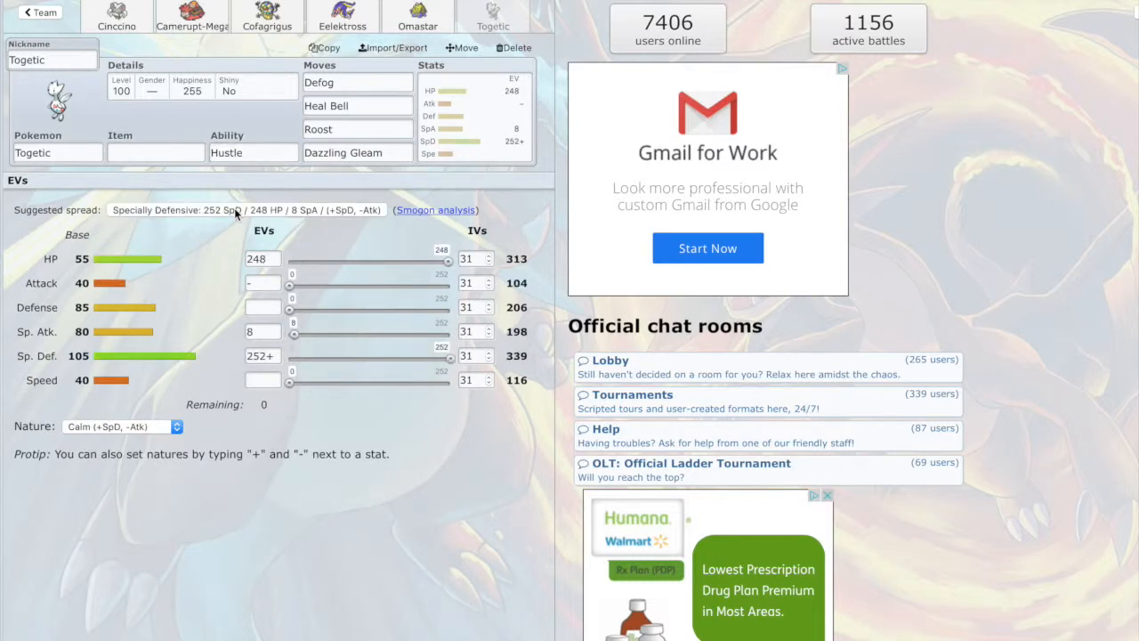
text(ev)
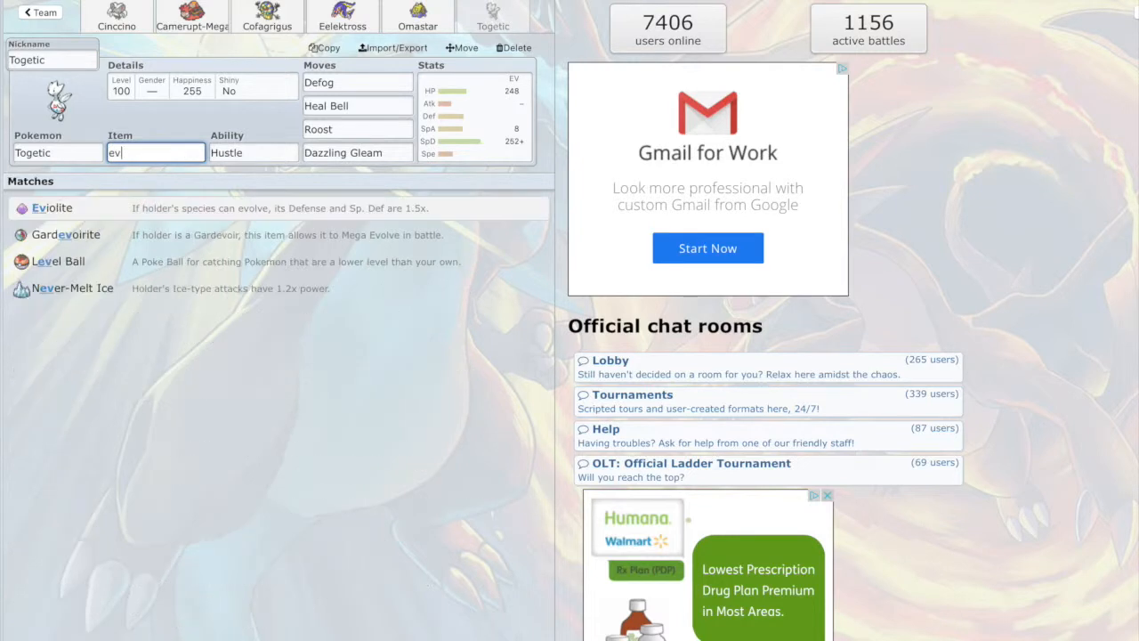
text(il)
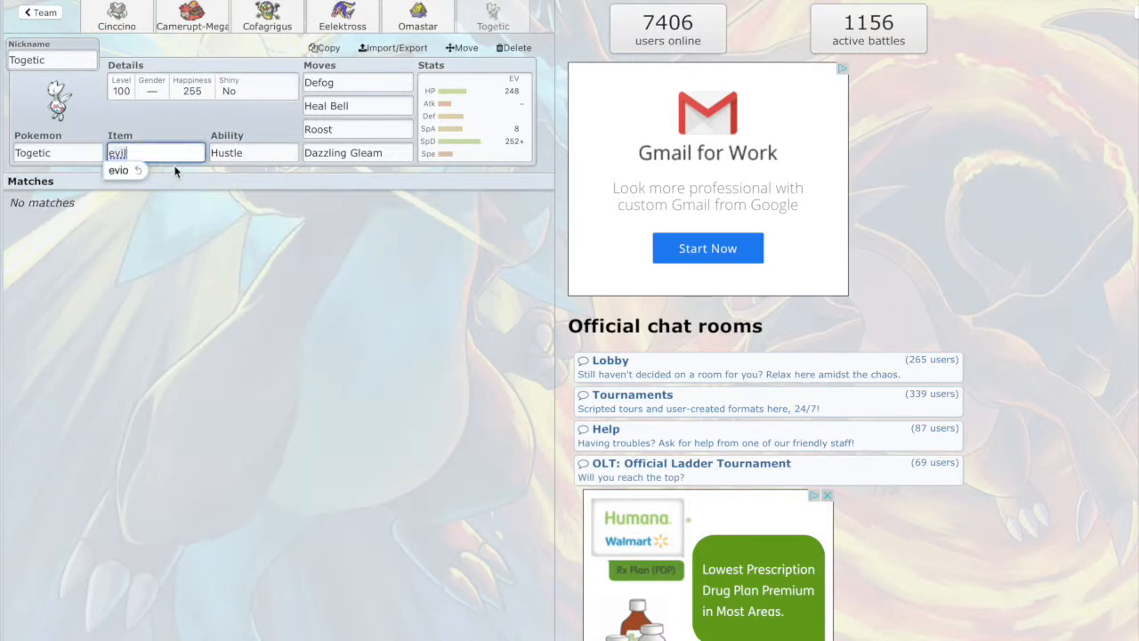
click(118, 171)
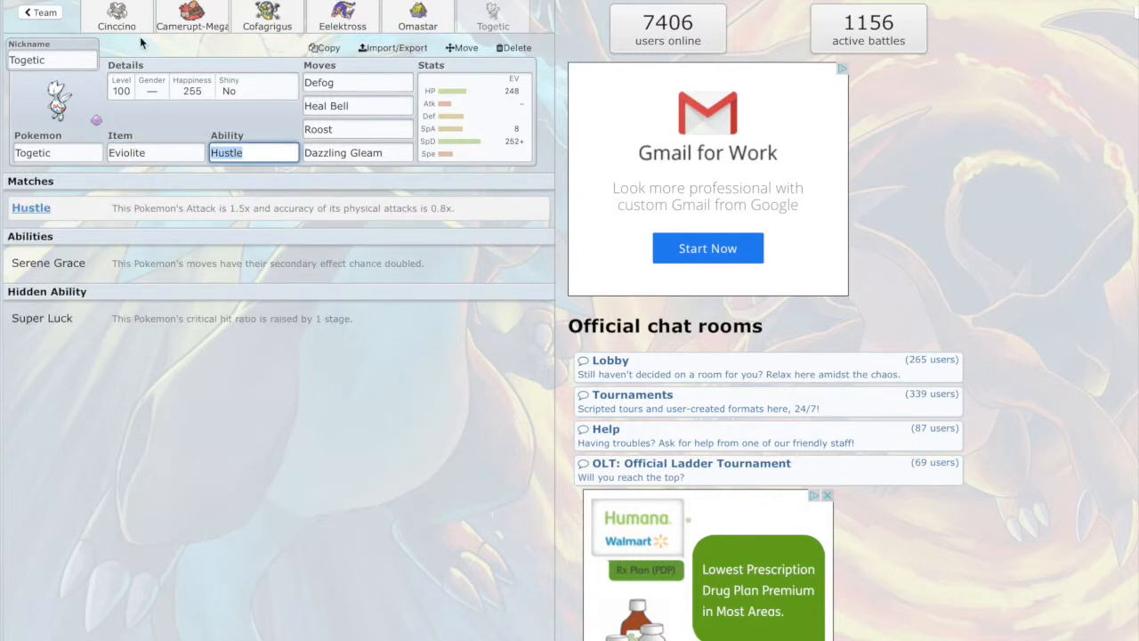
click(192, 16)
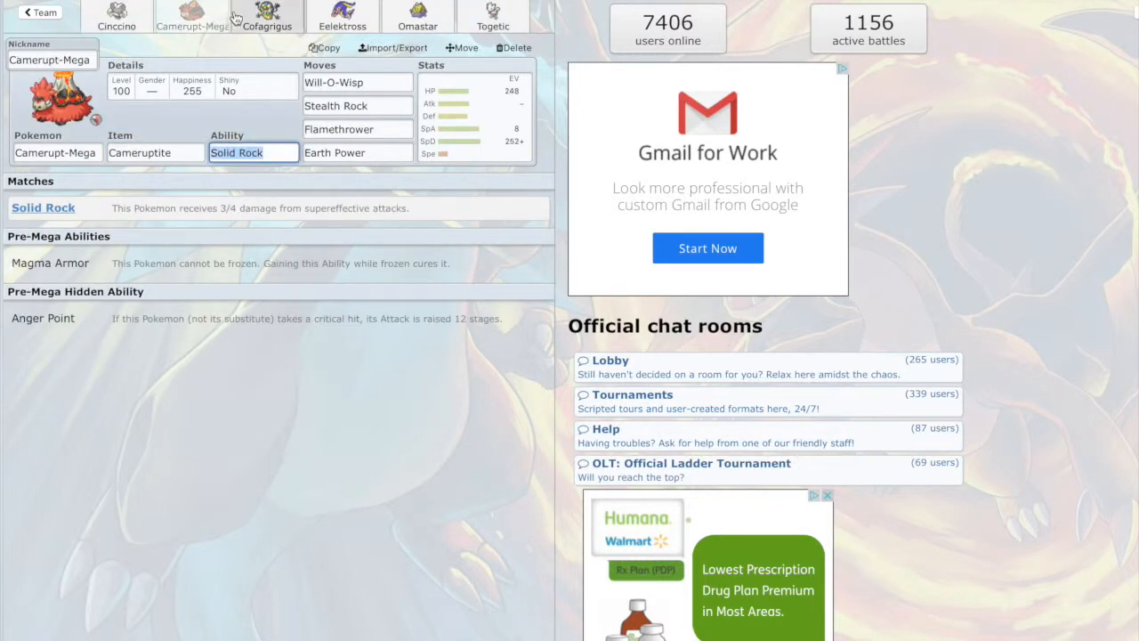
Step: Review the Cofagrigus and Togetic sets, then return to Cinccino's Choice Scarf Skill Link set
click(267, 16)
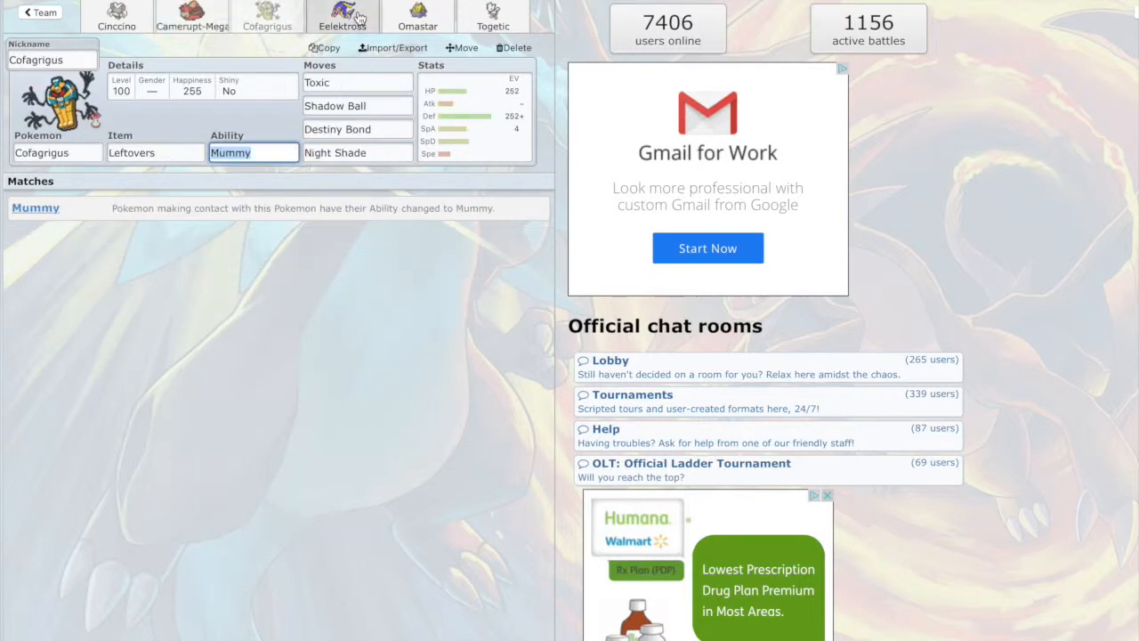
click(342, 16)
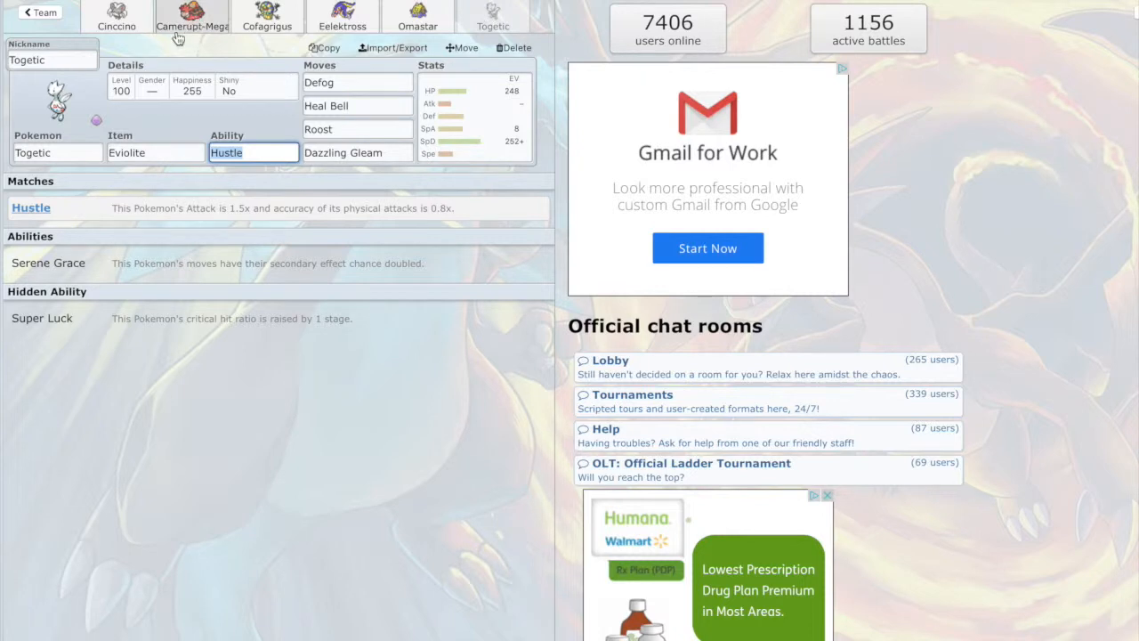
mouse_move(57, 26)
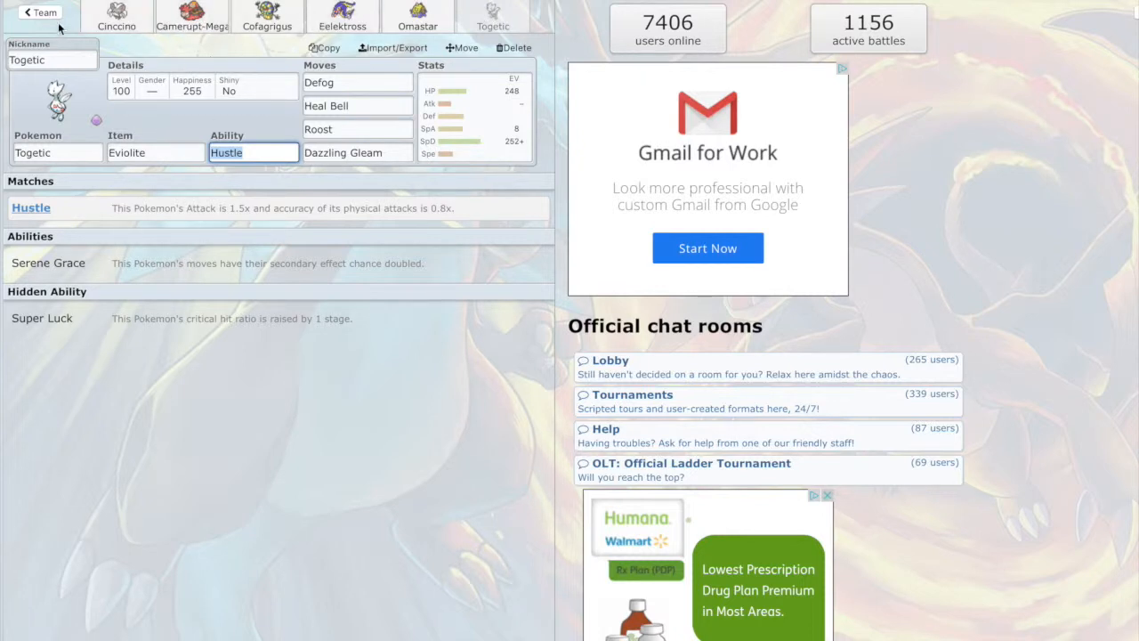
click(117, 15)
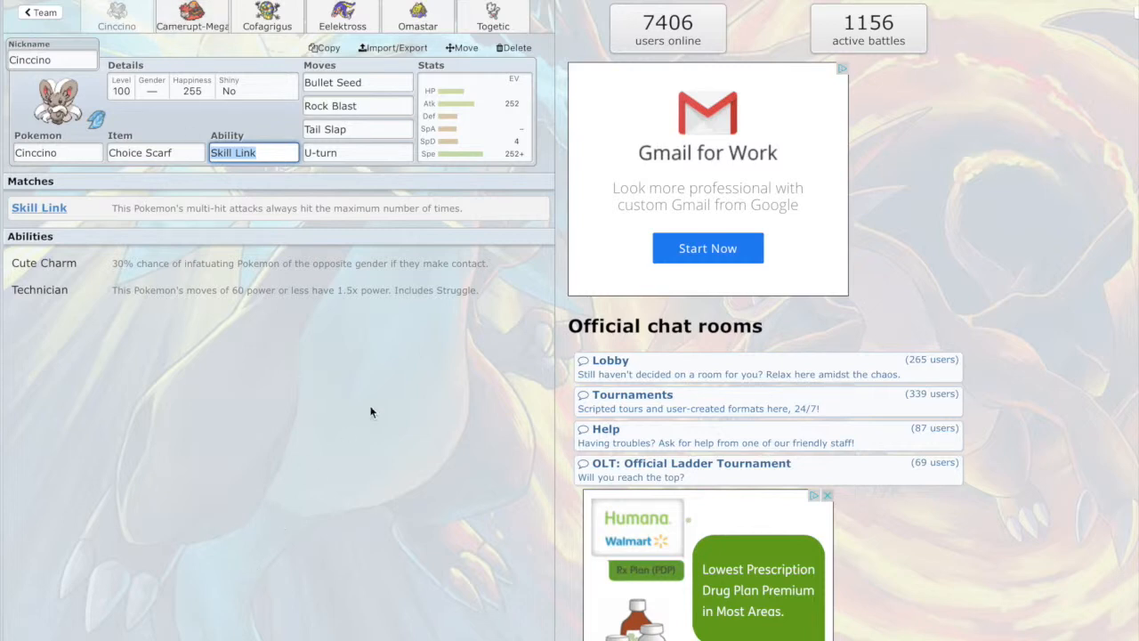
mouse_move(801, 192)
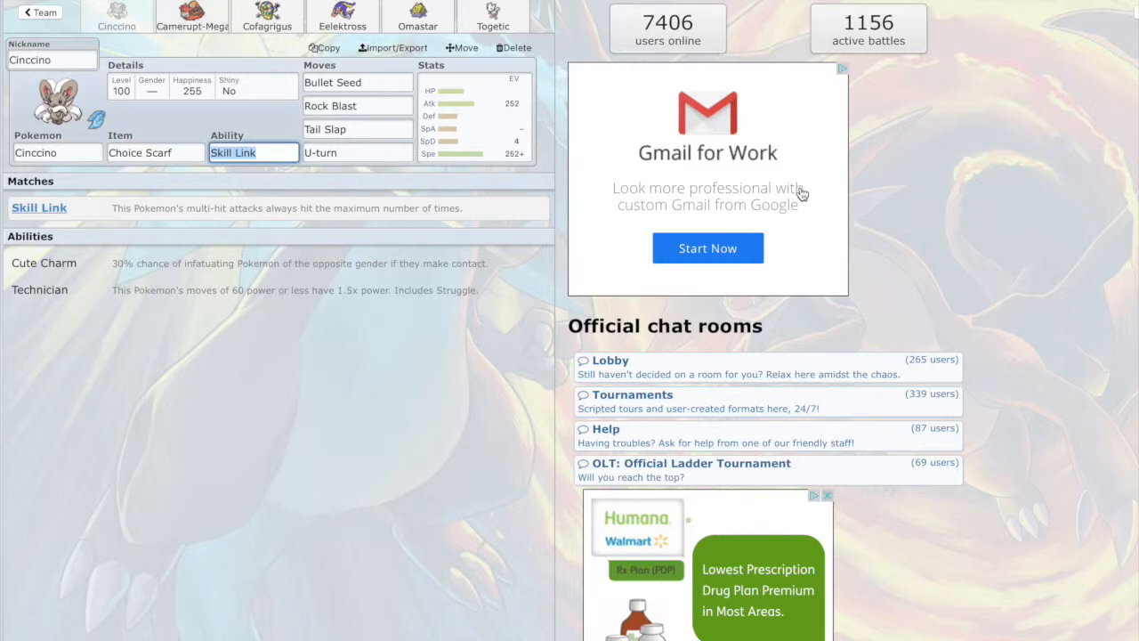